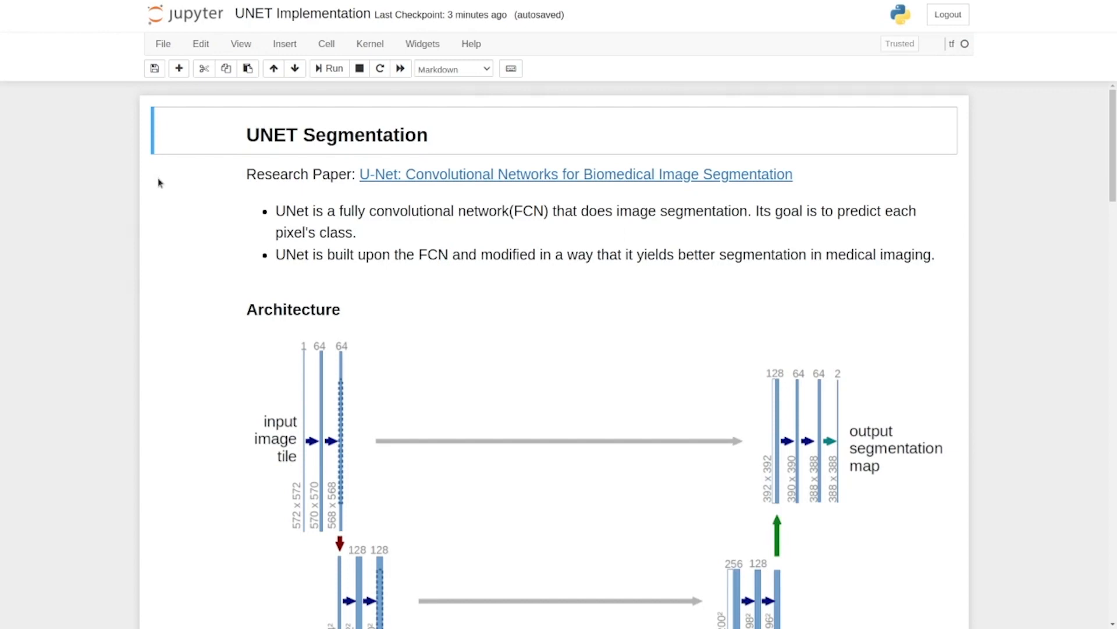
pyautogui.moveTo(364, 213)
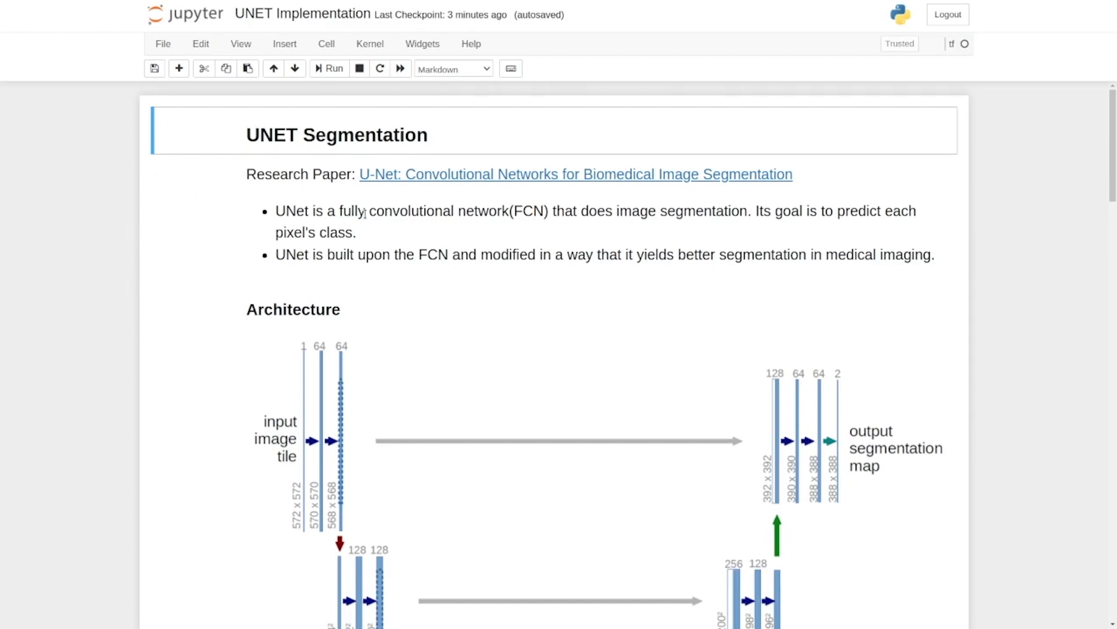
# Step: Highlight the U-Net and FCN bullet text, then scroll down to the block diagram
pyautogui.moveTo(366, 211); pyautogui.dragTo(711, 211)
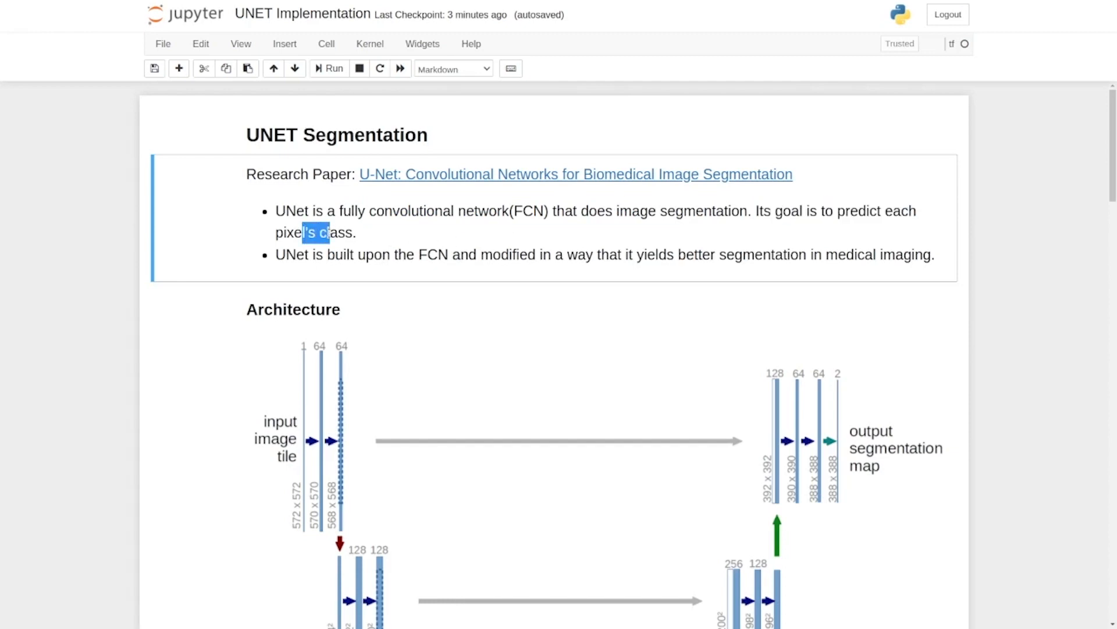
pyautogui.moveTo(312, 255); pyautogui.dragTo(450, 255)
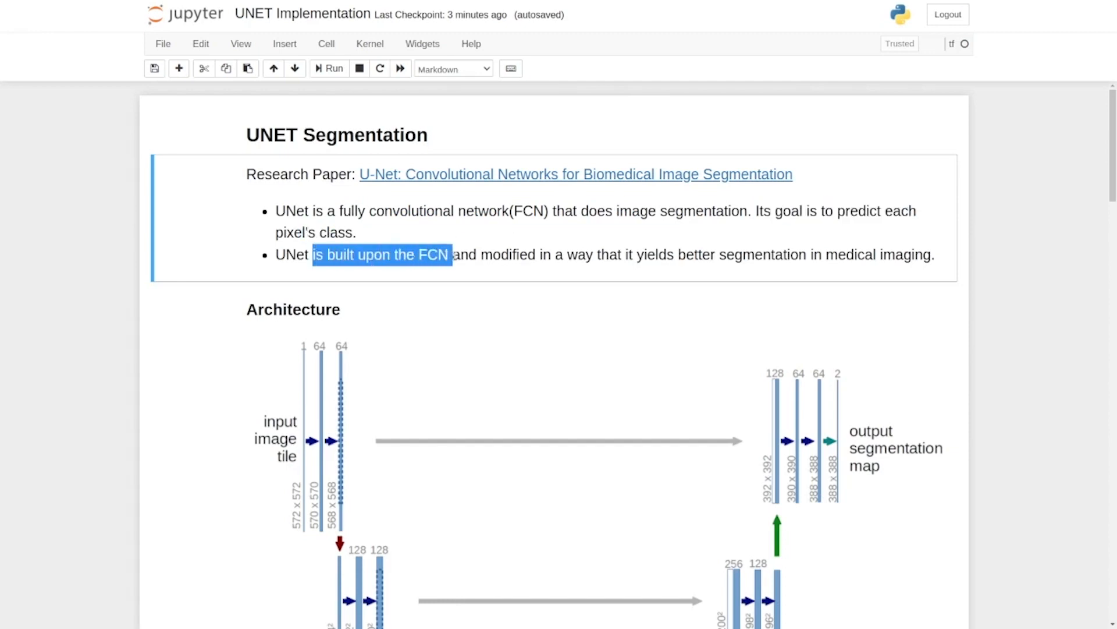
pyautogui.moveTo(449, 255); pyautogui.dragTo(734, 254)
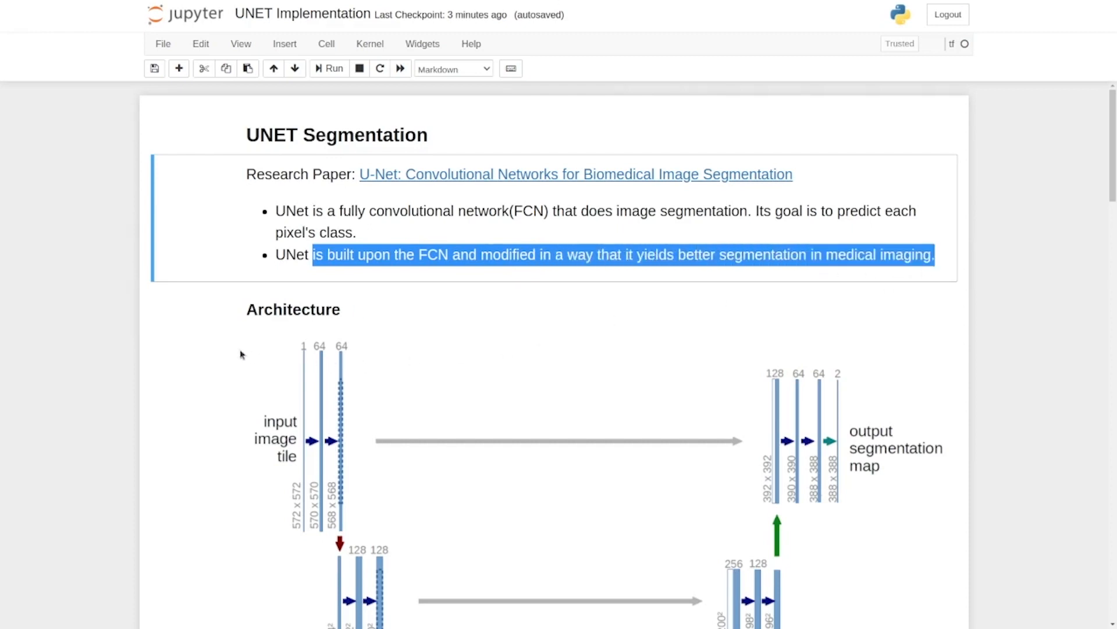
pyautogui.scroll(-3)
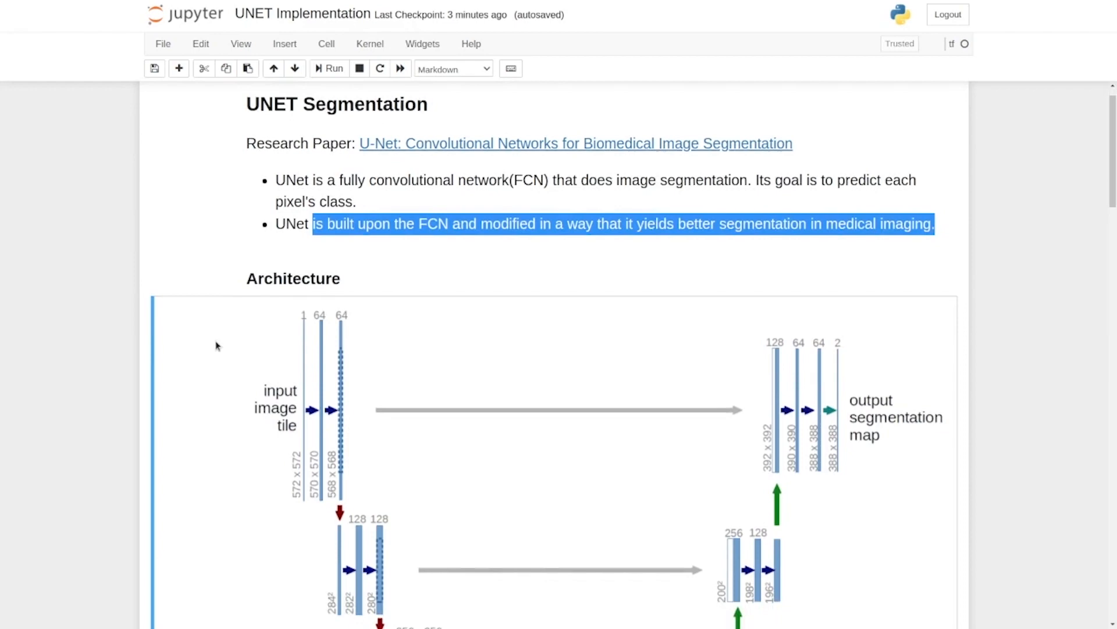
pyautogui.scroll(-3)
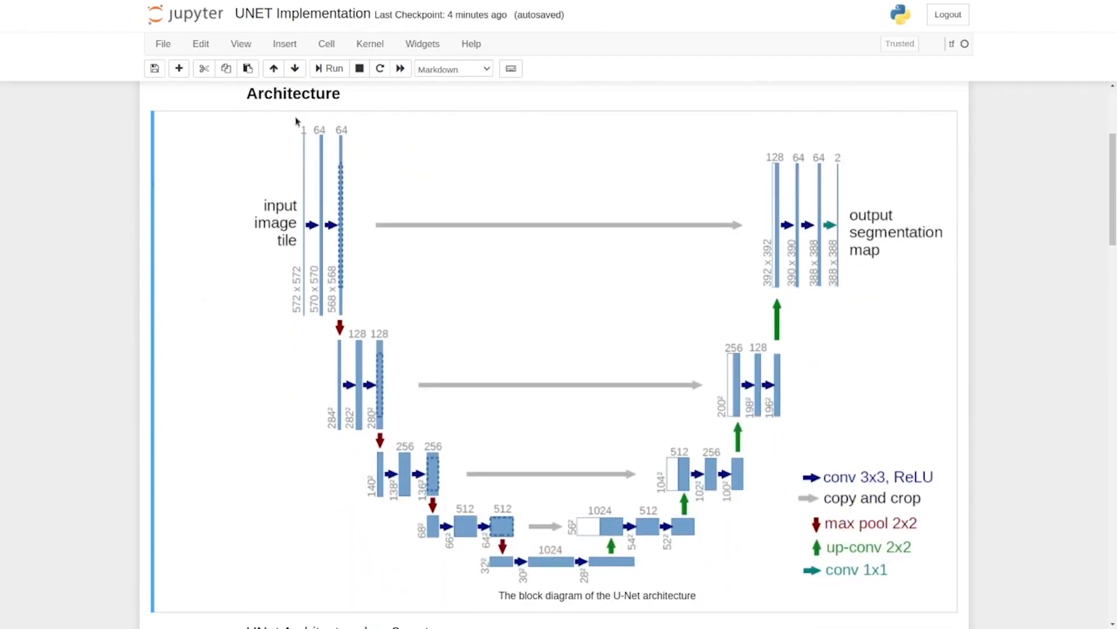
pyautogui.moveTo(532, 565)
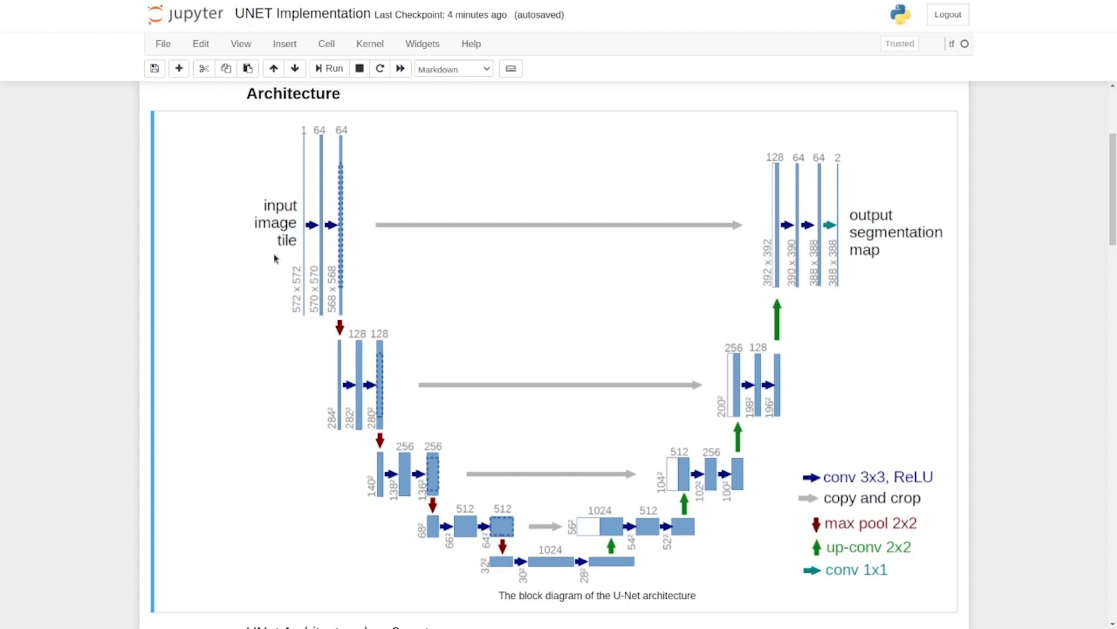
pyautogui.moveTo(489, 555)
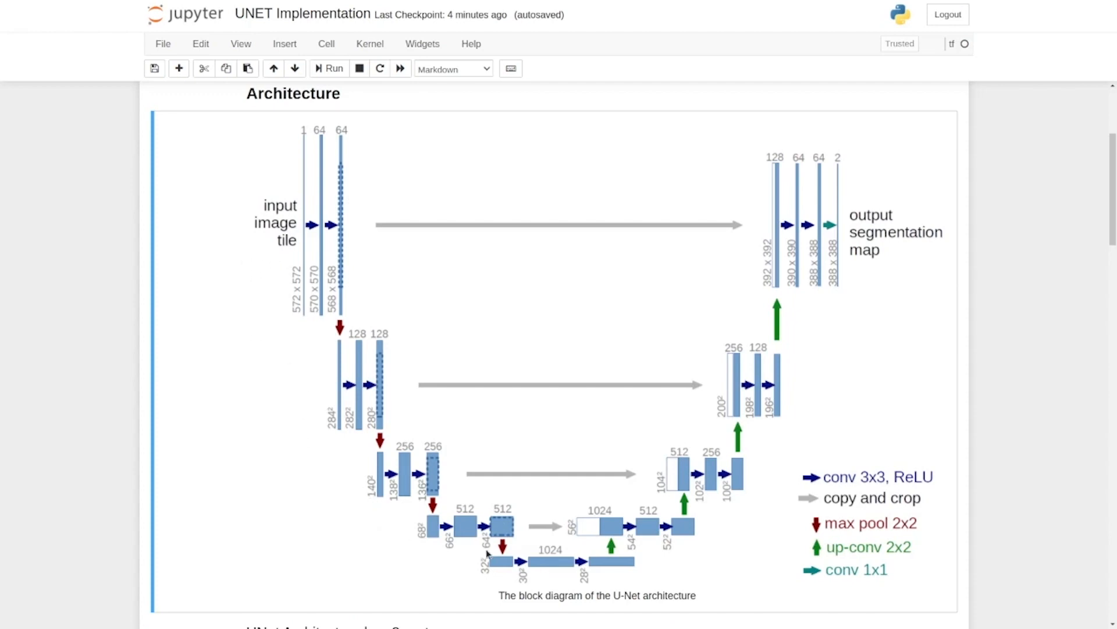
pyautogui.moveTo(758, 171)
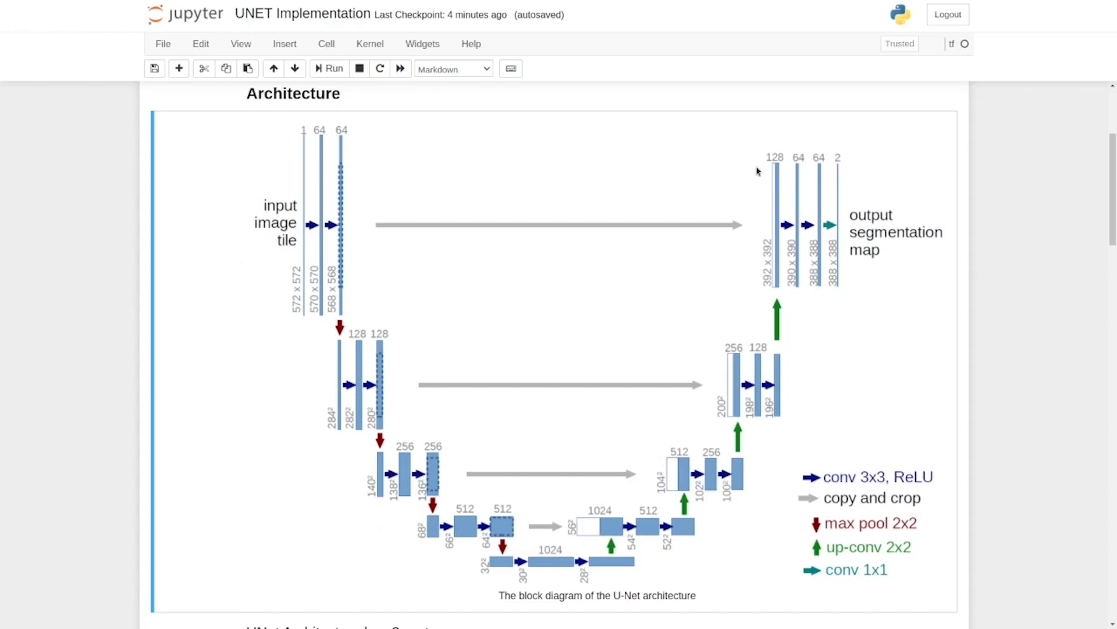
pyautogui.moveTo(708, 595)
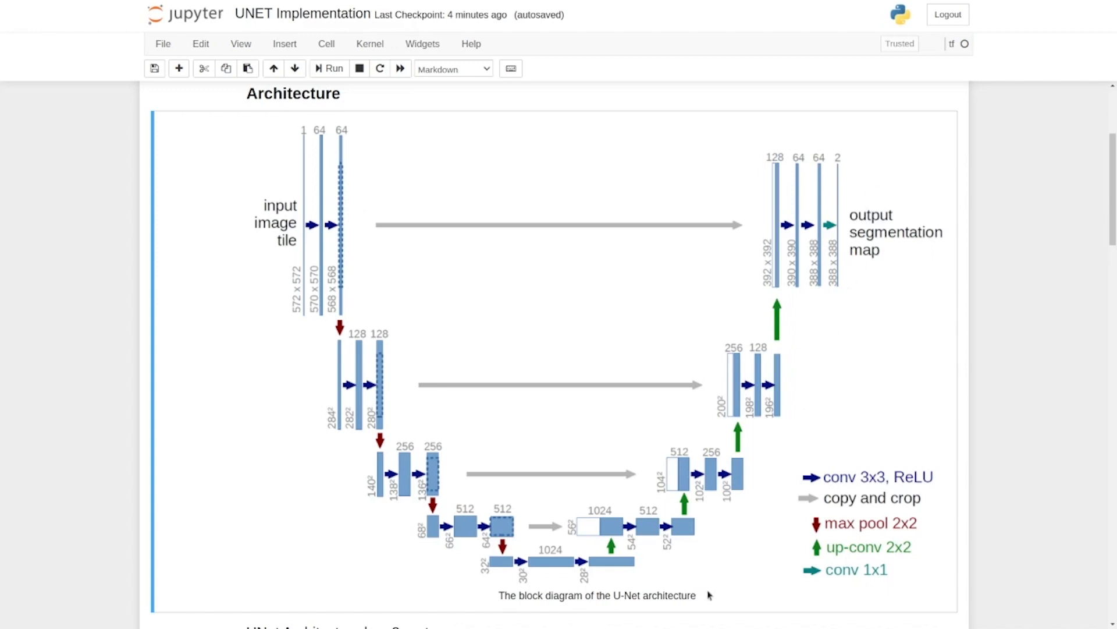
pyautogui.moveTo(390, 245)
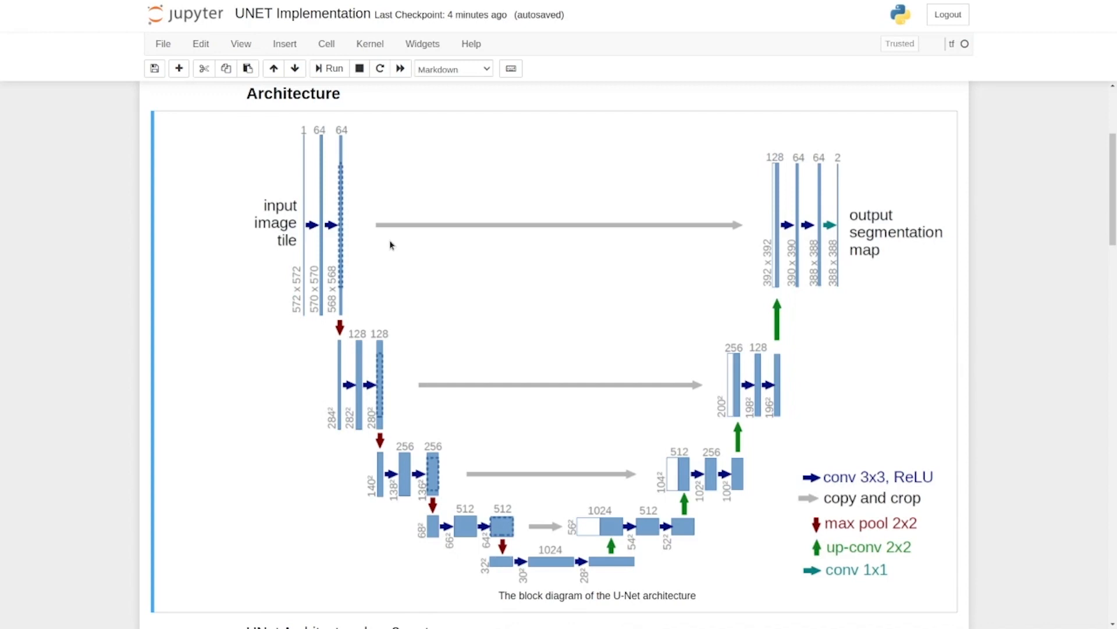
pyautogui.moveTo(578, 181)
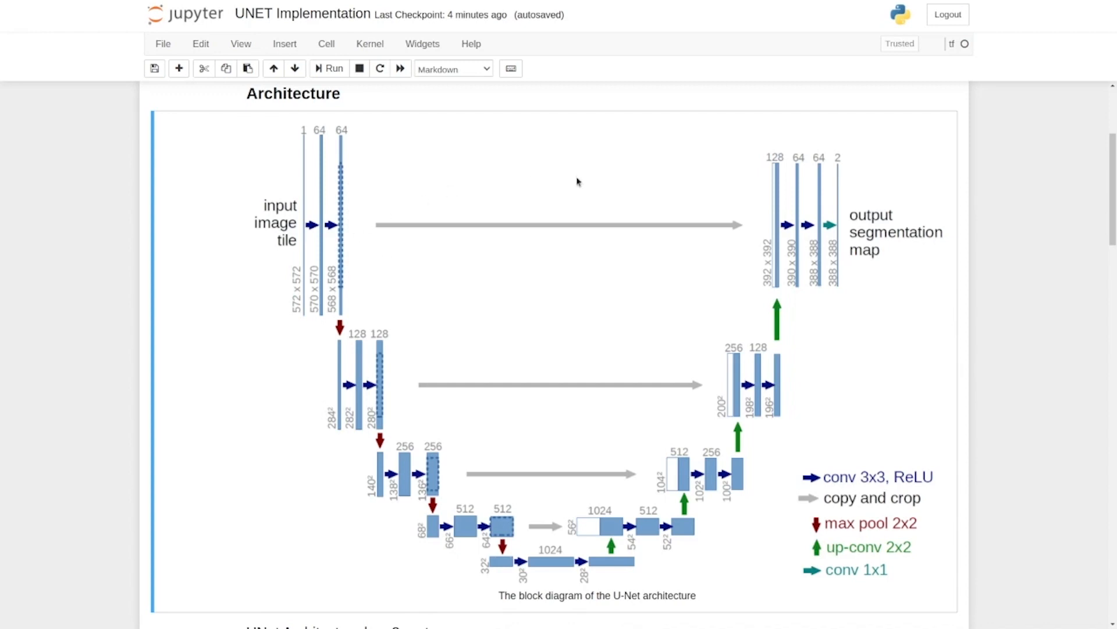
pyautogui.moveTo(117, 237)
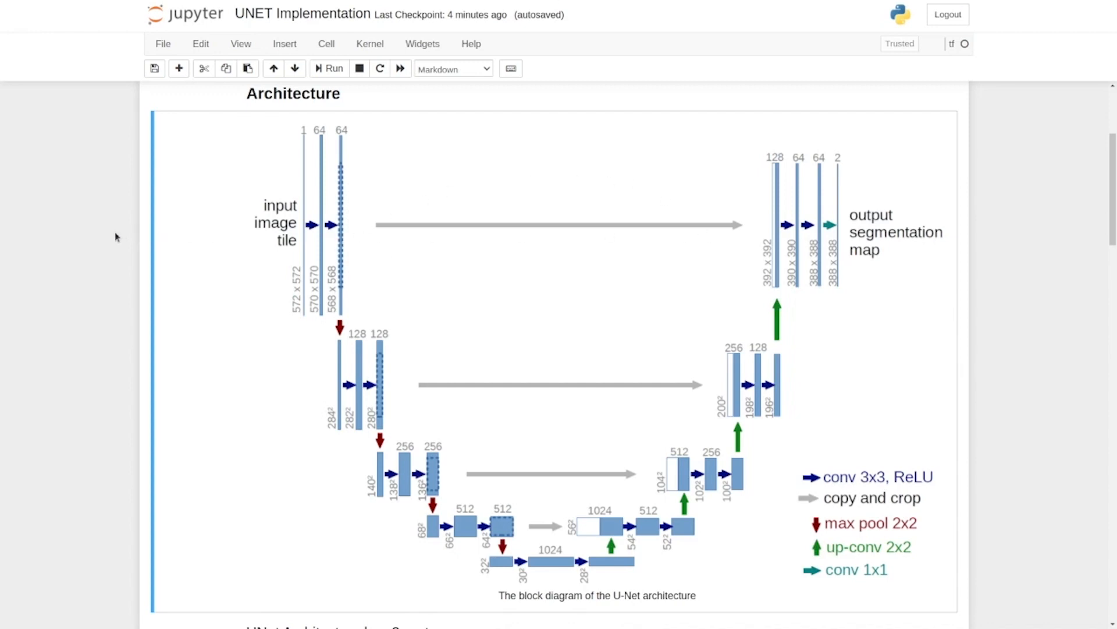
# Step: Scroll past the three-part UNet list to the encoder/decoder diagram with its skip connection
pyautogui.scroll(-3)
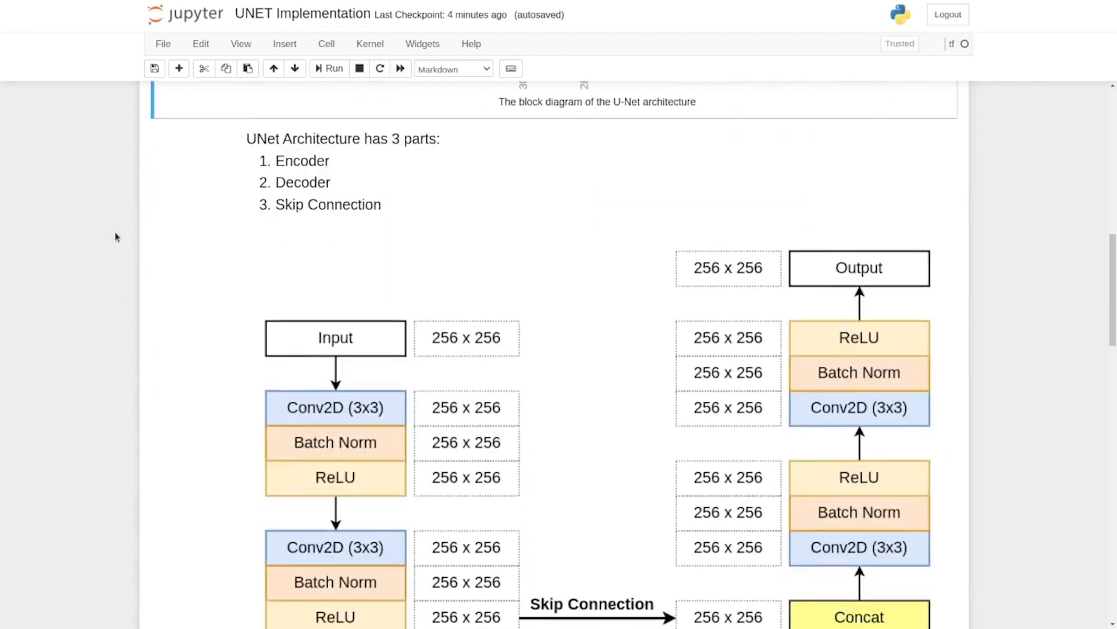
pyautogui.scroll(-3)
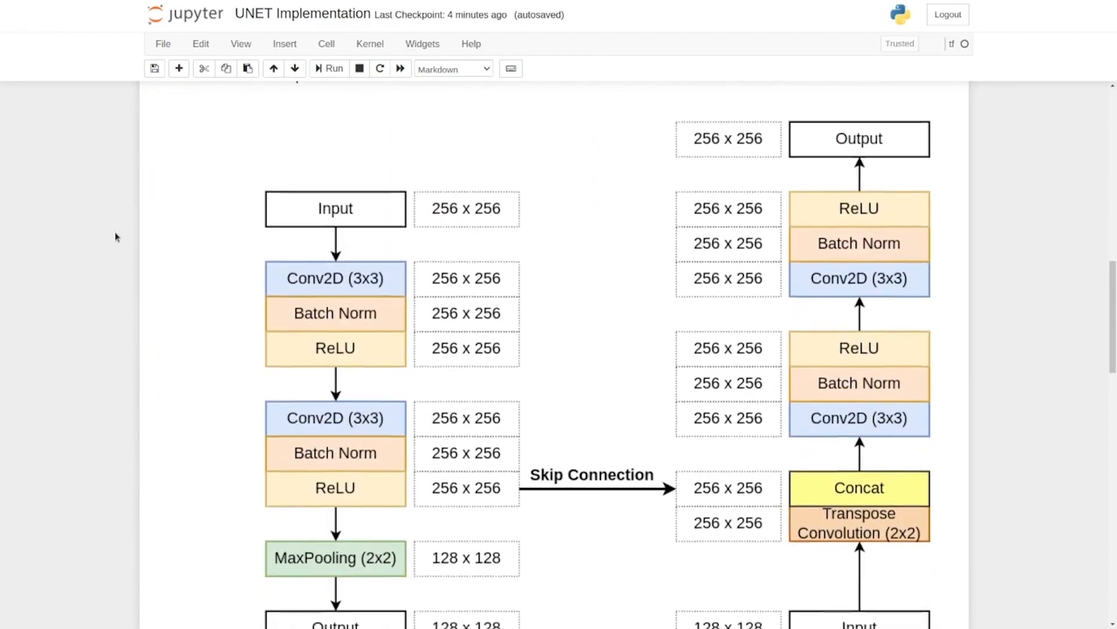
pyautogui.scroll(-3)
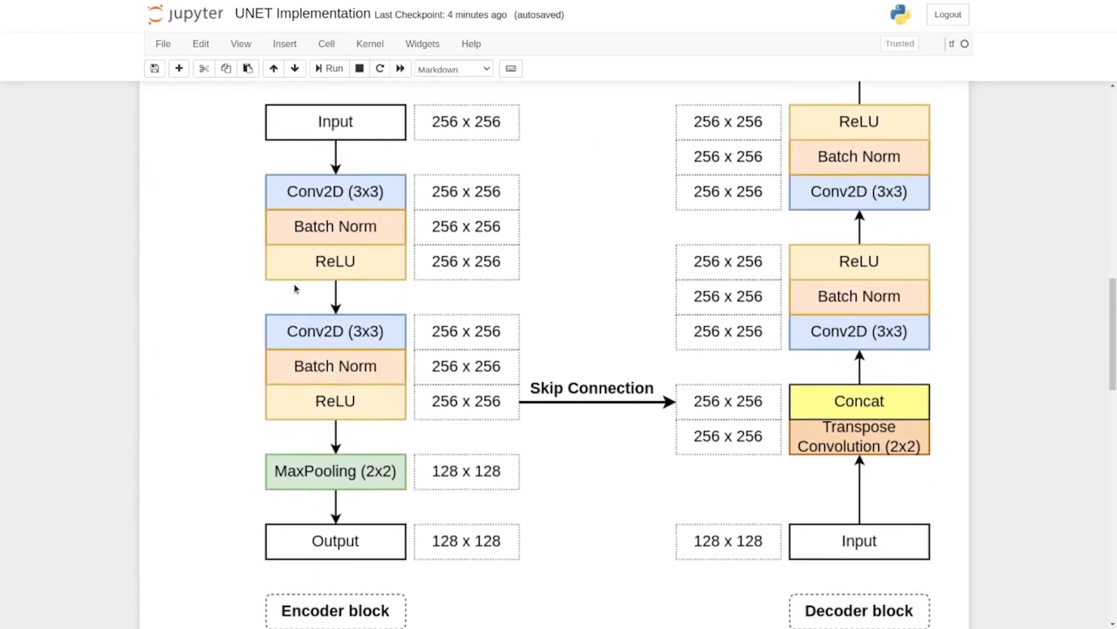
pyautogui.moveTo(349, 613)
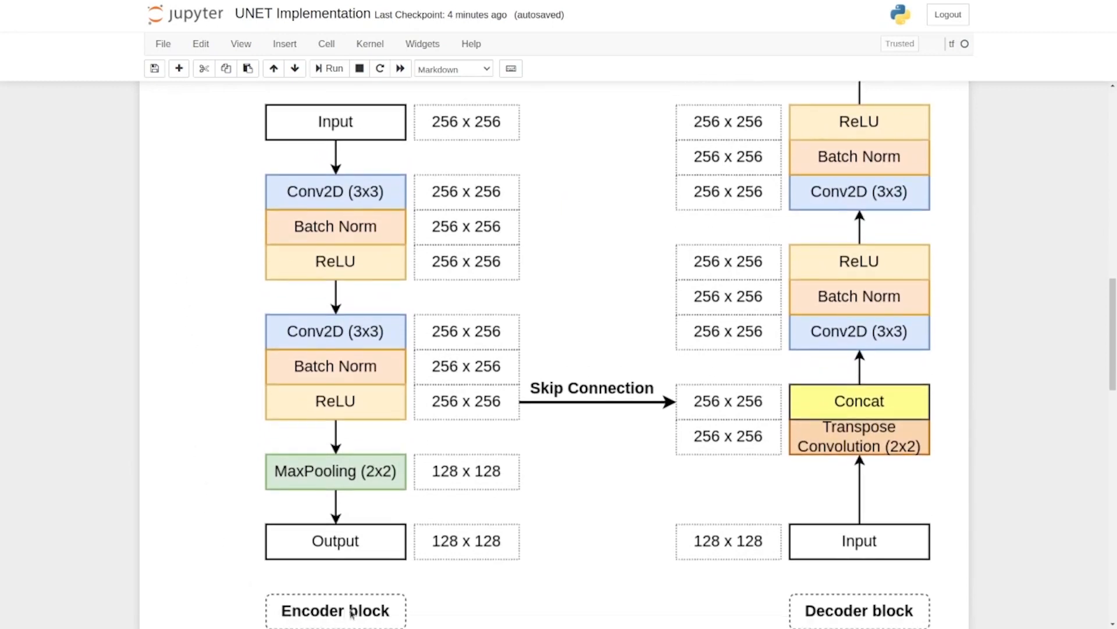
pyautogui.moveTo(809, 602)
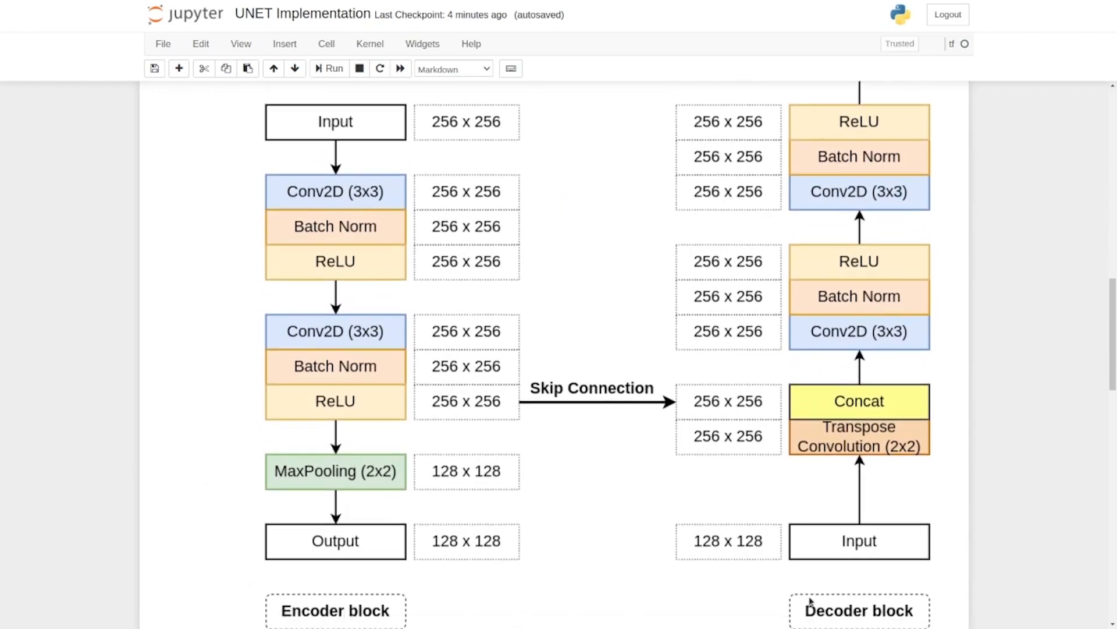
pyautogui.moveTo(878, 238)
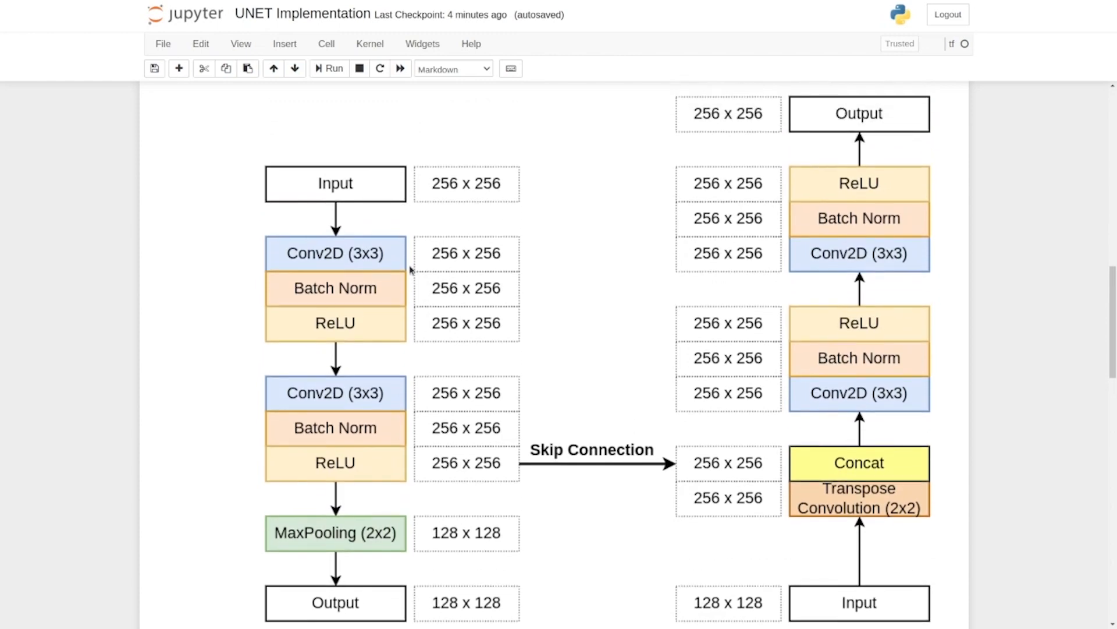
pyautogui.moveTo(412, 196)
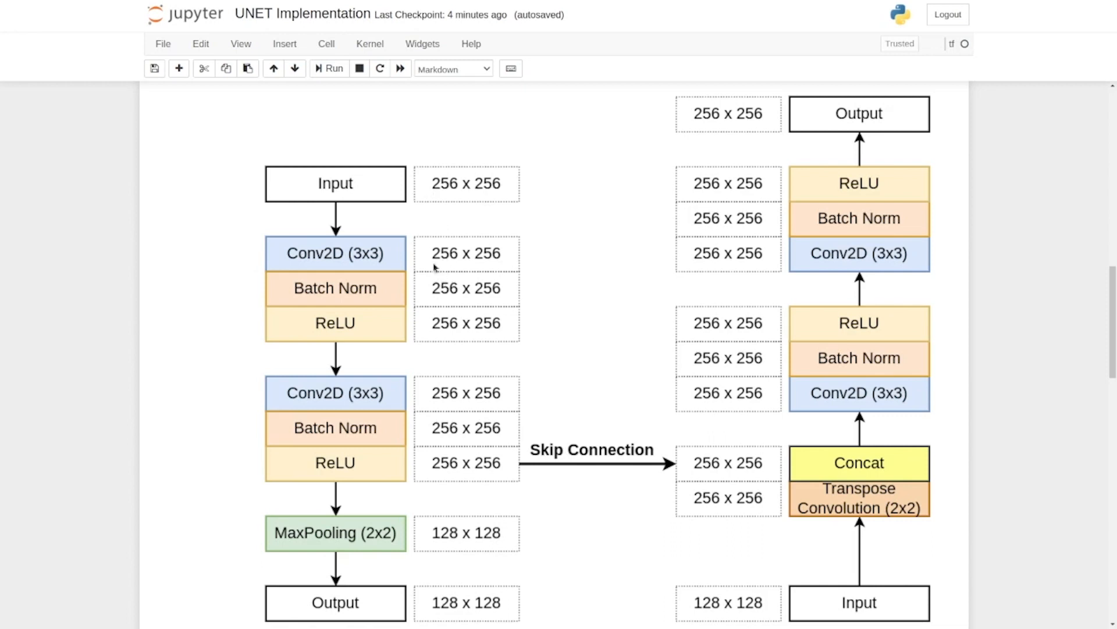
pyautogui.moveTo(232, 229)
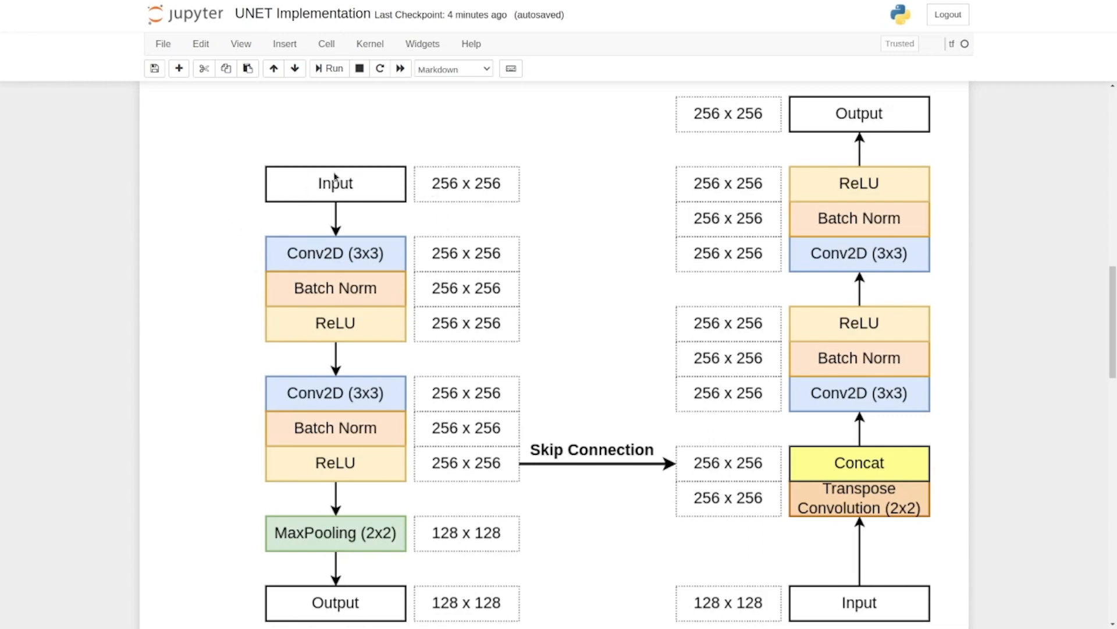
pyautogui.moveTo(489, 190)
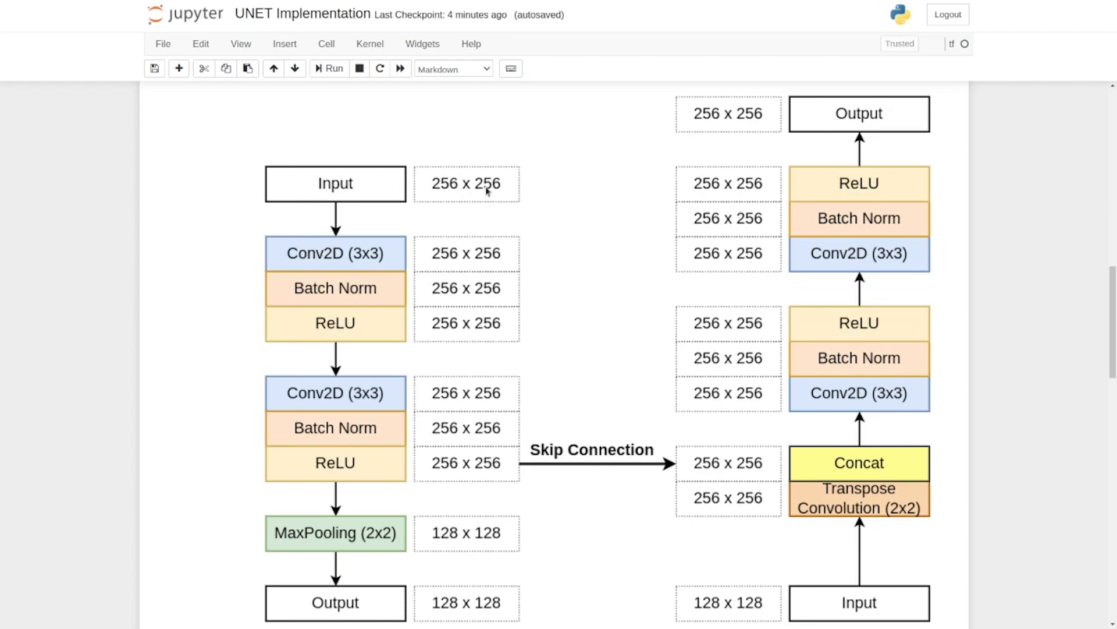
pyautogui.moveTo(422, 200)
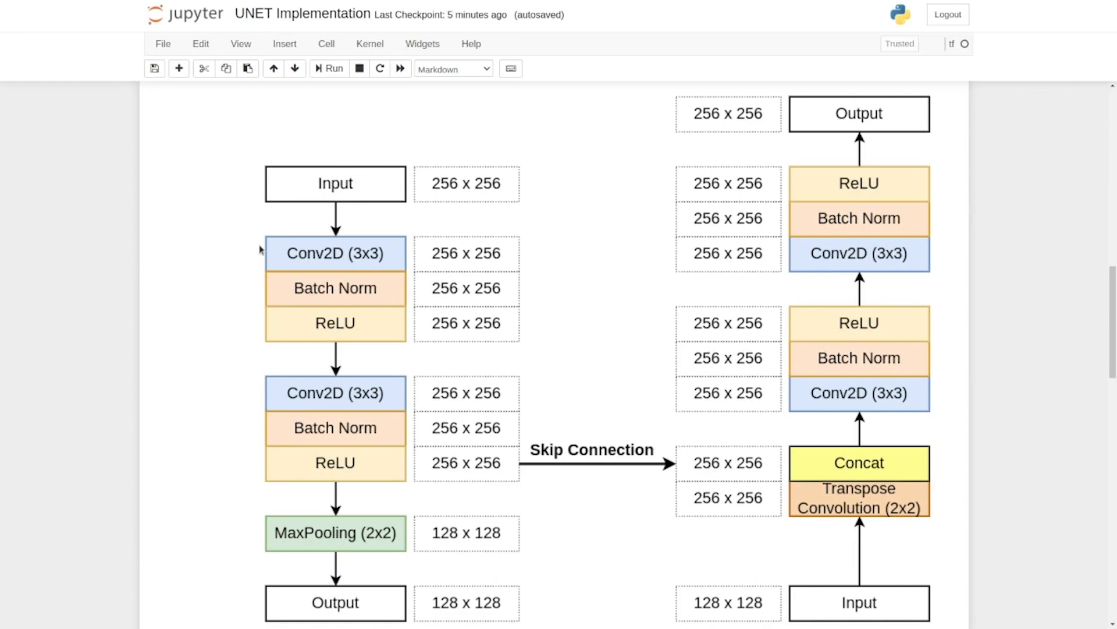
pyautogui.moveTo(293, 296)
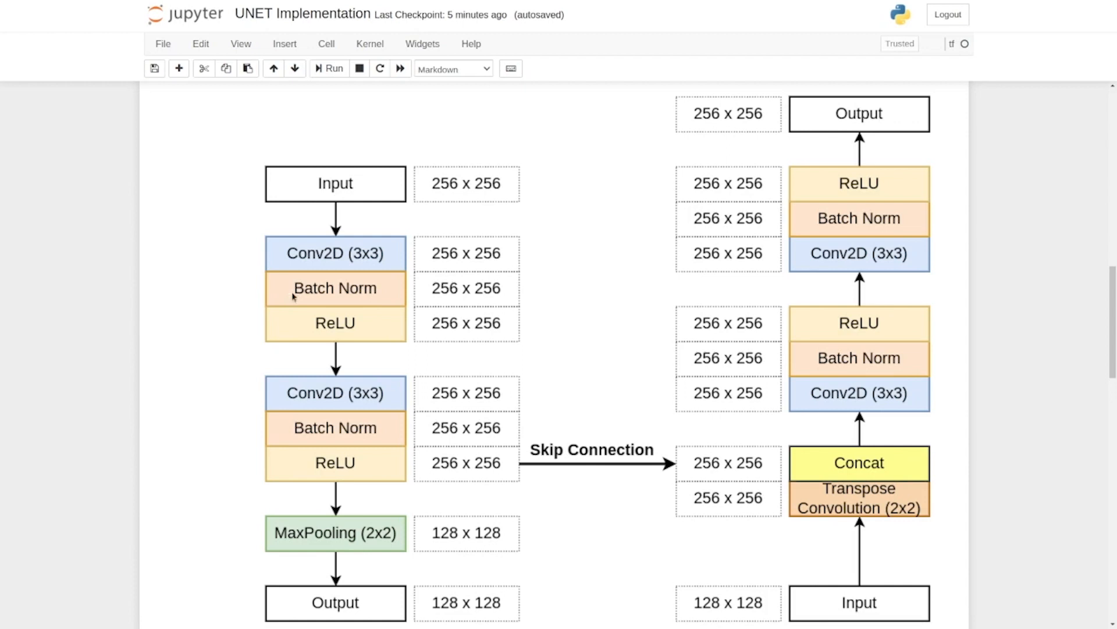
pyautogui.moveTo(255, 301)
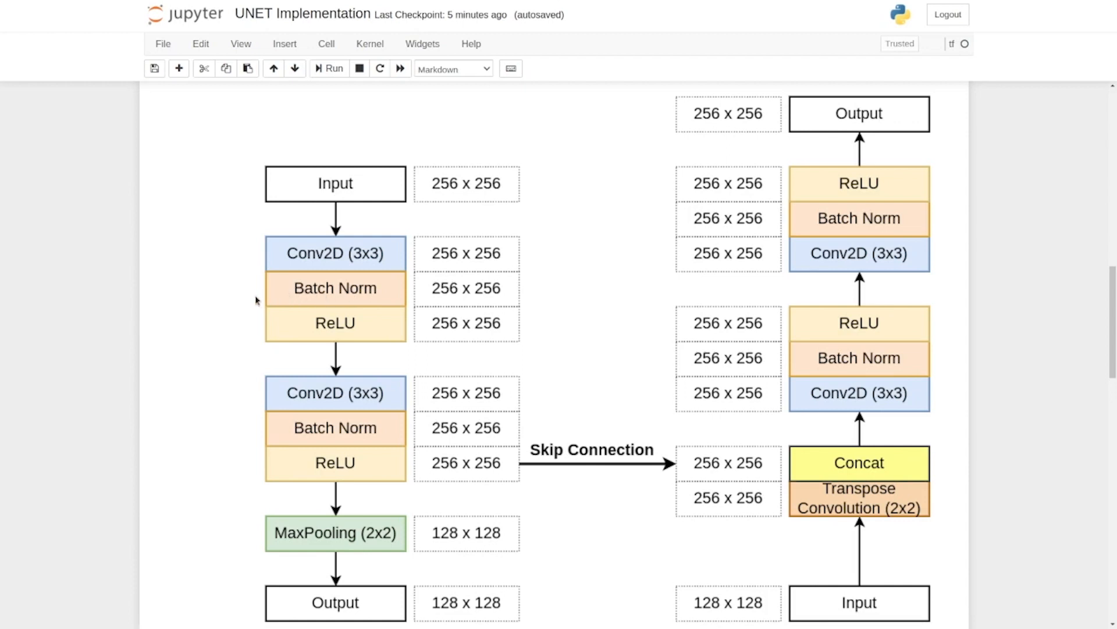
pyautogui.moveTo(305, 325)
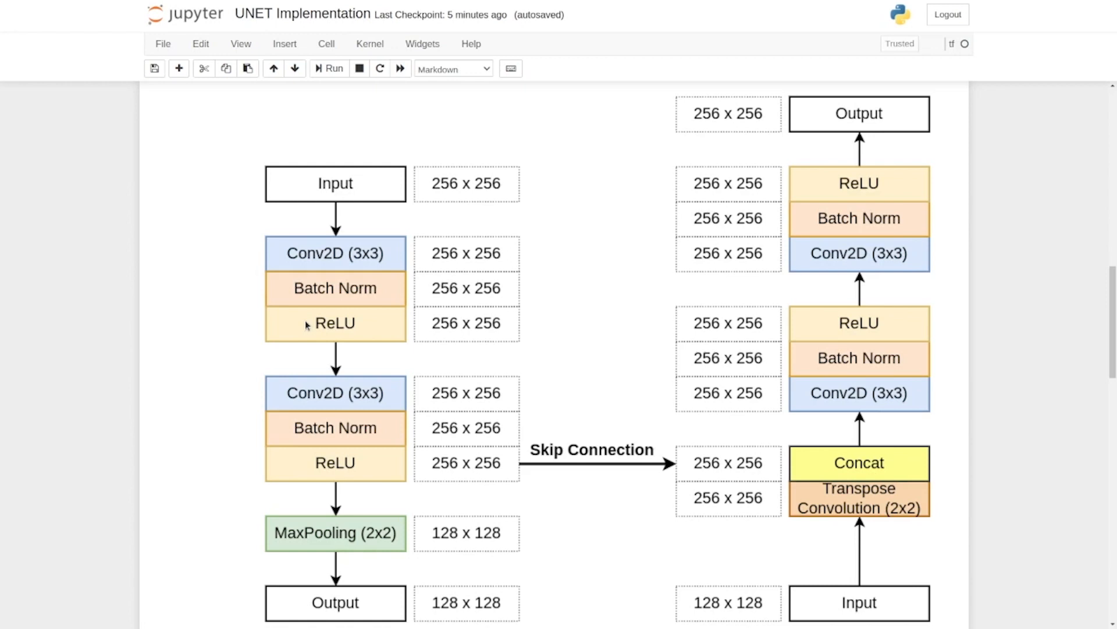
pyautogui.scroll(-3)
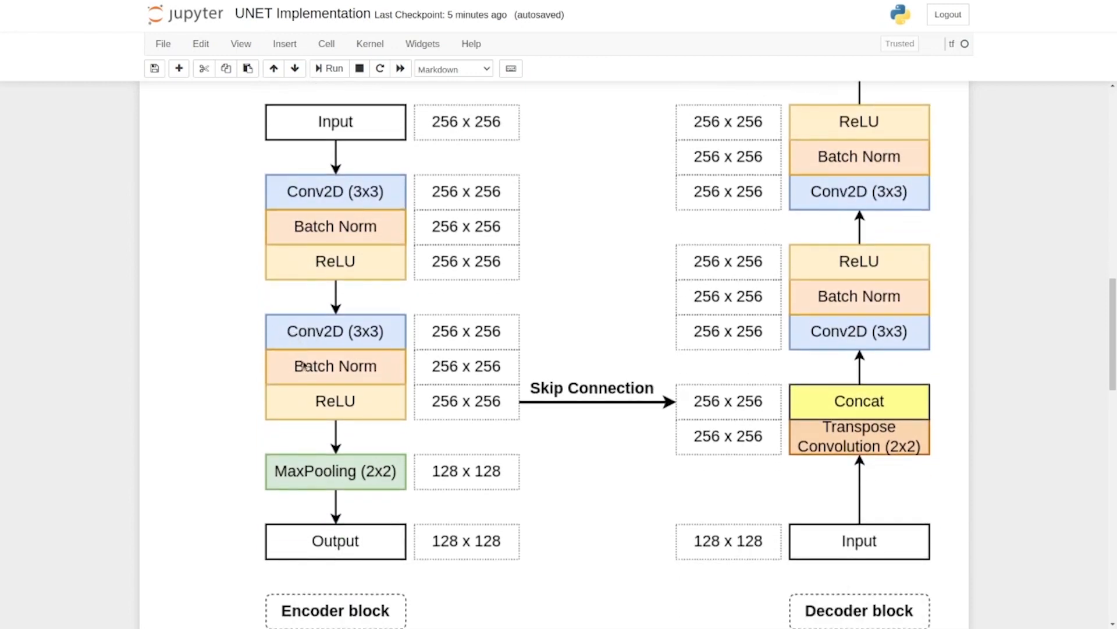
pyautogui.moveTo(261, 409)
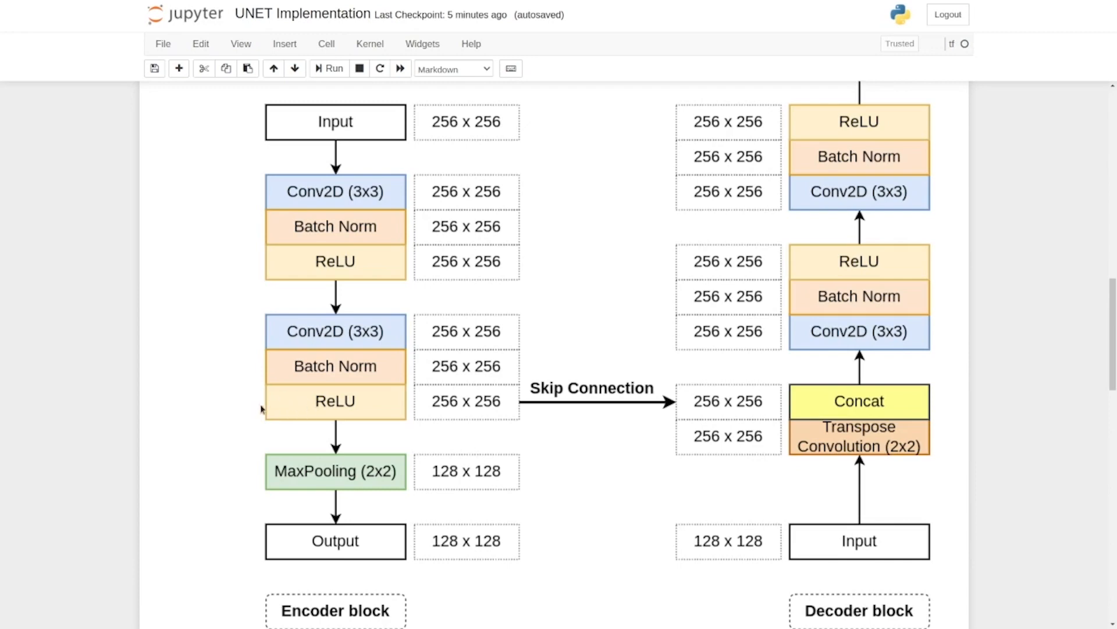
pyautogui.moveTo(355, 433)
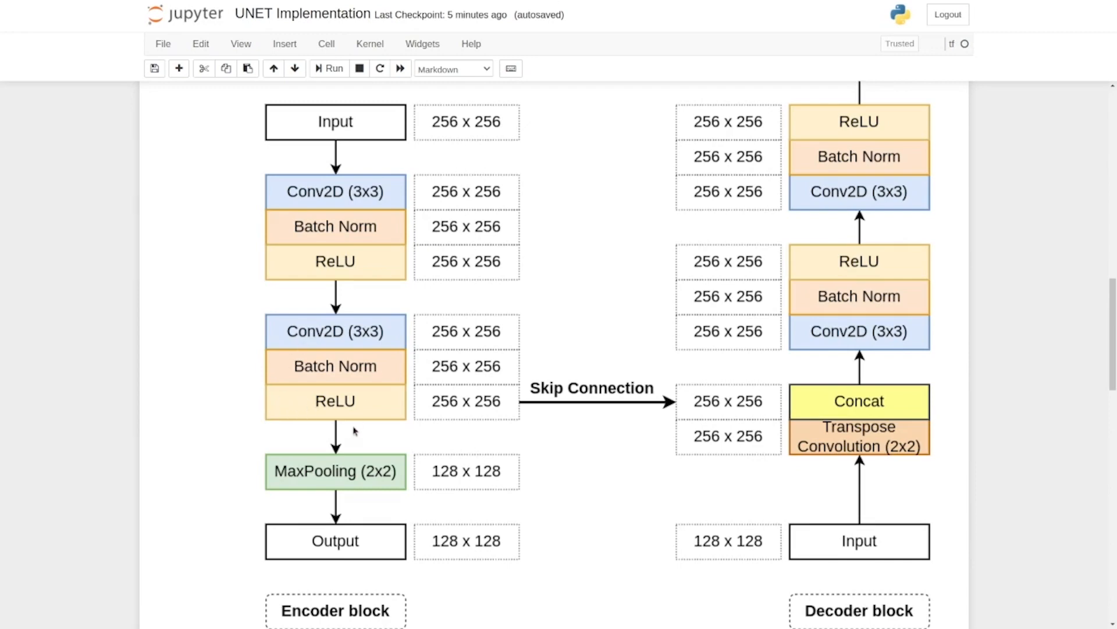
pyautogui.scroll(-3)
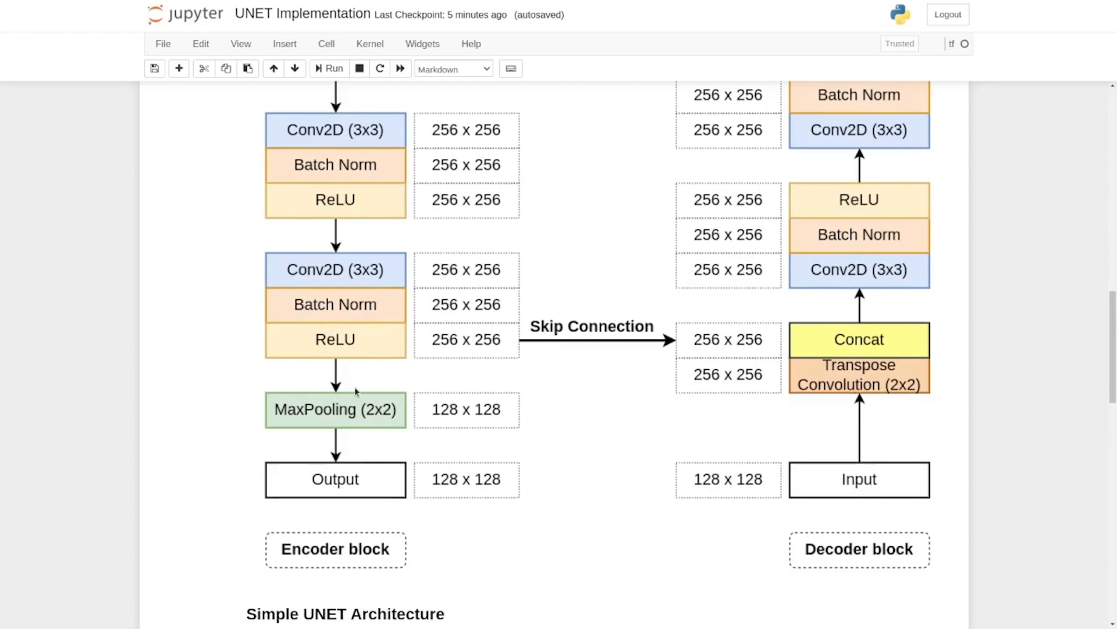
pyautogui.moveTo(431, 349)
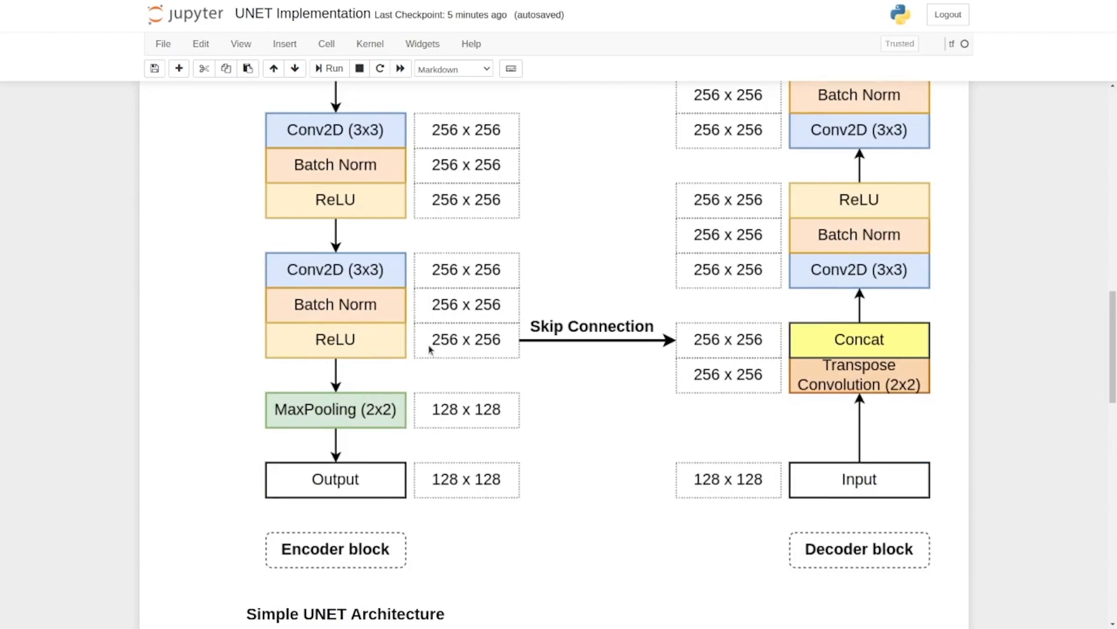
pyautogui.moveTo(432, 356)
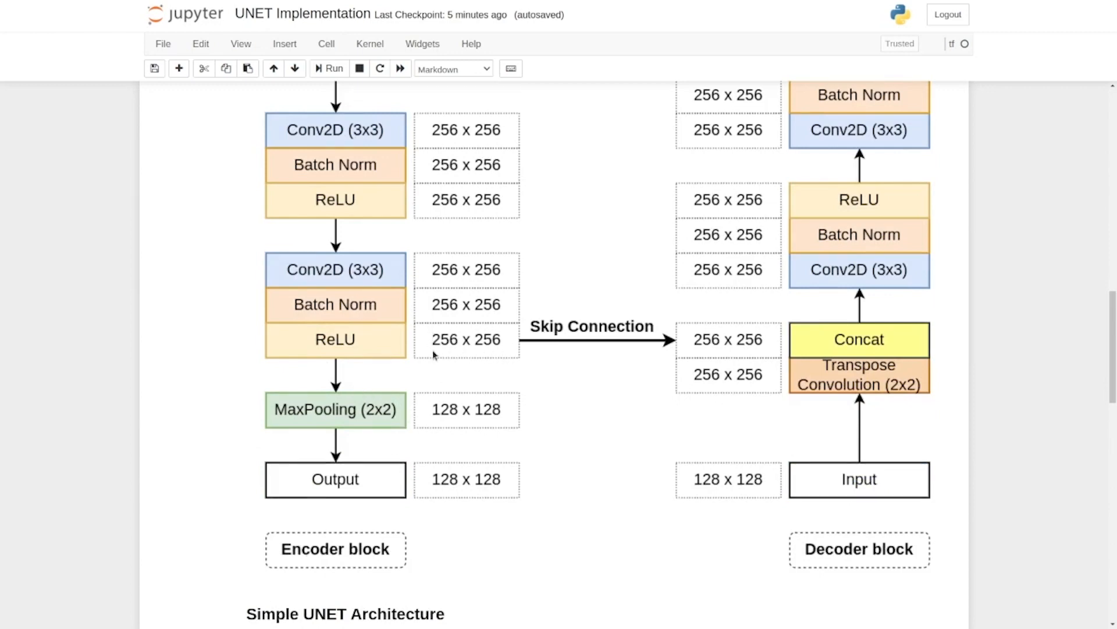
pyautogui.moveTo(244, 385)
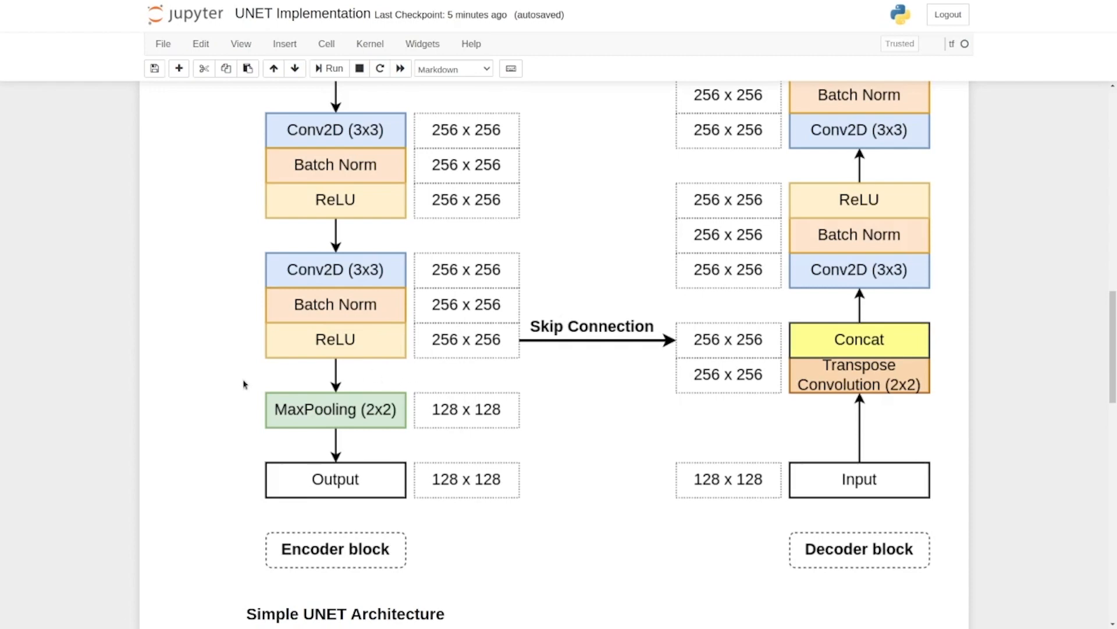
pyautogui.moveTo(399, 447)
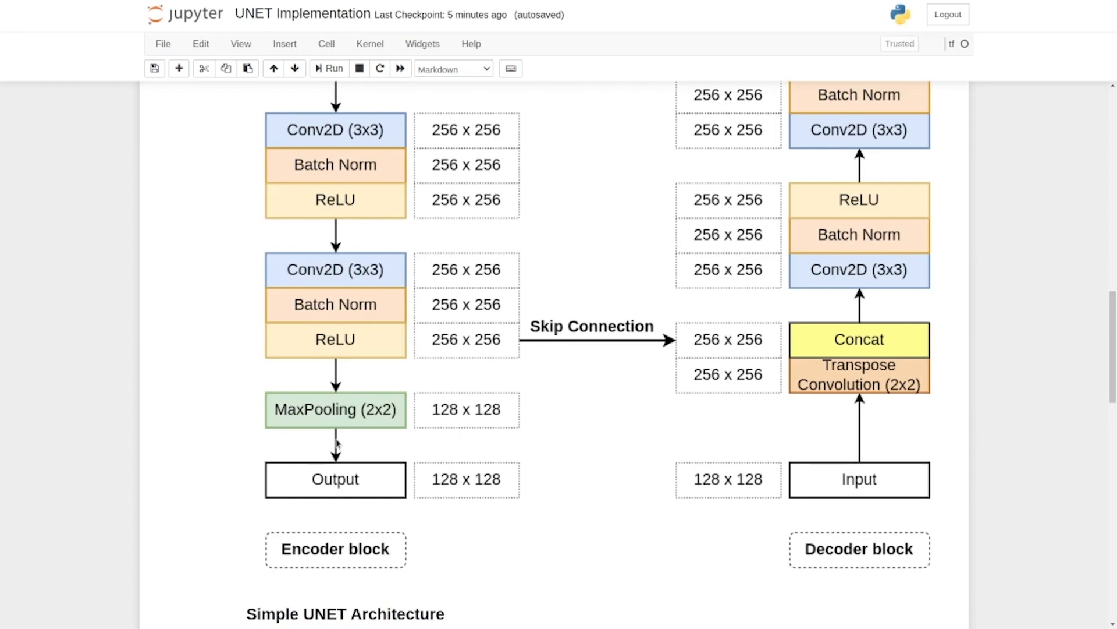
pyautogui.moveTo(336, 466)
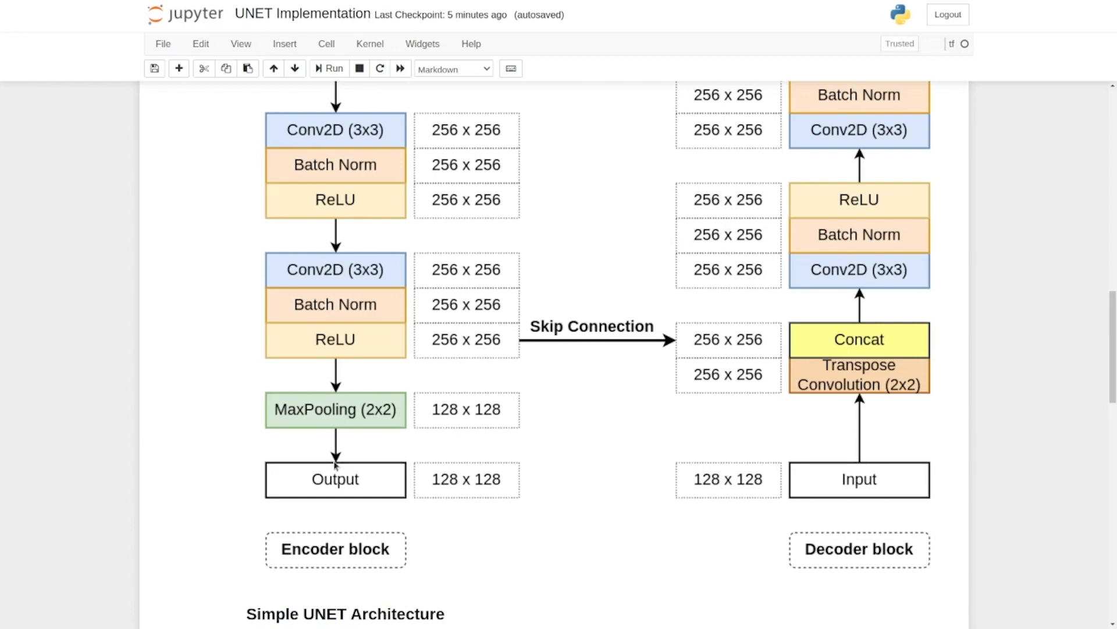
pyautogui.moveTo(547, 483)
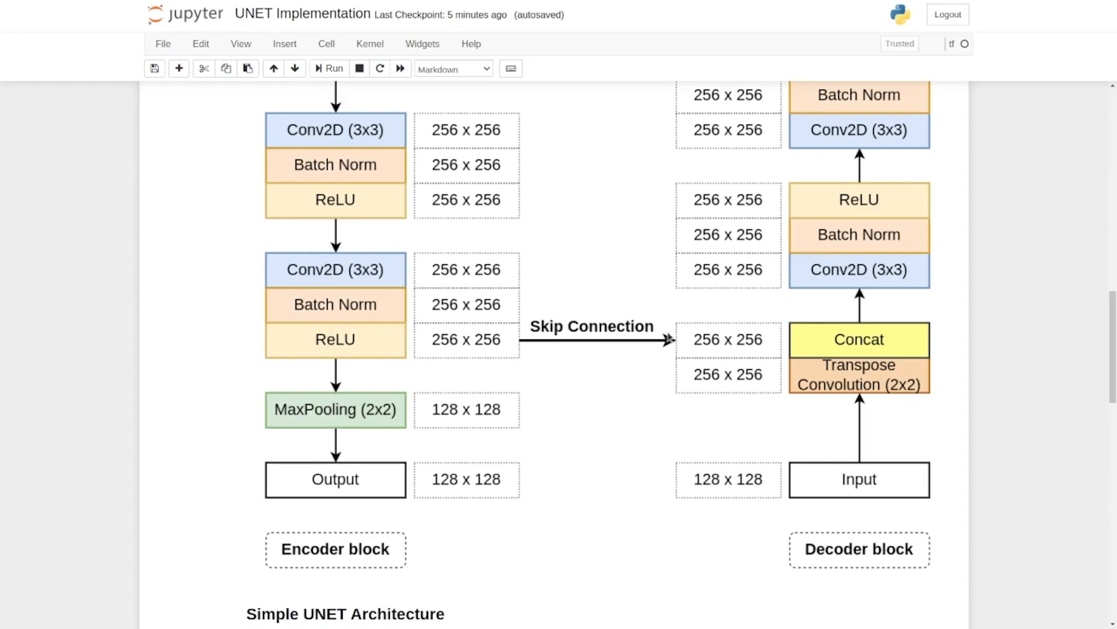
pyautogui.moveTo(374, 355)
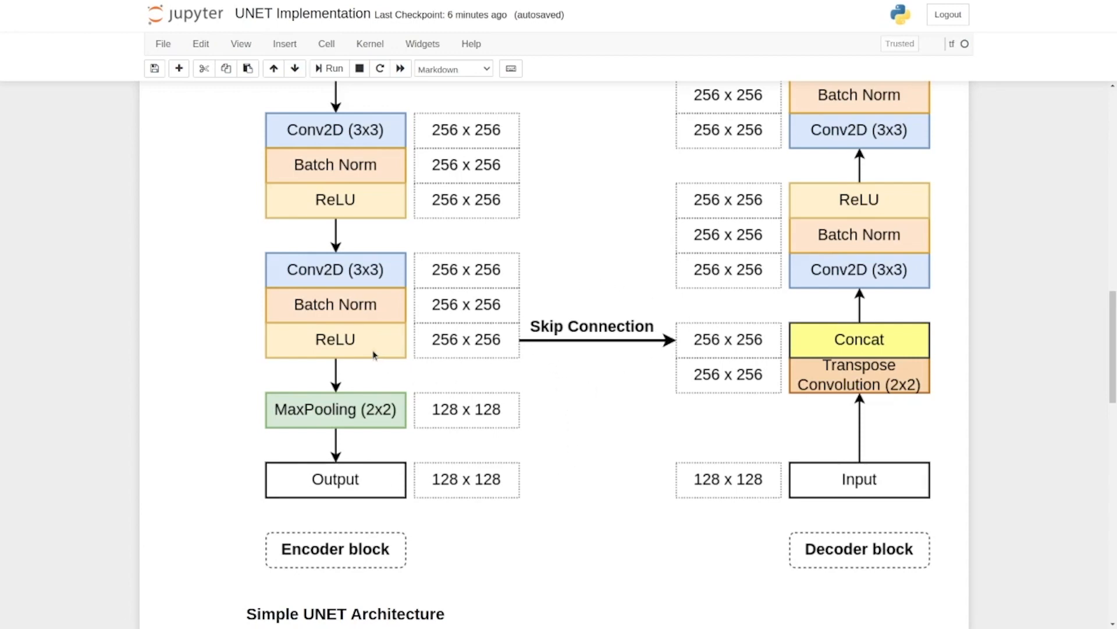
pyautogui.moveTo(668, 341)
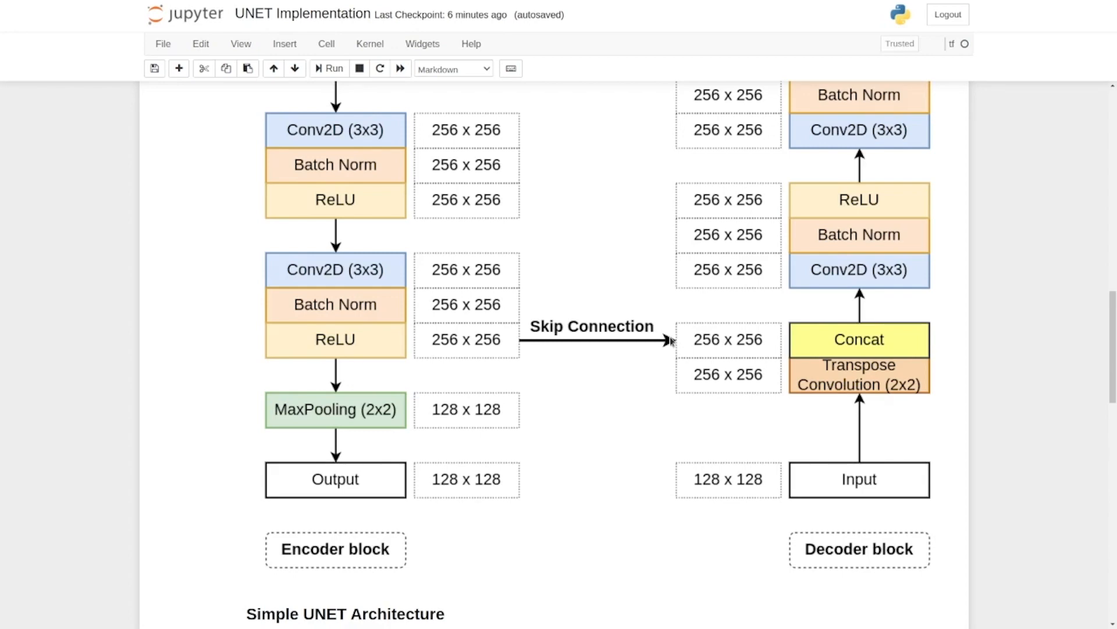
pyautogui.moveTo(650, 428)
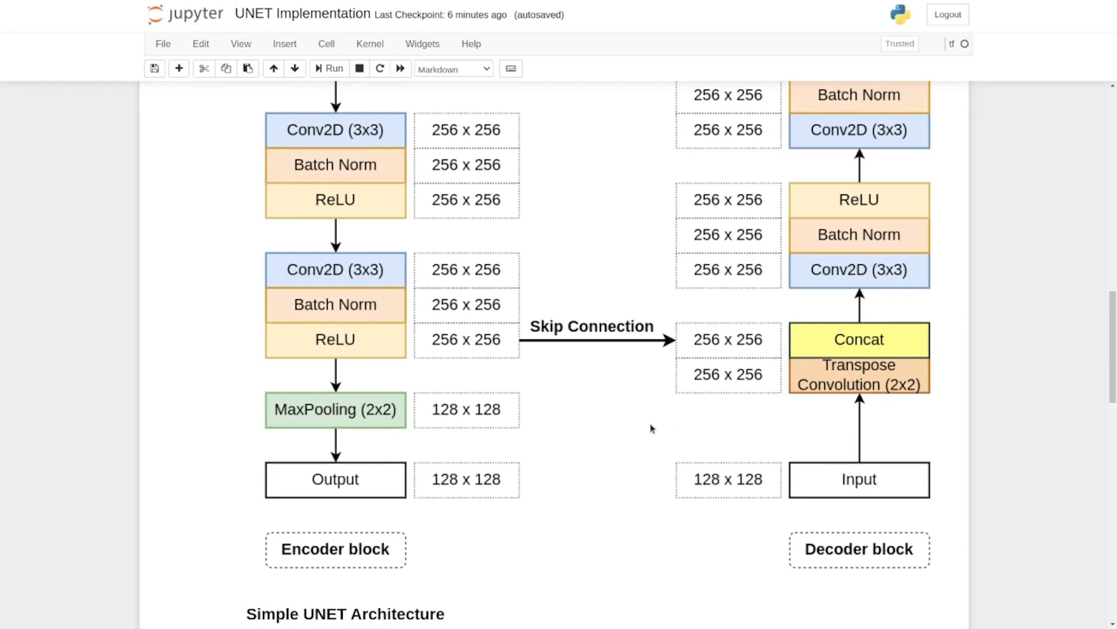
pyautogui.moveTo(635, 444)
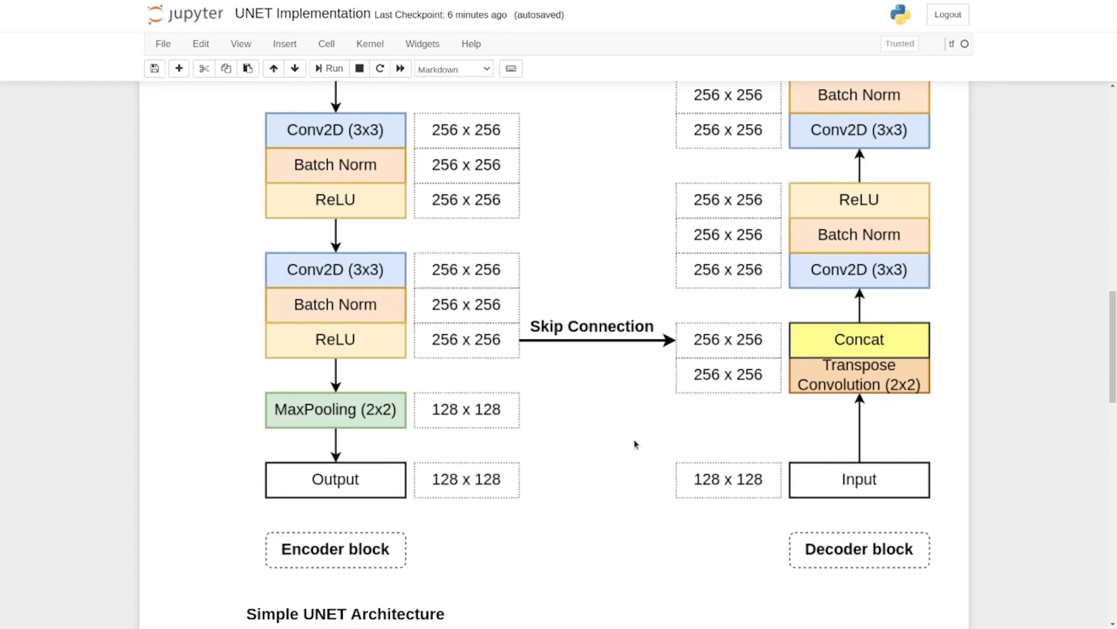
pyautogui.scroll(-3)
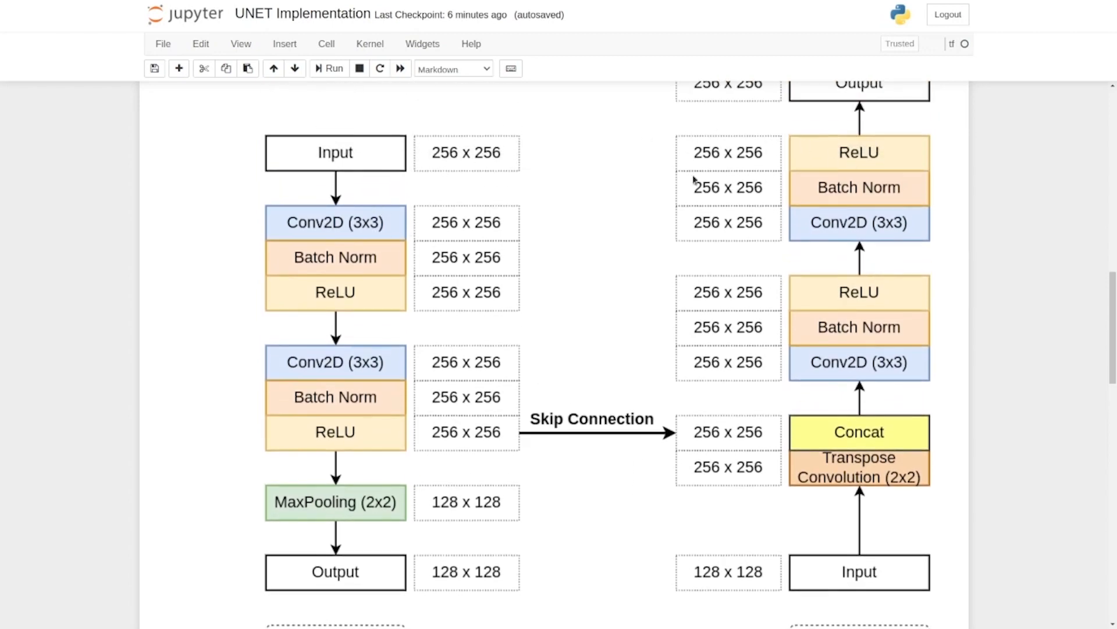
pyautogui.moveTo(267, 247)
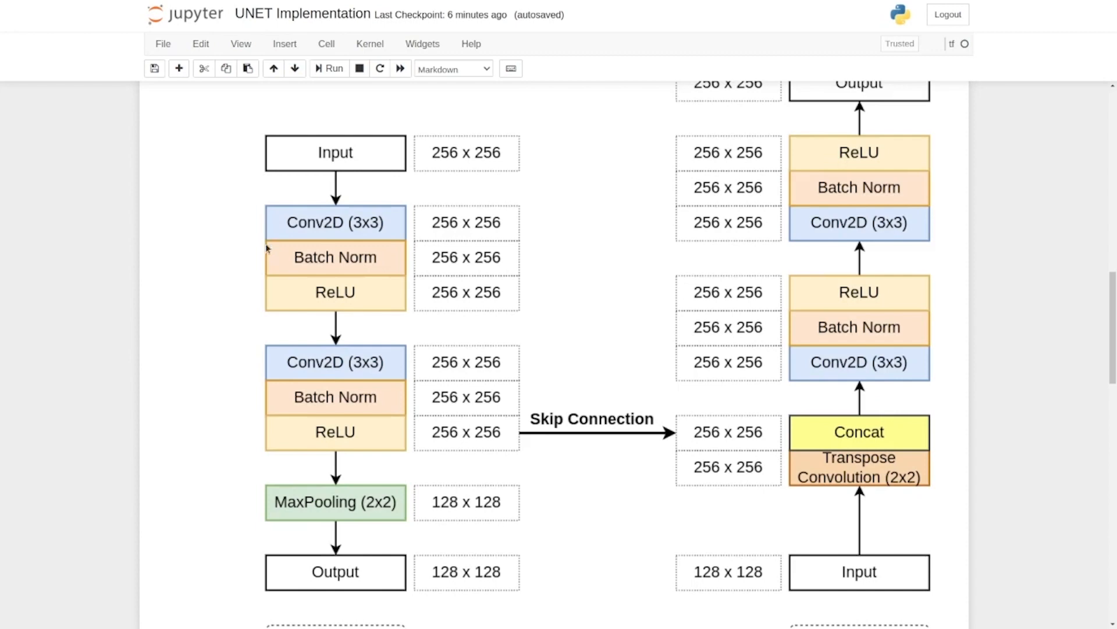
pyautogui.moveTo(253, 397)
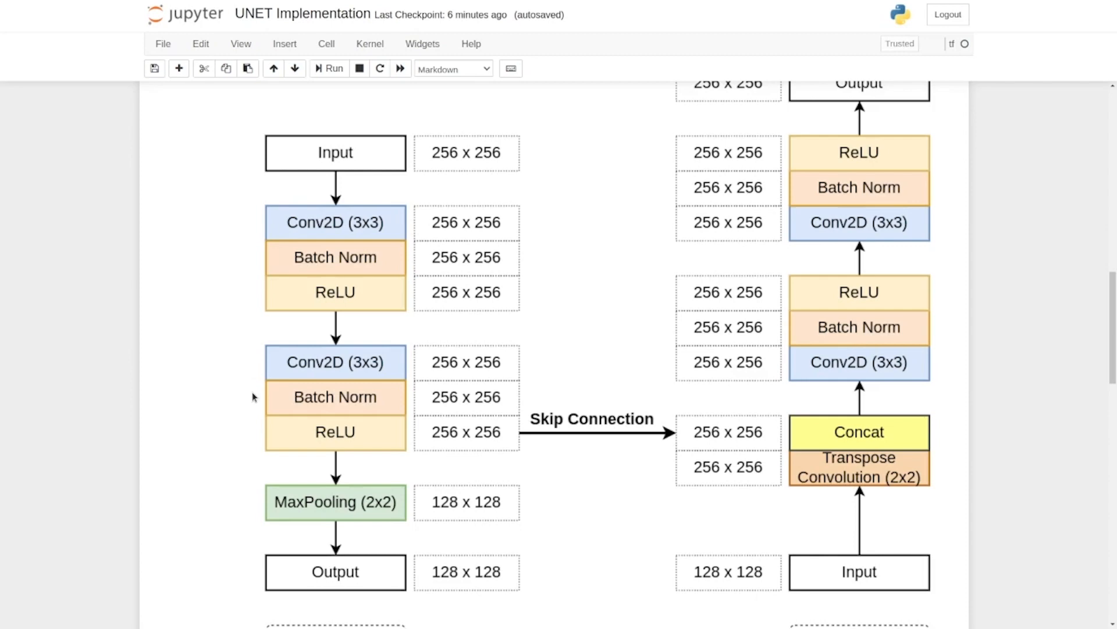
pyautogui.moveTo(321, 192)
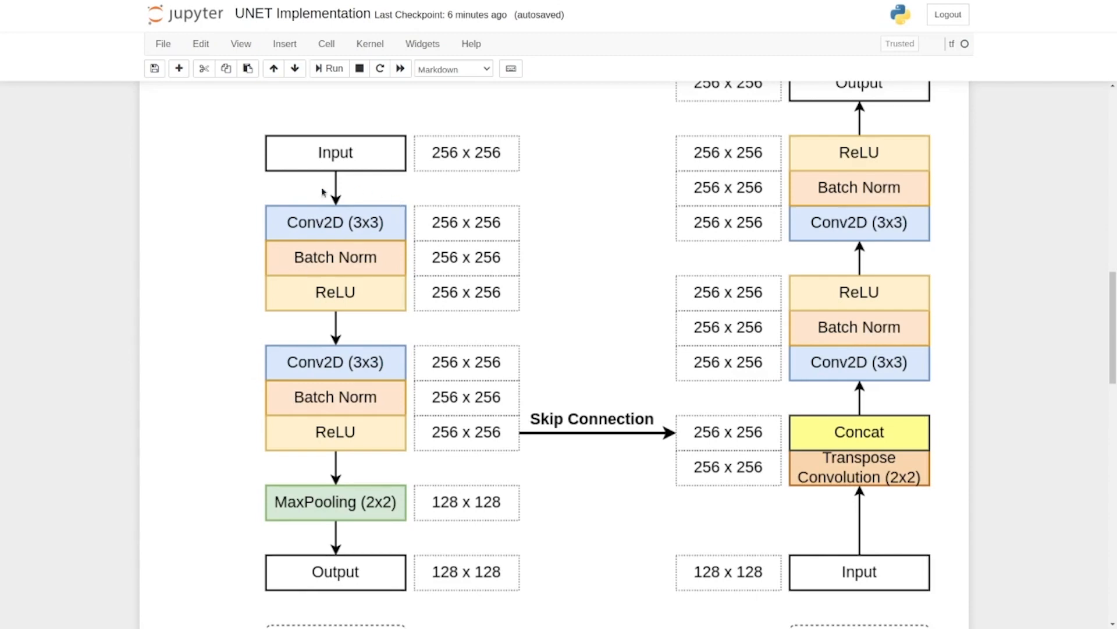
pyautogui.moveTo(414, 472)
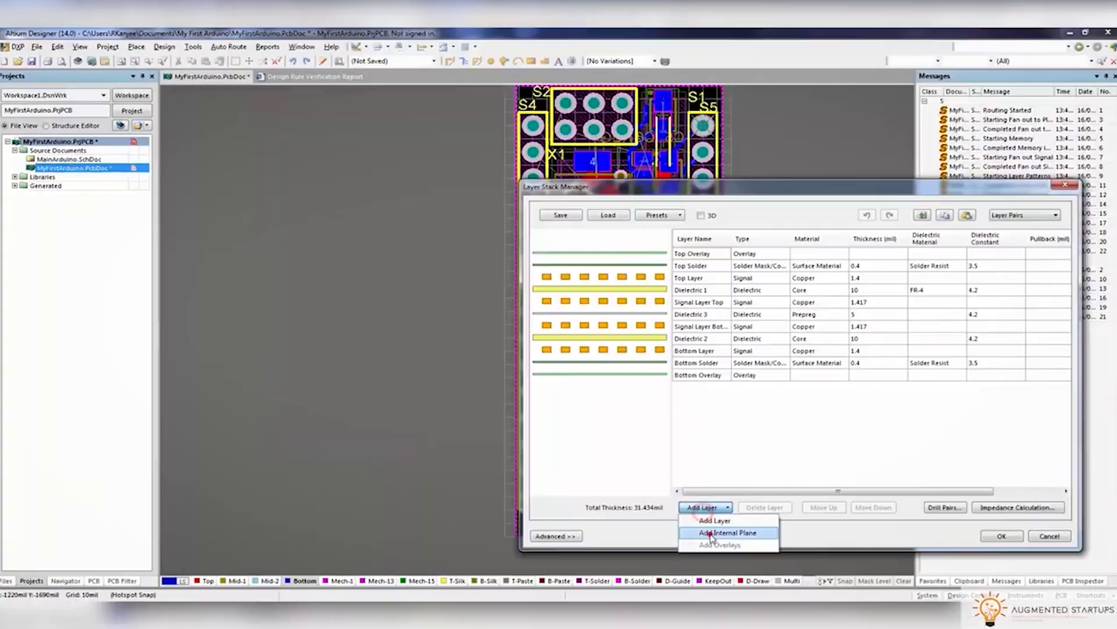
# Step: Run the import cell that brings in TensorFlow Keras layers and Model
pyautogui.click(726, 532)
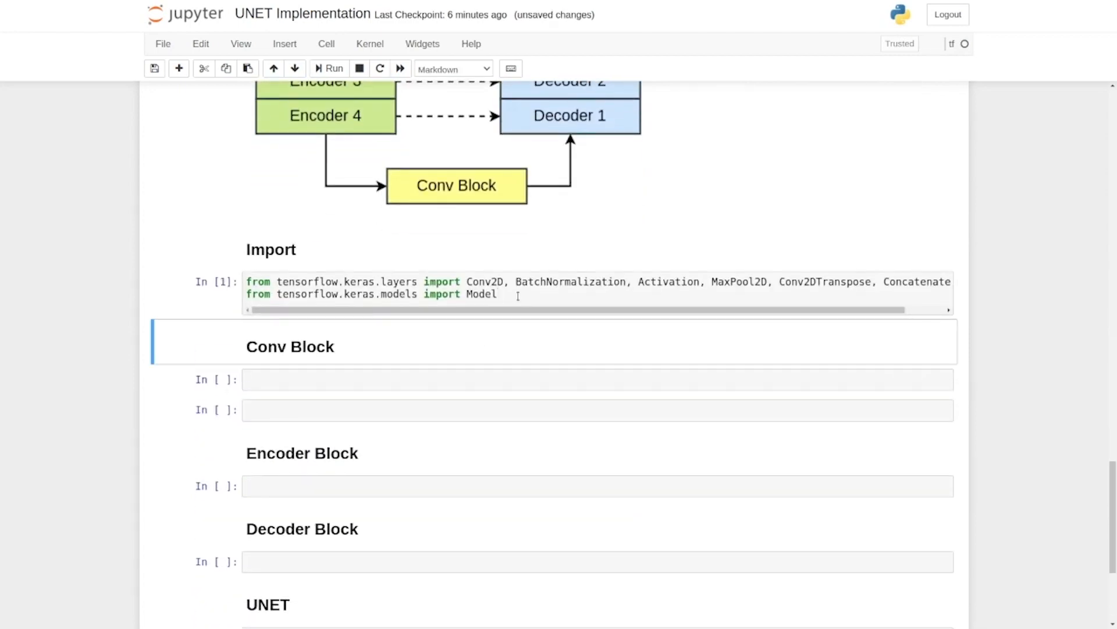
# Step: Define conv_block(inputs, num_filters) applying a 3×3 same-padded Conv2D and printing x.shape
pyautogui.click(597, 378)
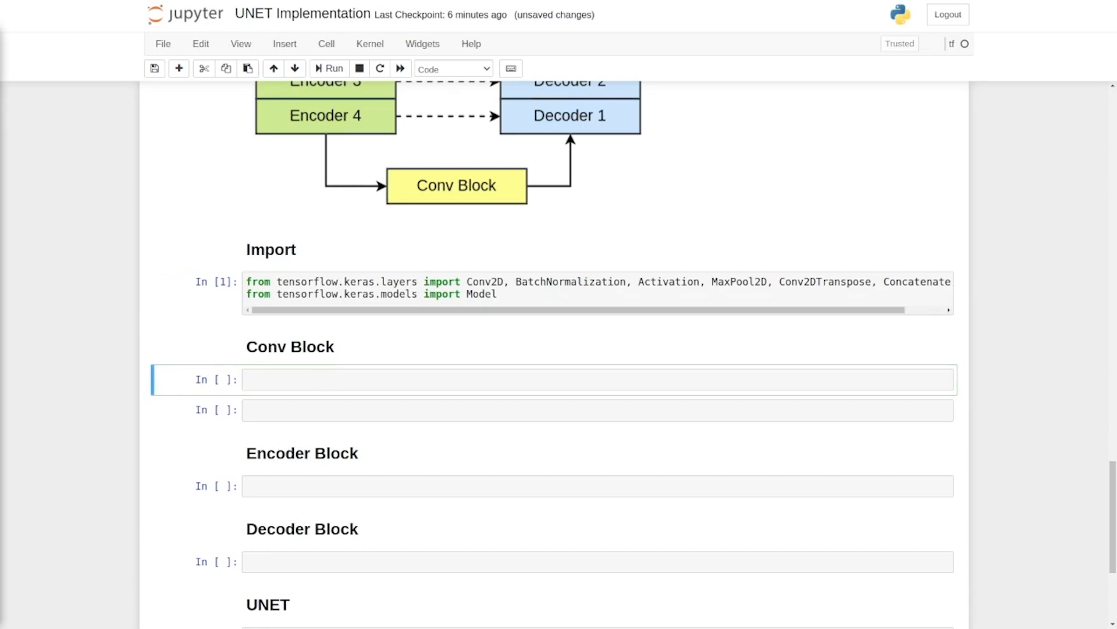
pyautogui.write('def conv_block(inputs, num_filters):')
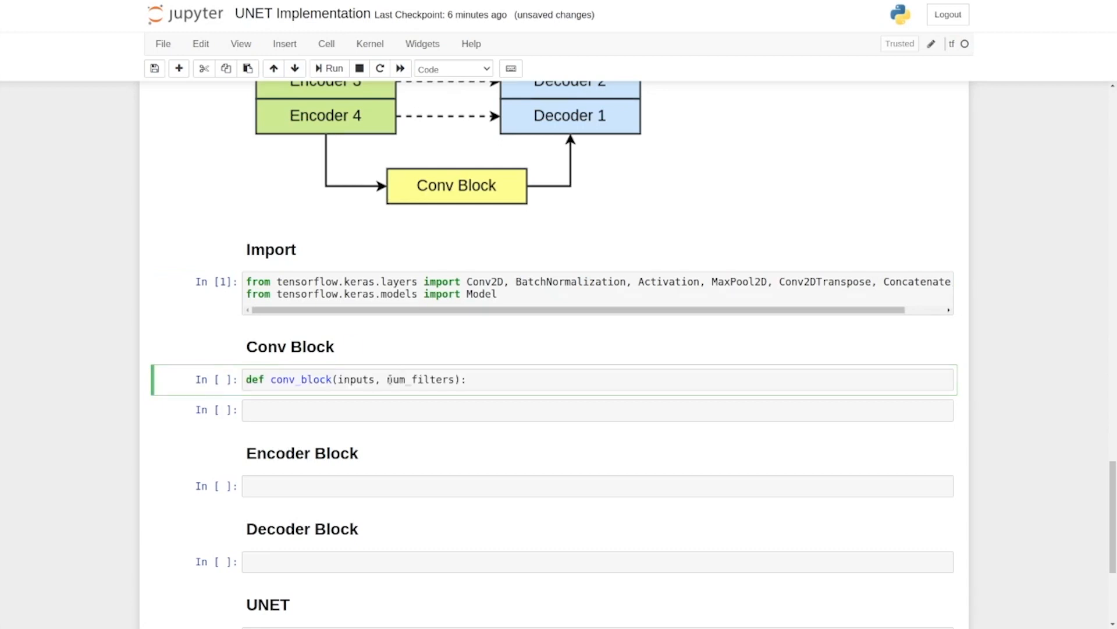
pyautogui.doubleClick(357, 379)
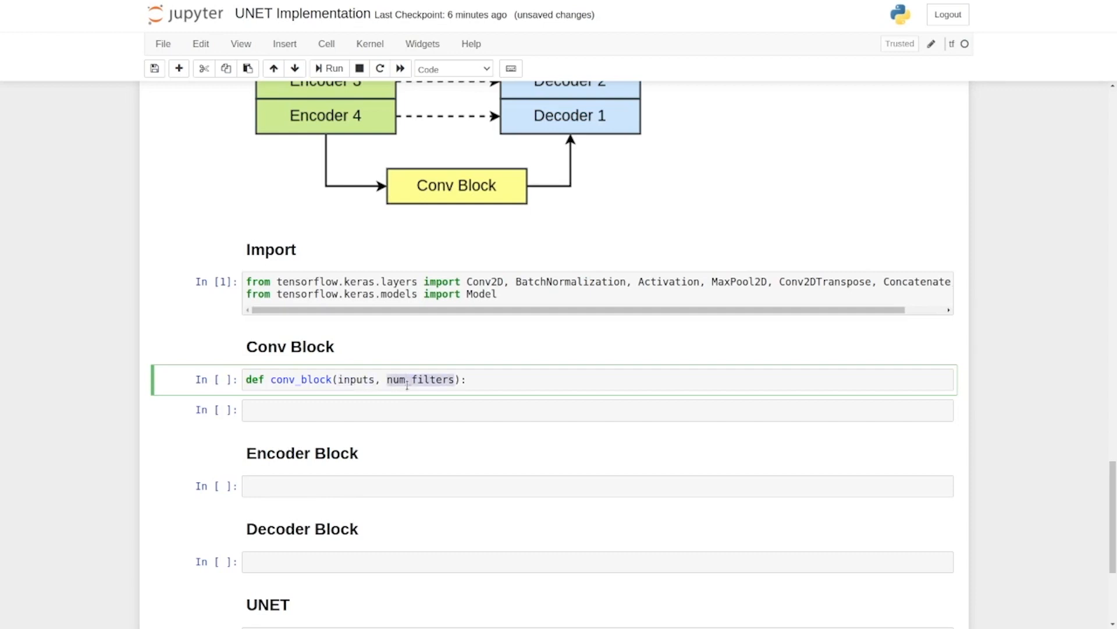
pyautogui.write('x = Conv2D(num_filters, 3, padding="same")(inputs)')
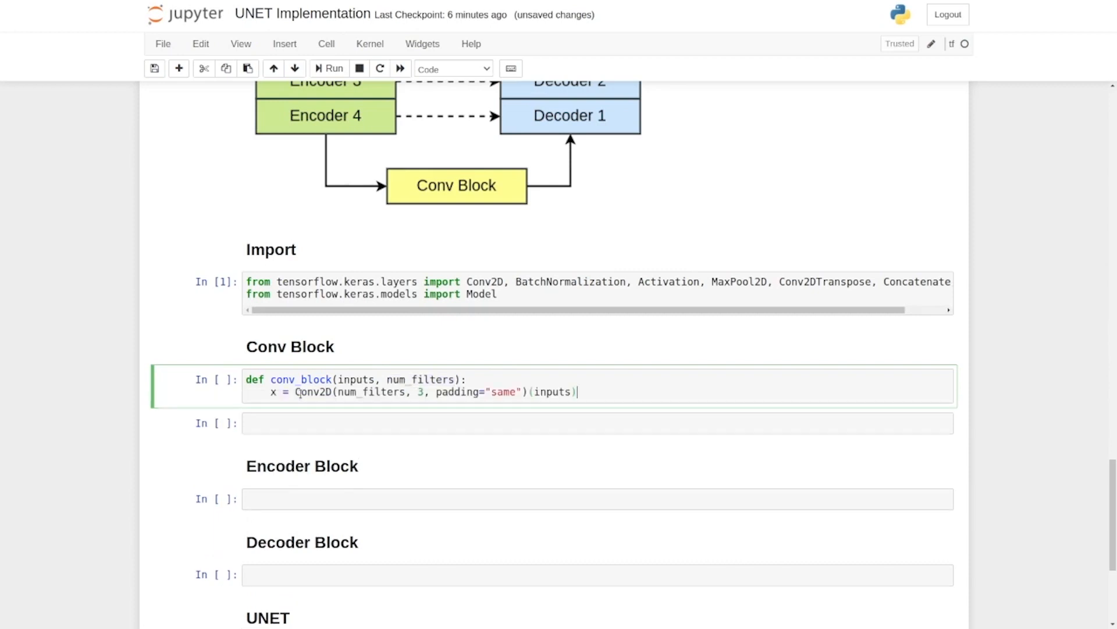
pyautogui.doubleClick(371, 392)
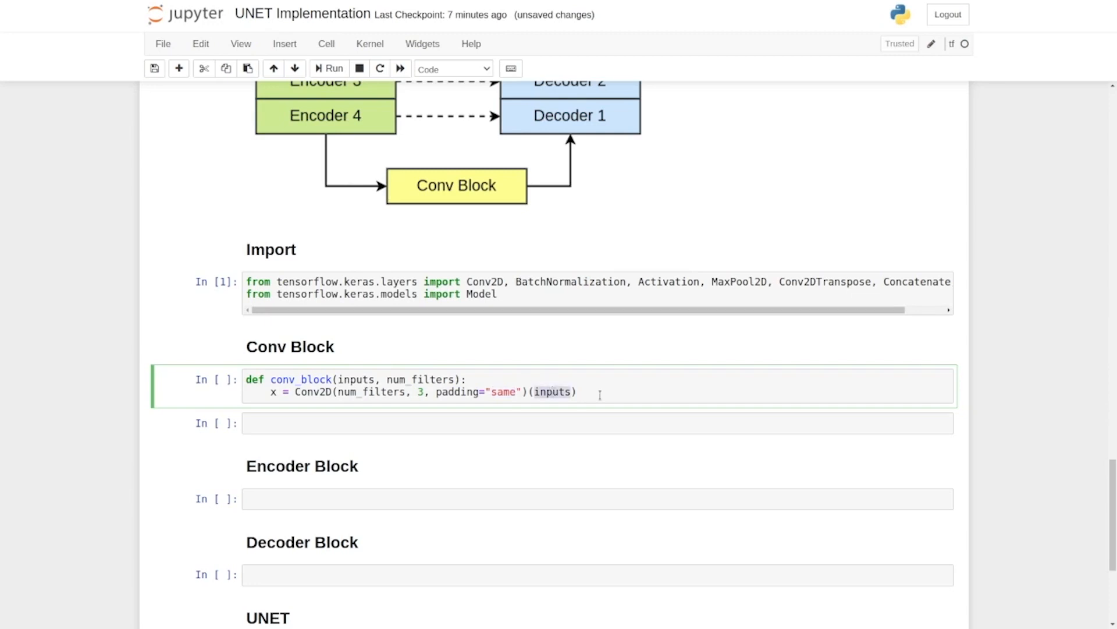
pyautogui.write('print(x.')
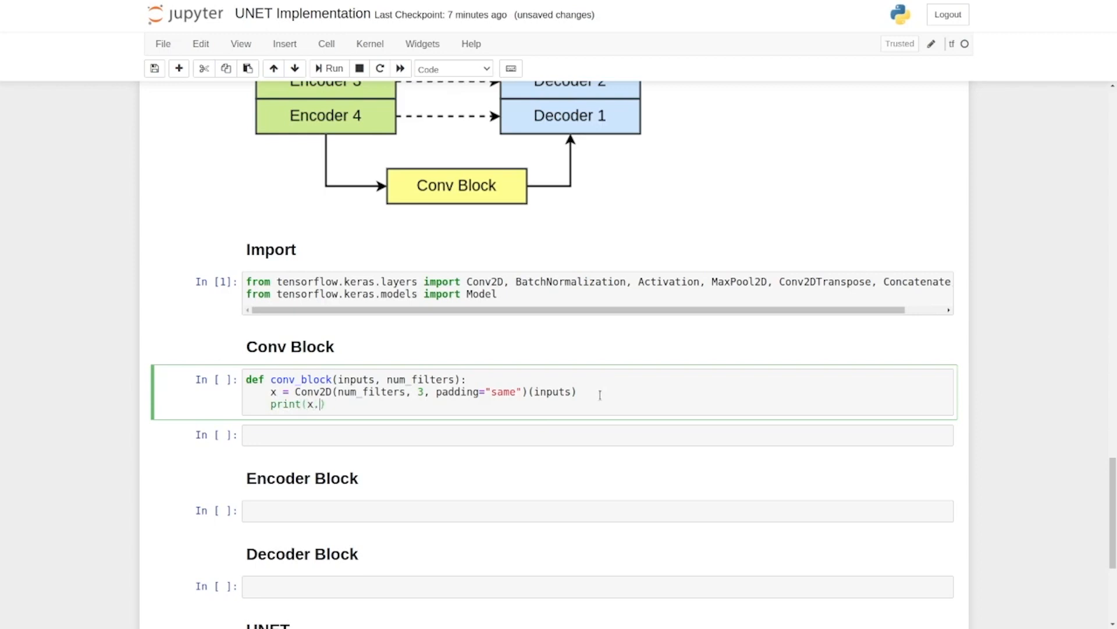
pyautogui.write('shape)')
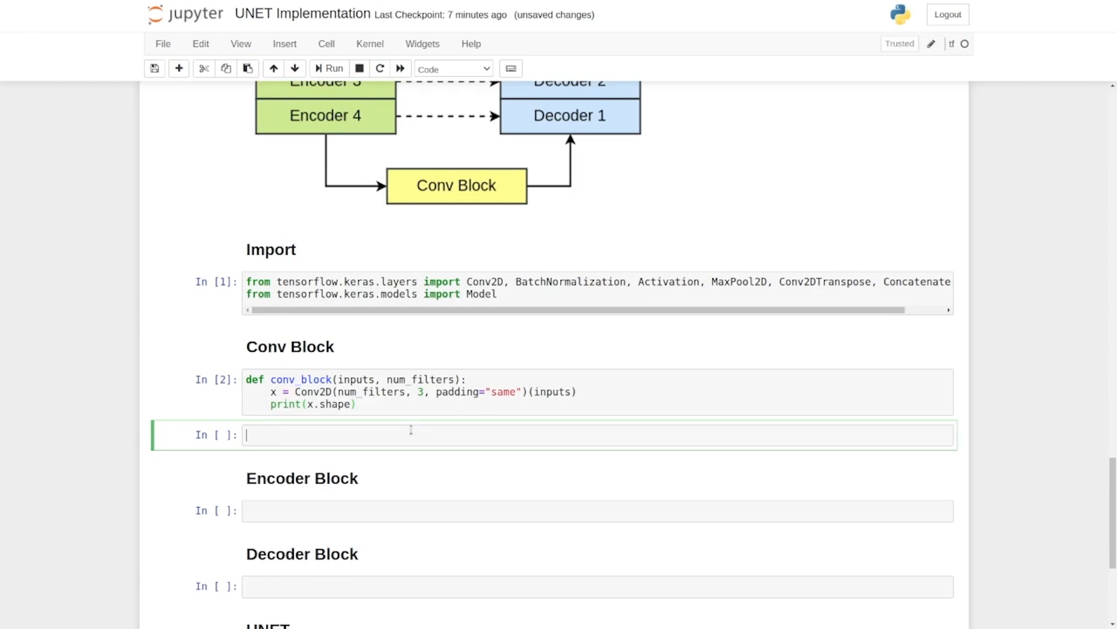
# Step: Test conv_block on x = Input((256, 256, 3)), which raises a missing num_filters error
pyautogui.write('x')
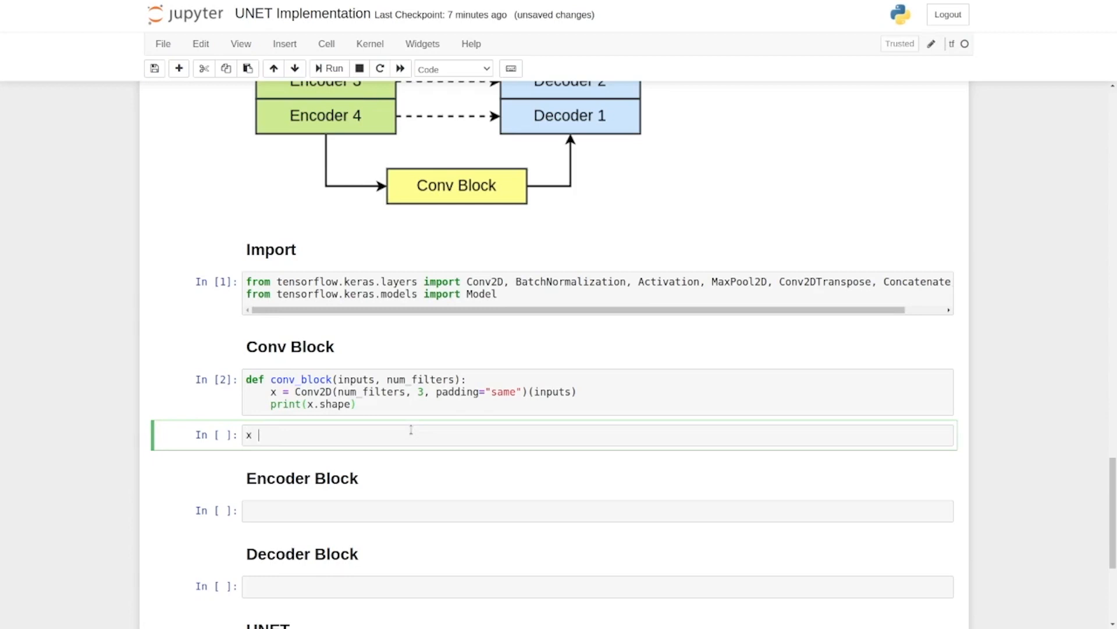
pyautogui.write('= Input')
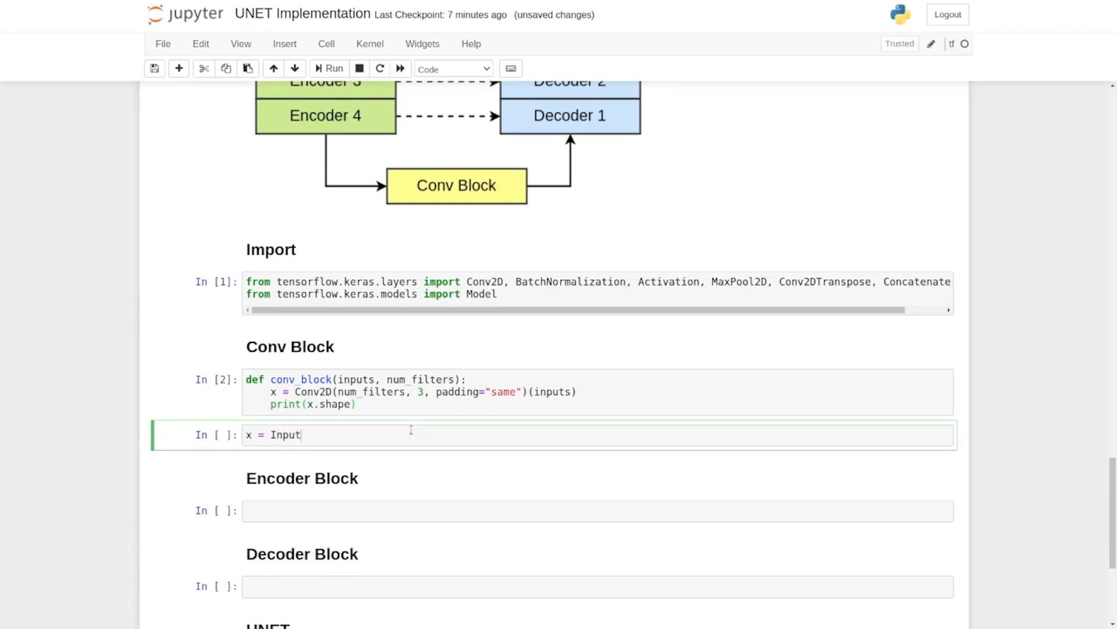
pyautogui.write('((256, 256, 3))')
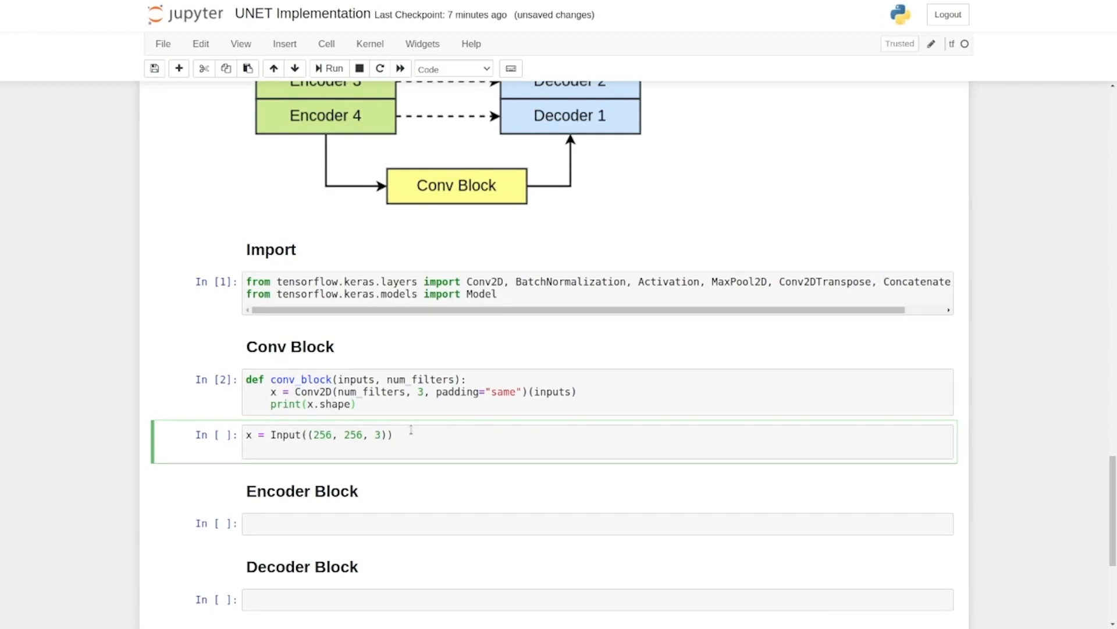
pyautogui.write('conv_b')
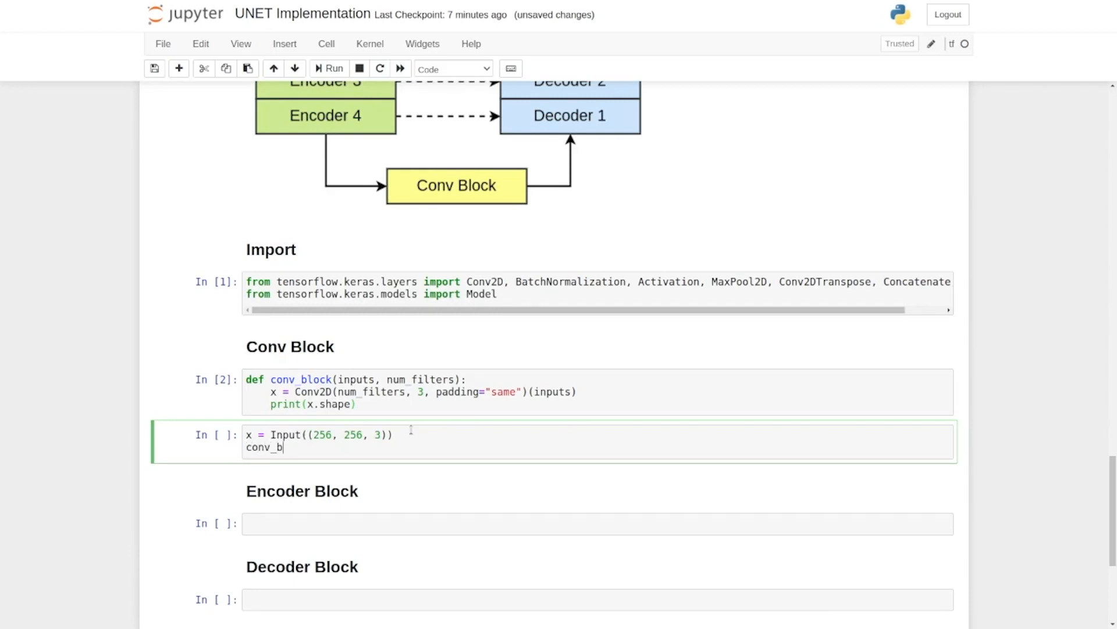
pyautogui.write('lock(x)')
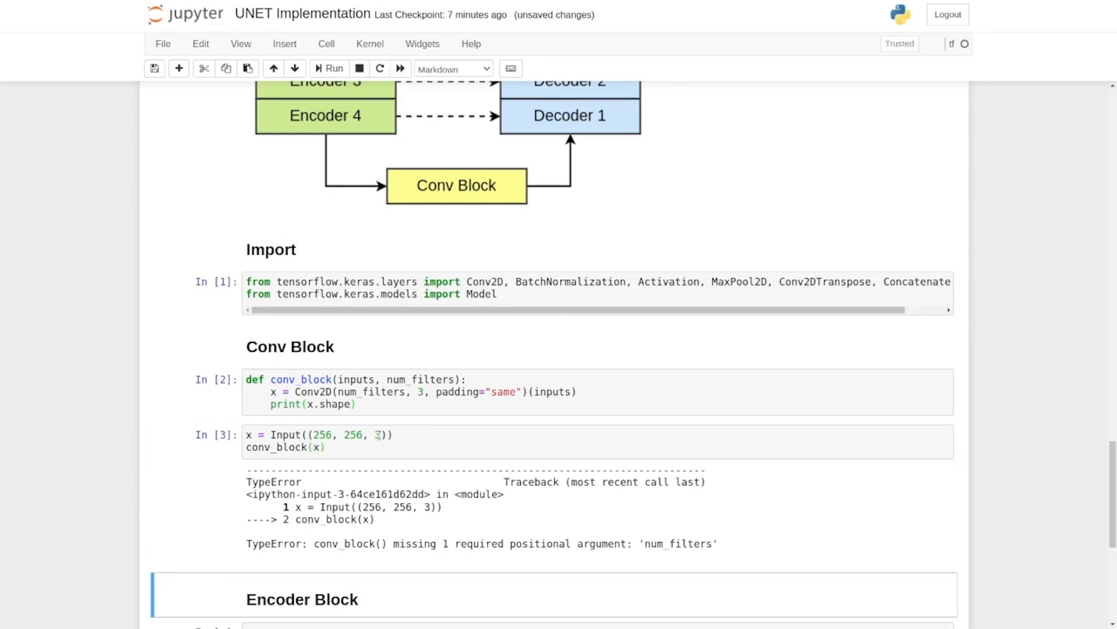
# Step: Pass 32 filters to the conv_block test call and rerun it
pyautogui.click(328, 447)
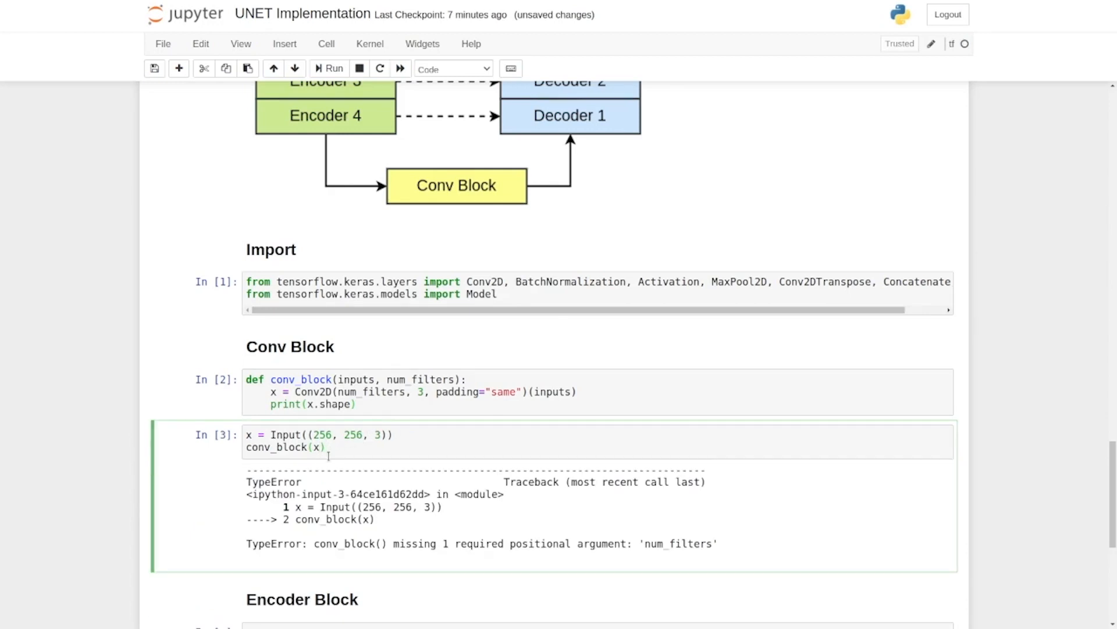
pyautogui.write(', 32')
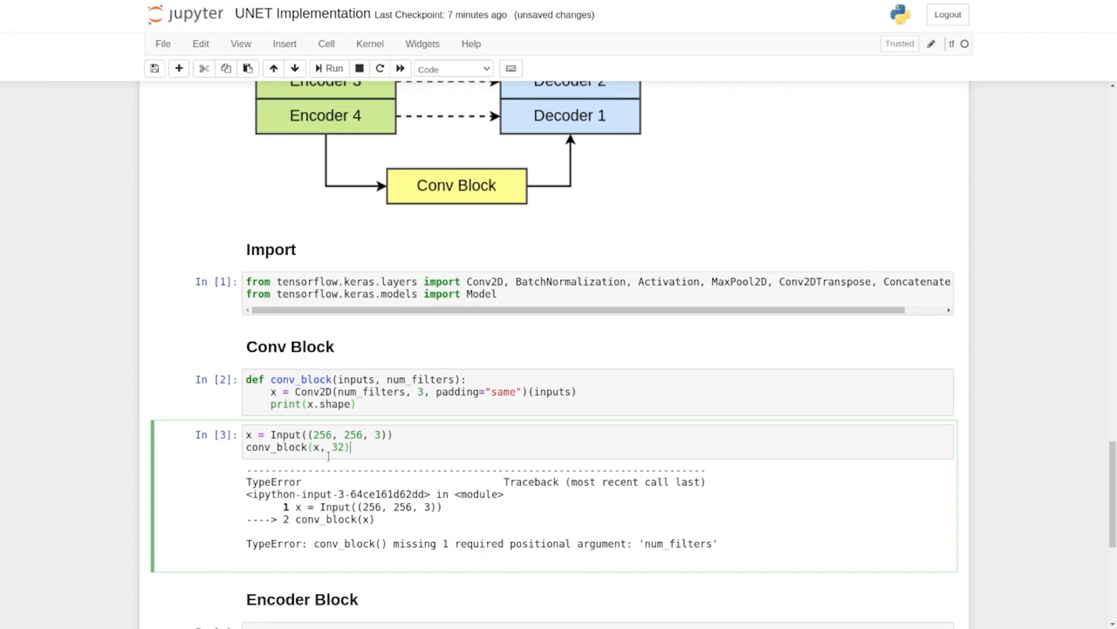
pyautogui.click(327, 68)
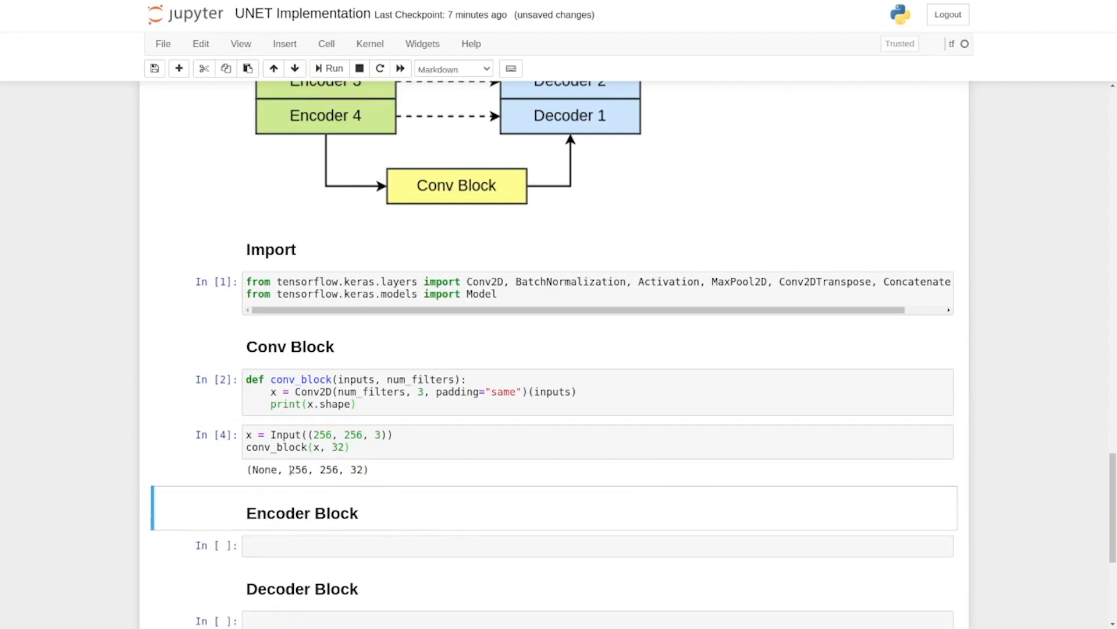
pyautogui.moveTo(290, 469); pyautogui.dragTo(360, 469)
pyautogui.write('valid')
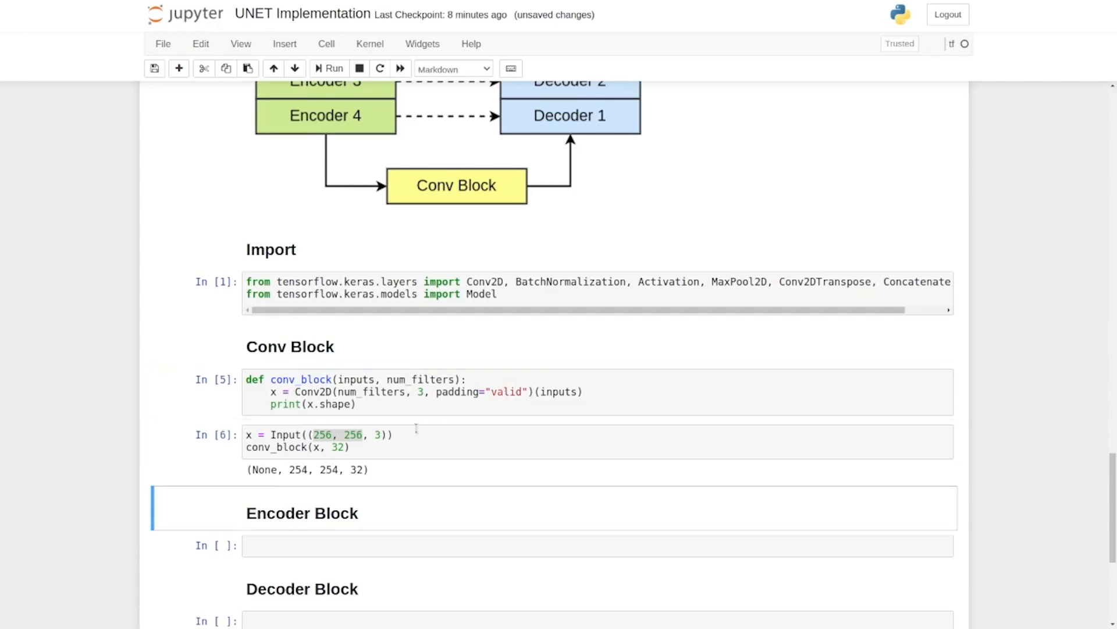
# Step: Change the Conv2D padding in conv_block from "valid" to "same"
pyautogui.click(321, 435)
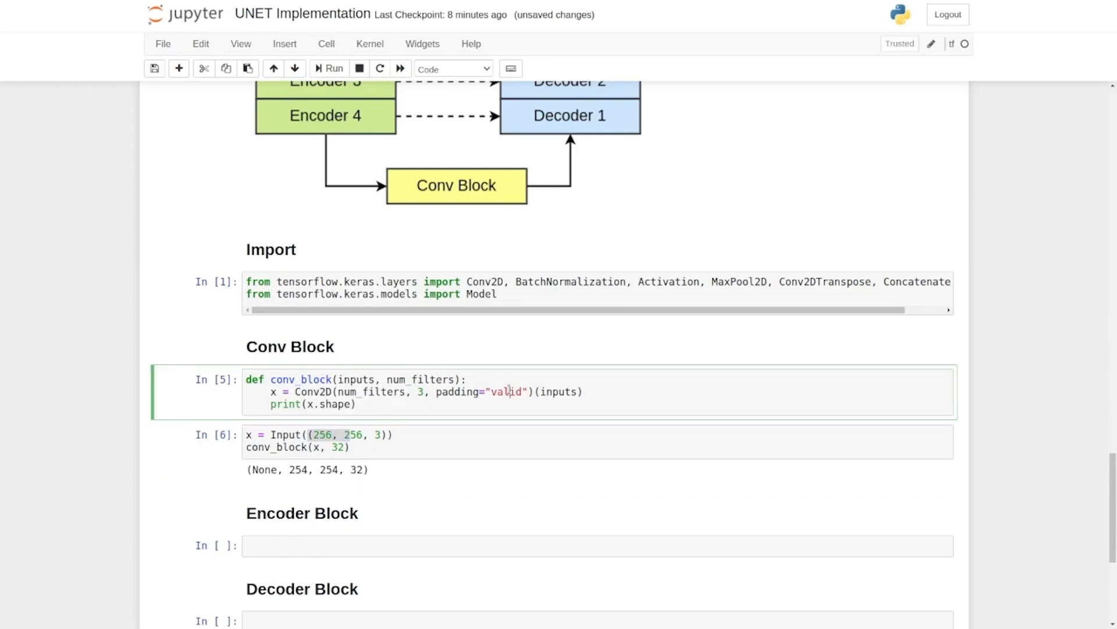
pyautogui.write('same')
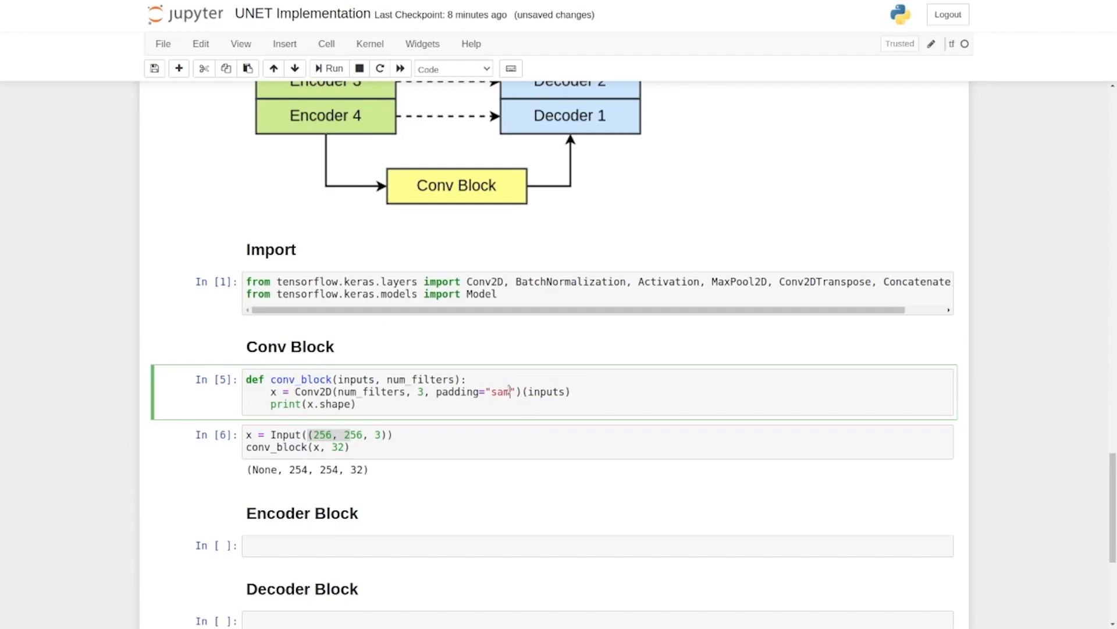
pyautogui.write('e')
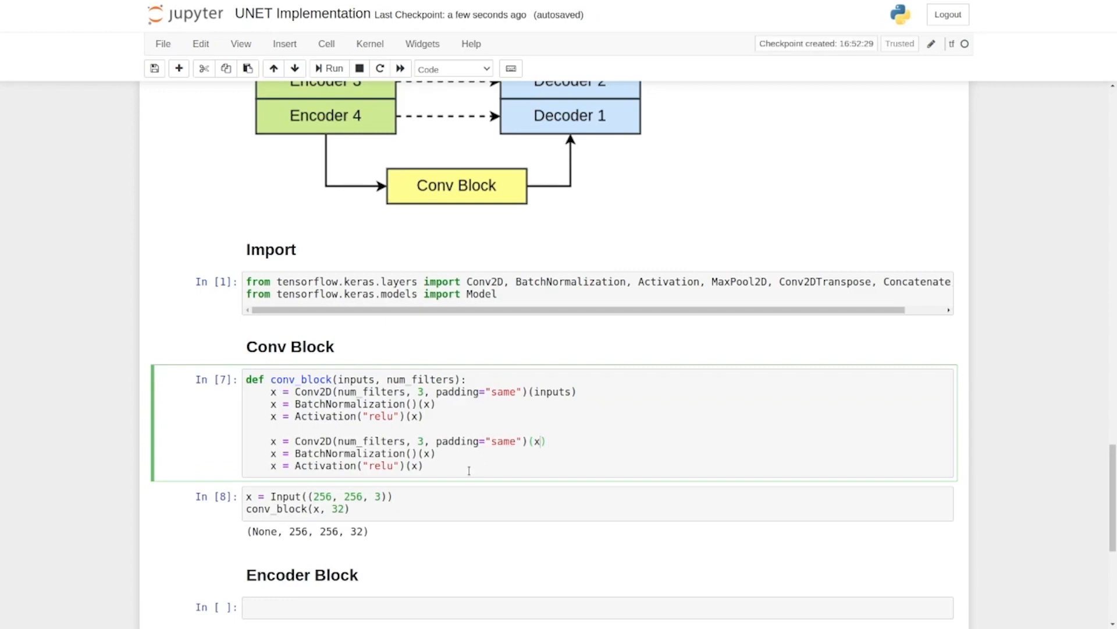
# Step: Add return x to conv_block, print y.shape in the test, and begin def encoder_block(inputs, num_filters)
pyautogui.write('return x')
pyautogui.click(598, 504)
pyautogui.write('y = ')
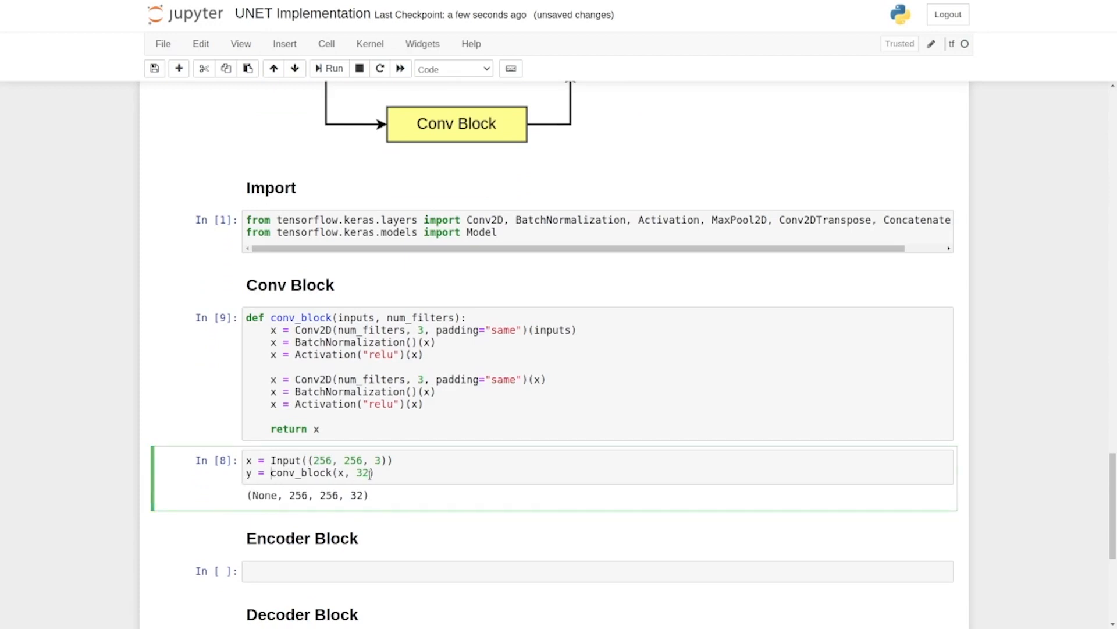
pyautogui.write('pri')
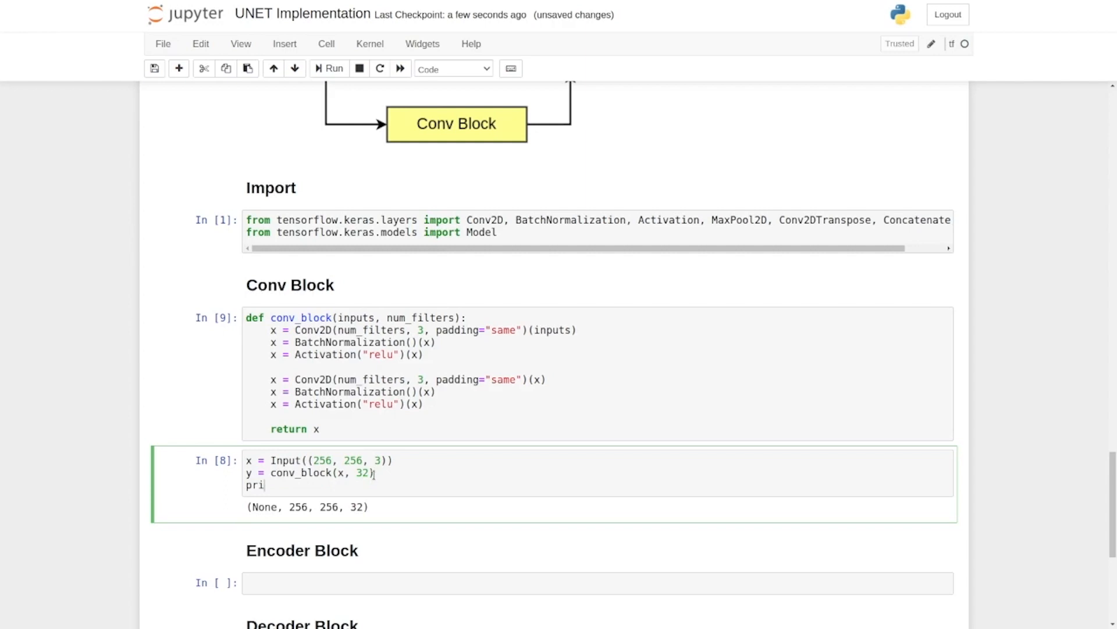
pyautogui.write('nt(y.shape)')
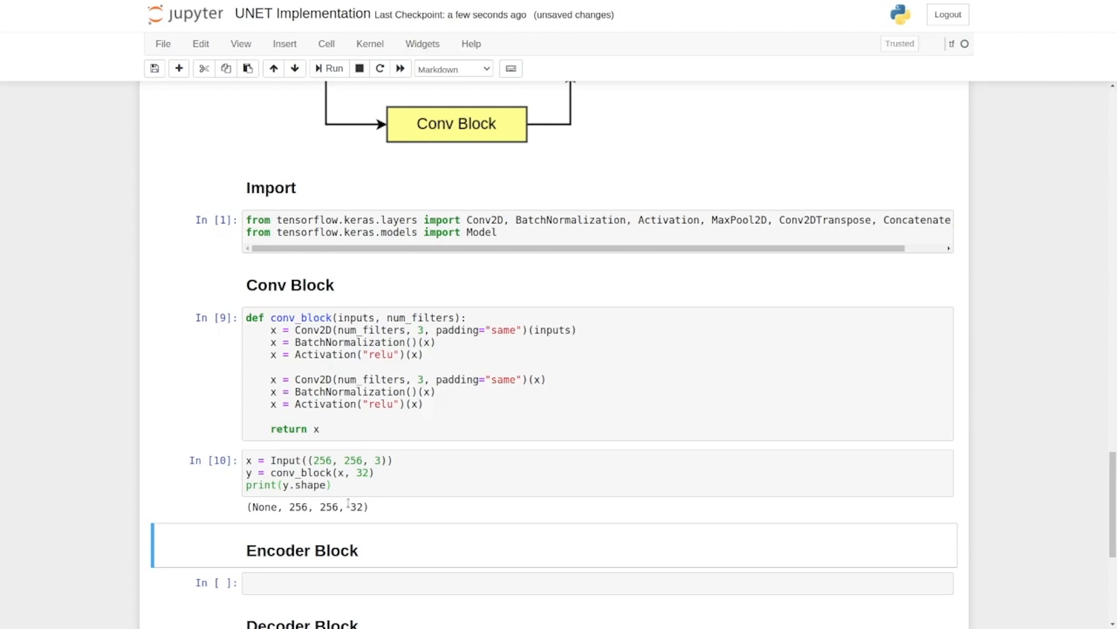
pyautogui.write('def encoder_block(inputs, num_filters):')
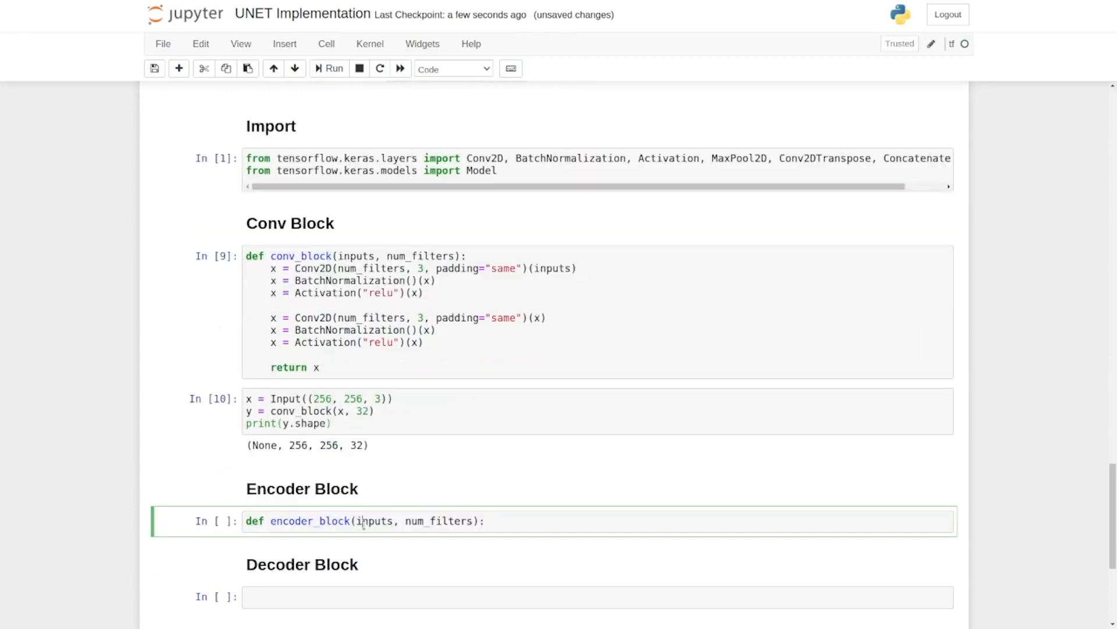
# Step: Fill encoder_block with conv_block and MaxPool2D((2, 2)), returning x and p
pyautogui.doubleClick(373, 520)
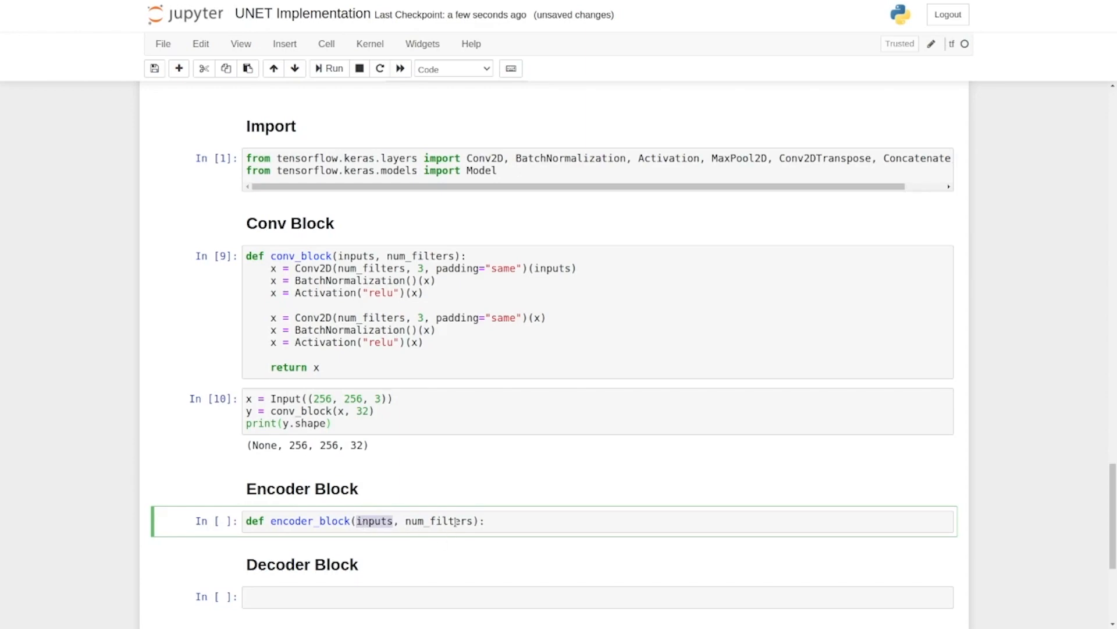
pyautogui.press('enter')
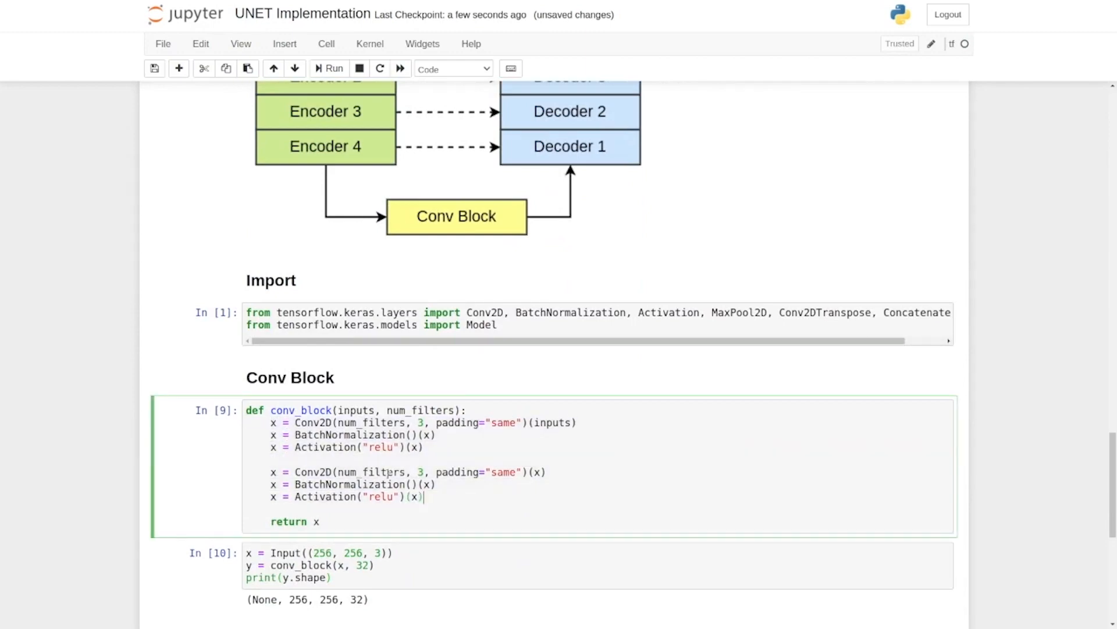
pyautogui.scroll(-3)
pyautogui.write('x = conv_block')
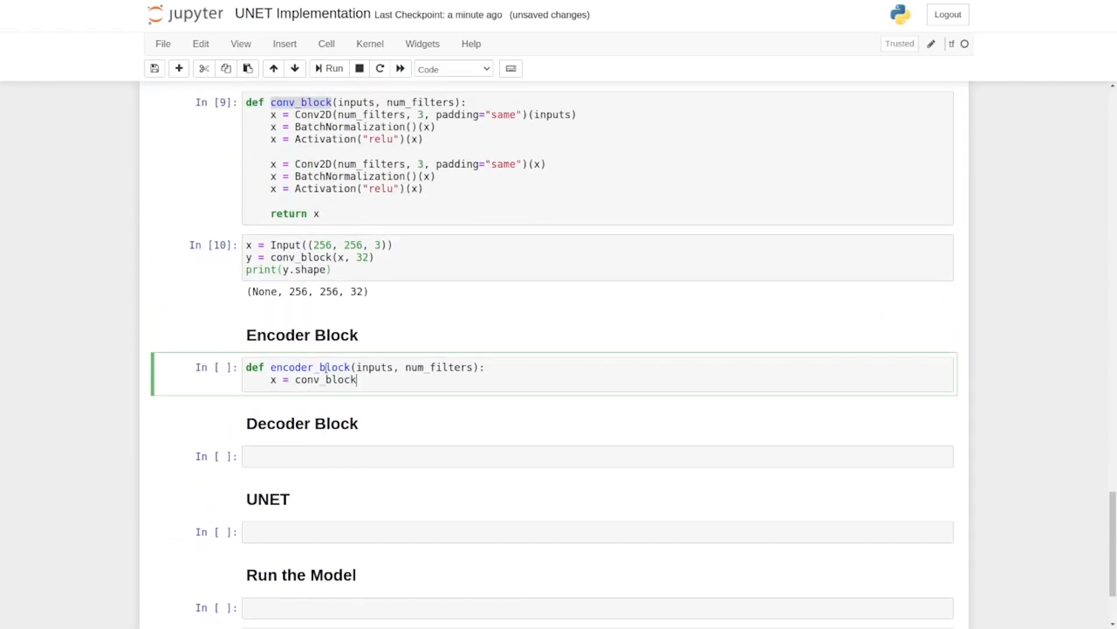
pyautogui.write('()')
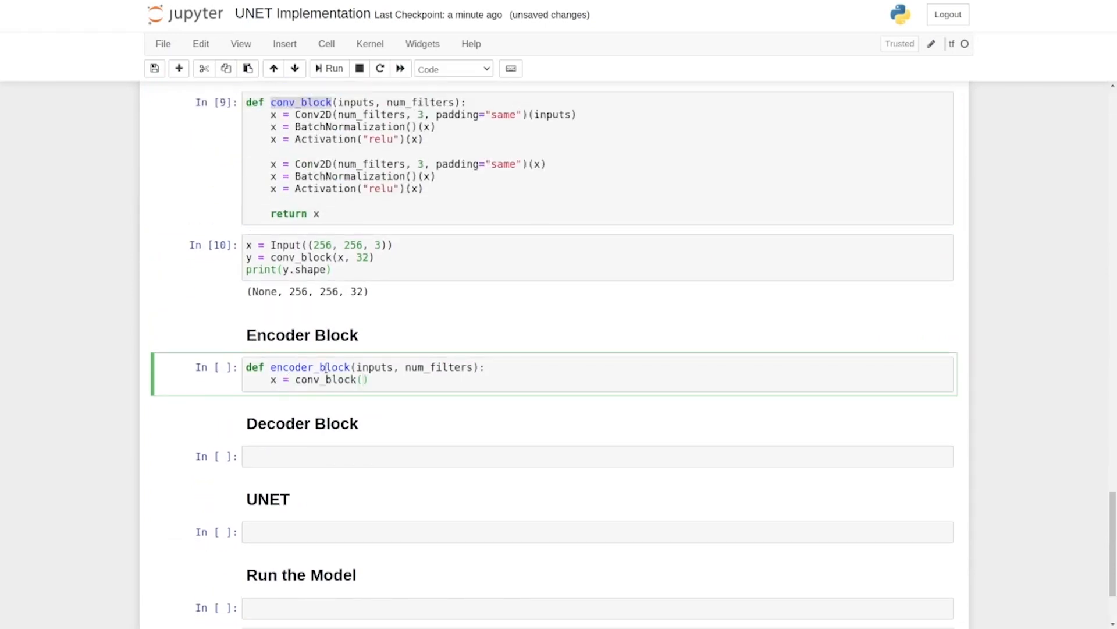
pyautogui.write('inputs, num_filters')
pyautogui.write('p =')
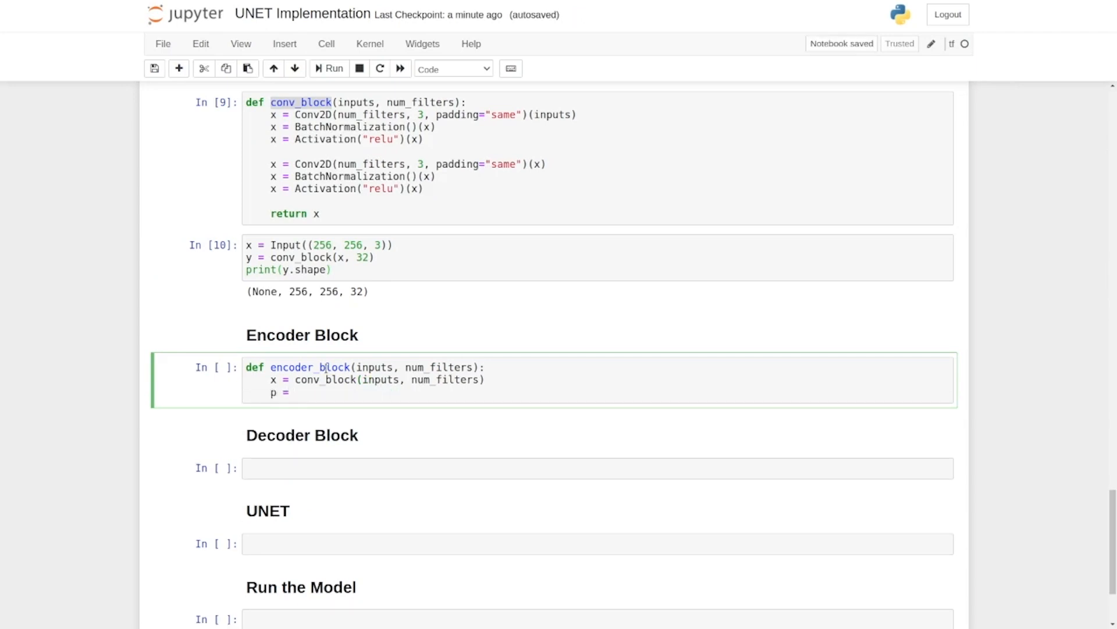
pyautogui.write('MaxPool')
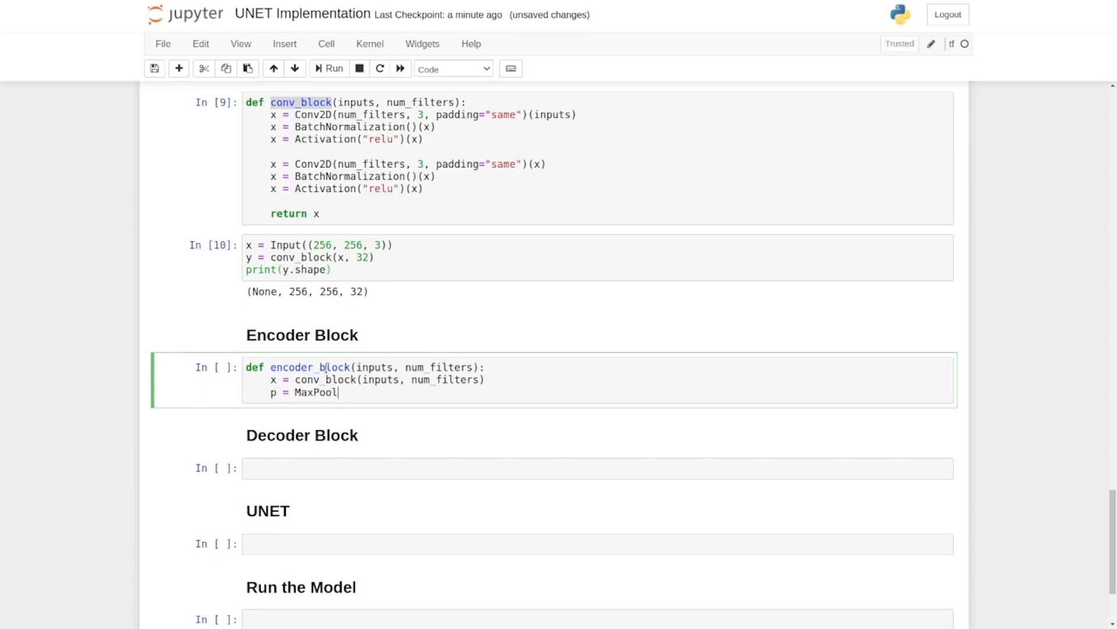
pyautogui.write('2D(())')
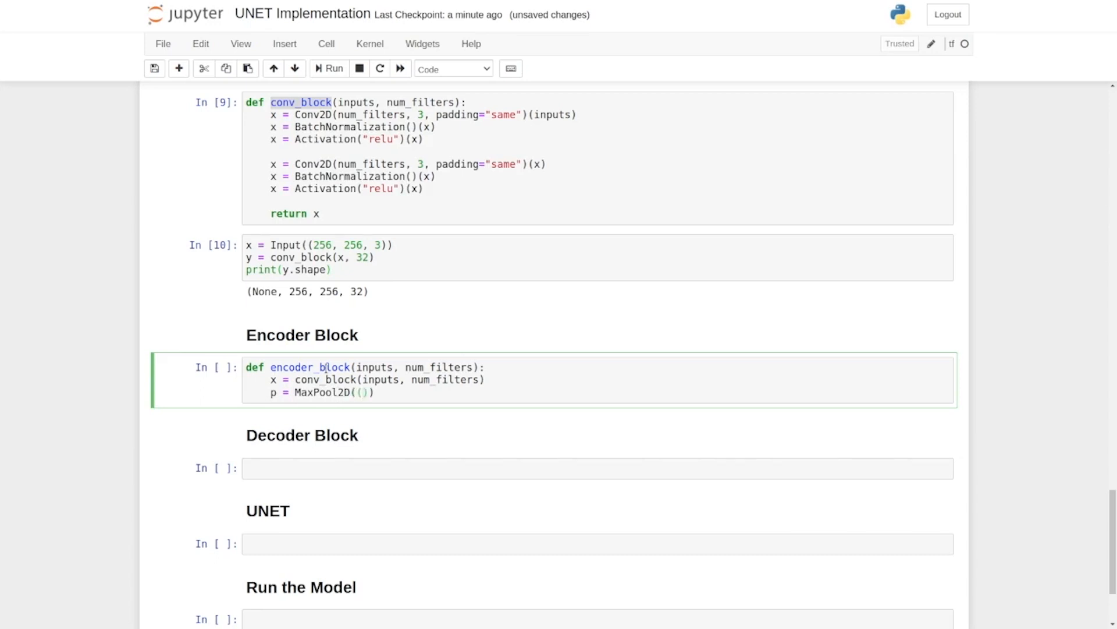
pyautogui.write('2, 2)')
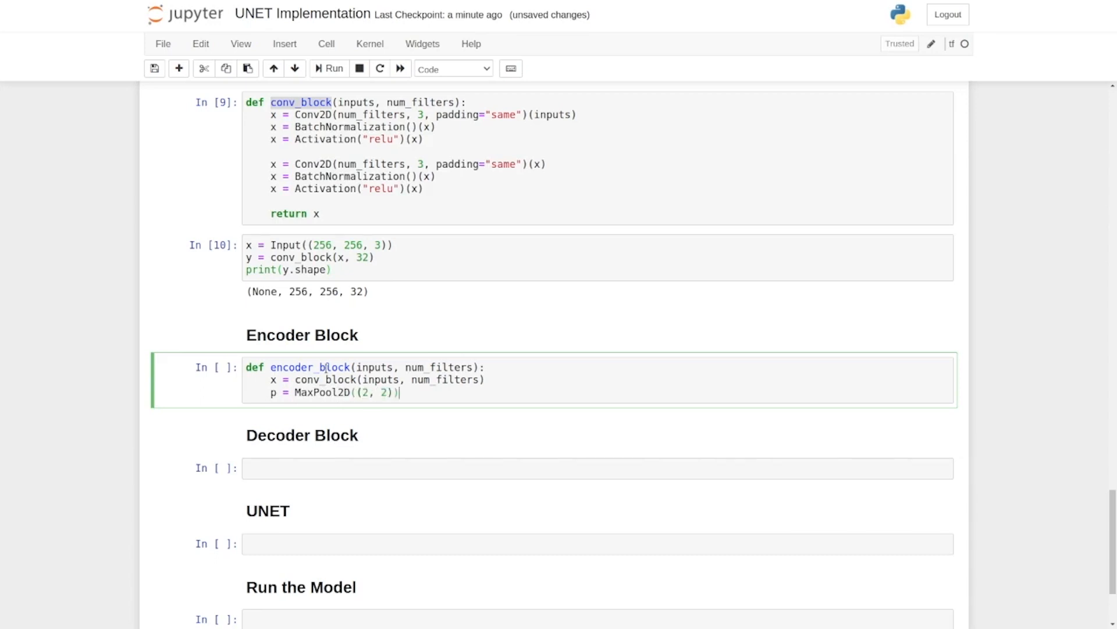
pyautogui.write('(x)')
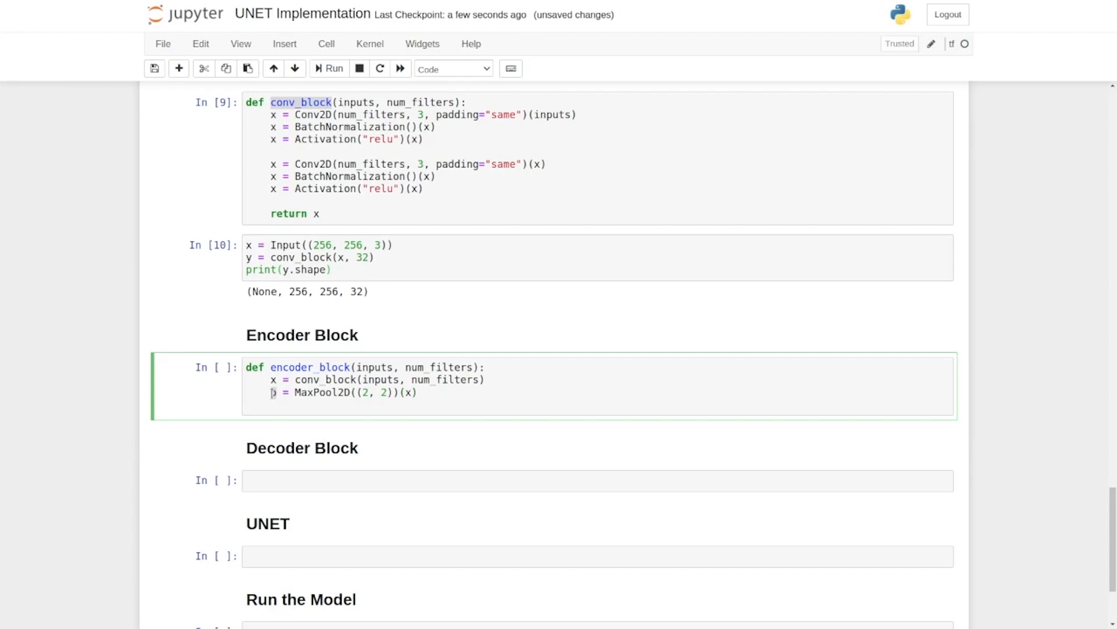
pyautogui.write('re')
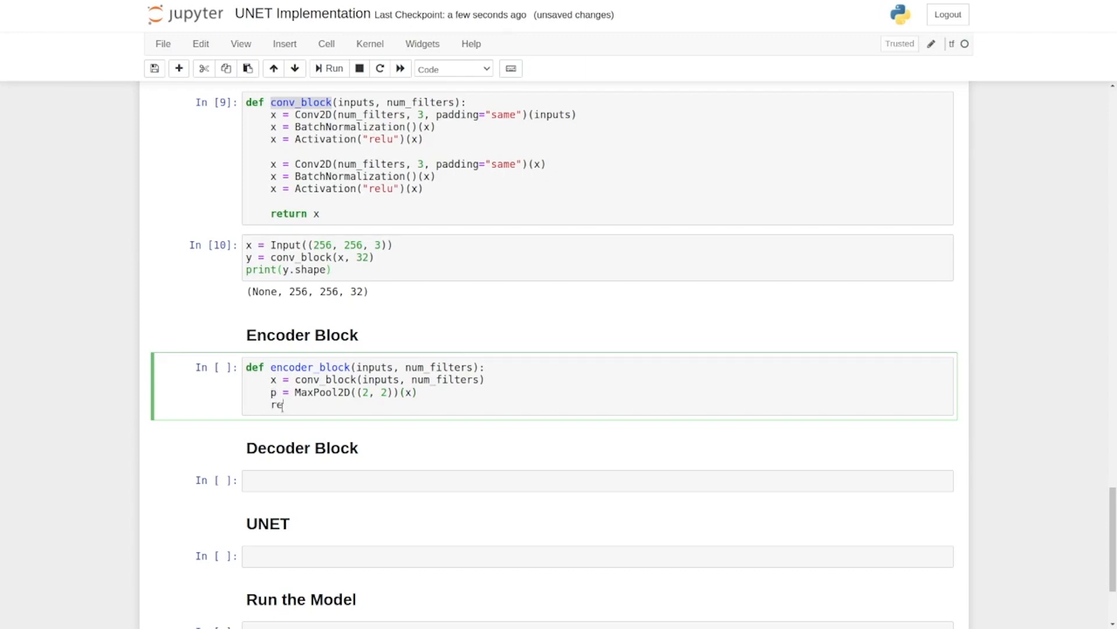
pyautogui.write('turn x,')
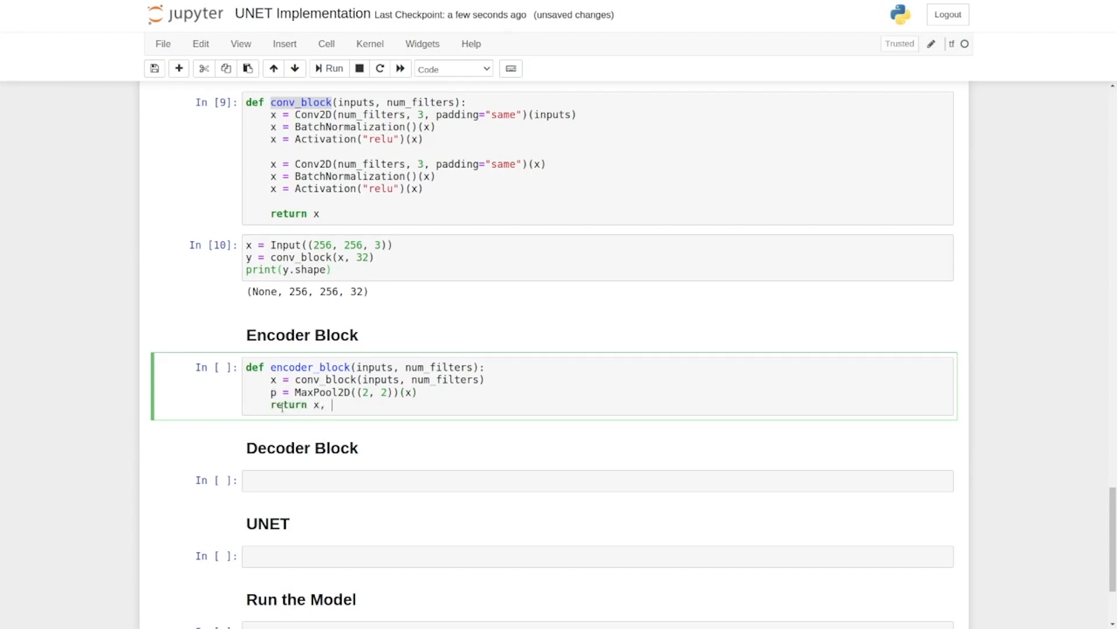
pyautogui.write('p')
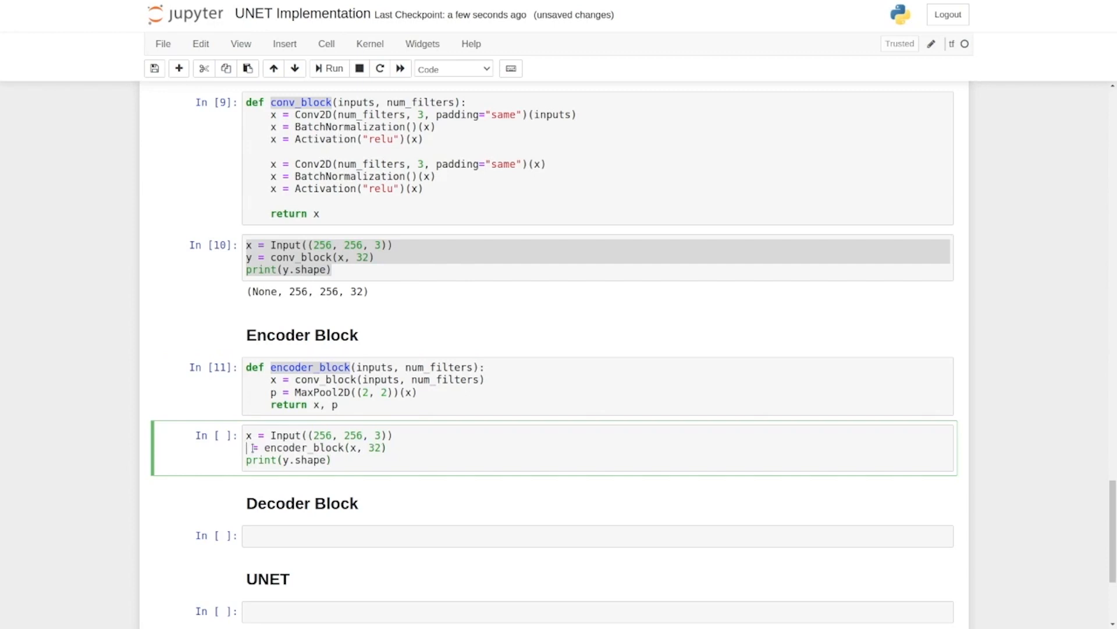
# Step: Test encoder_block, printing s.shape (None, 256, 256, 32) and p.shape (None, 128, 128, 32)
pyautogui.write('s, p')
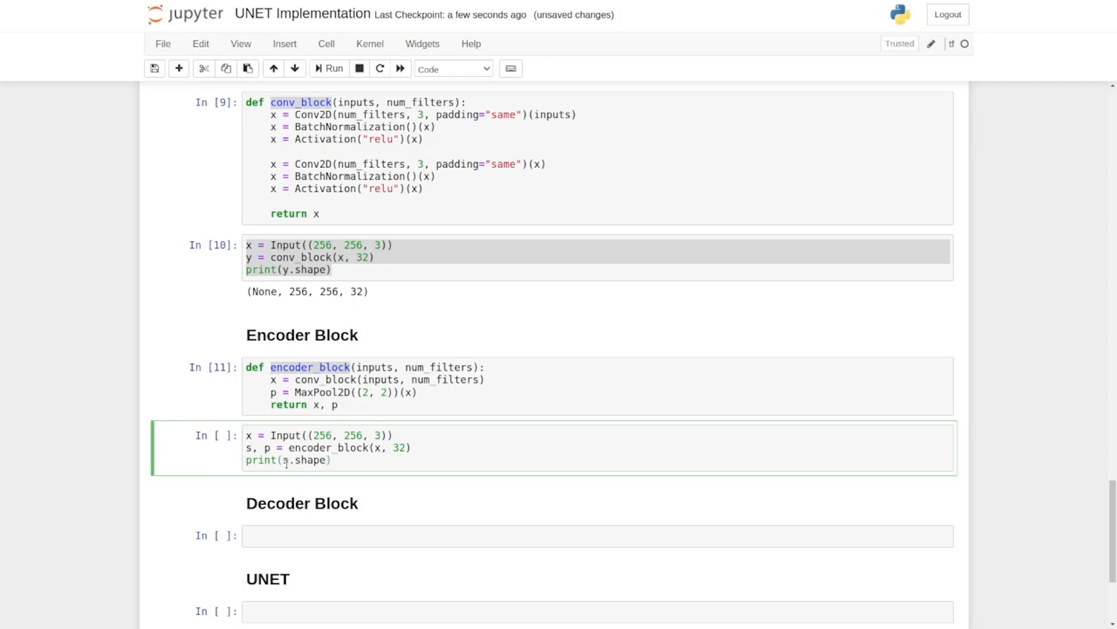
pyautogui.write(', p.shap')
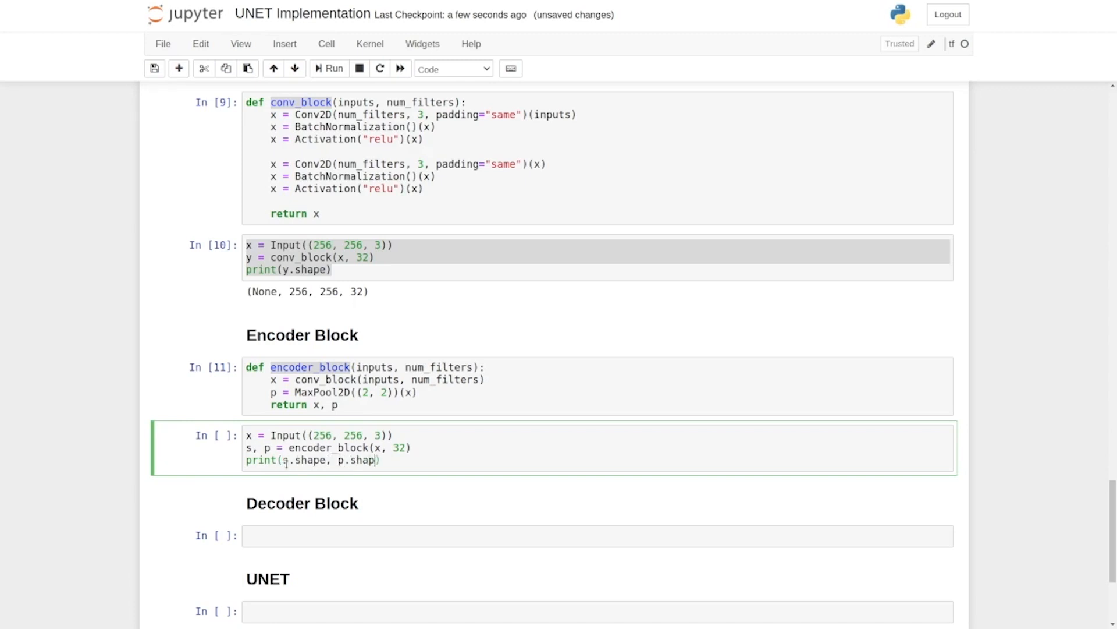
pyautogui.click(327, 68)
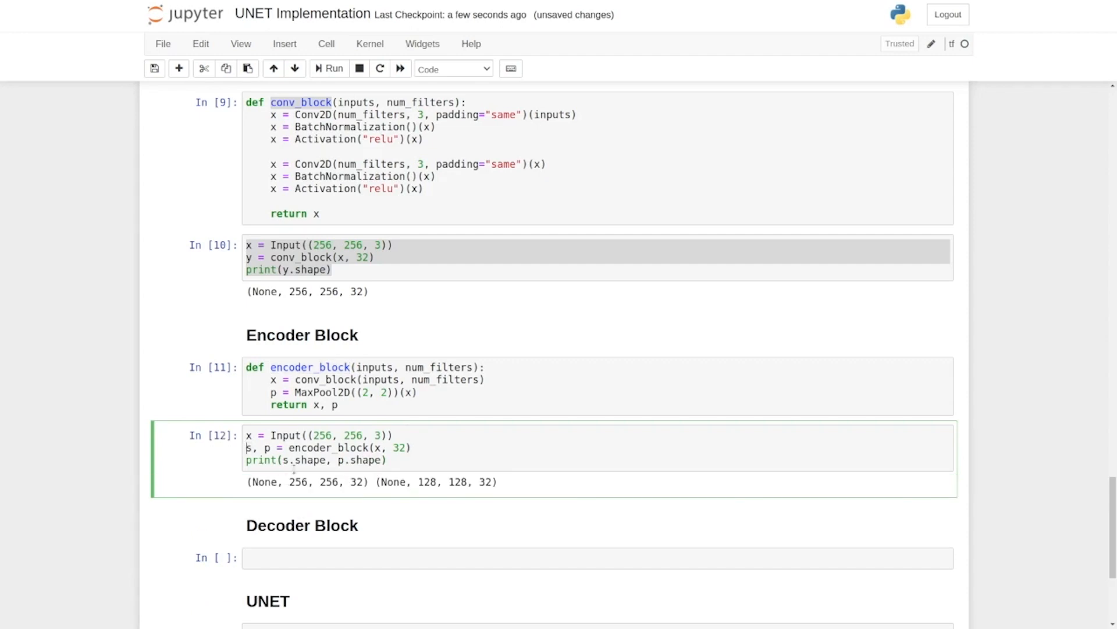
pyautogui.doubleClick(335, 434)
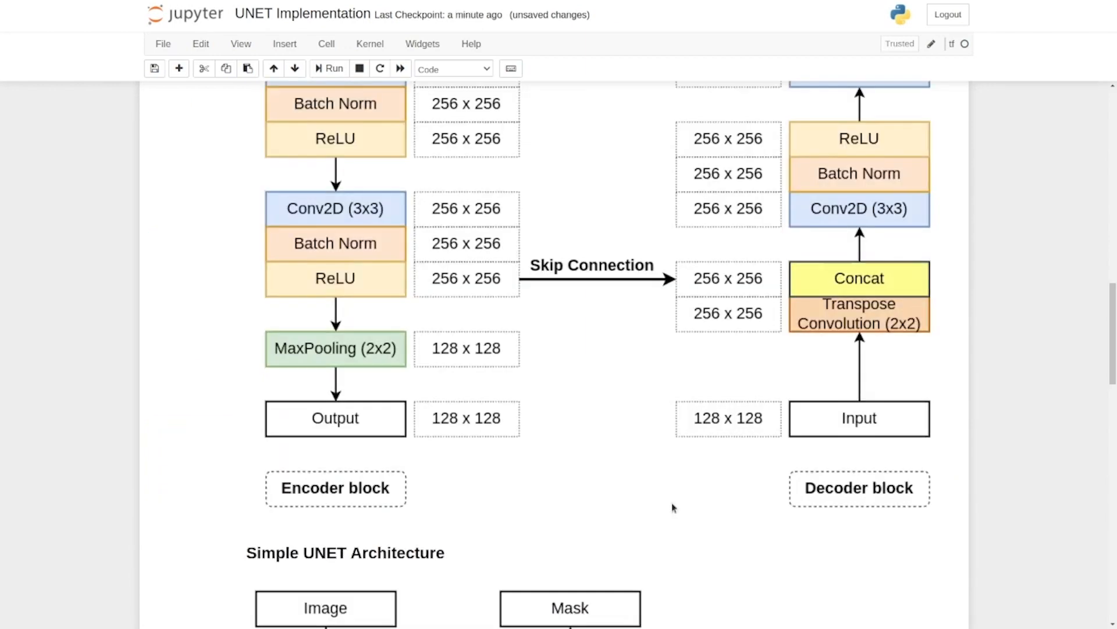
pyautogui.moveTo(682, 436)
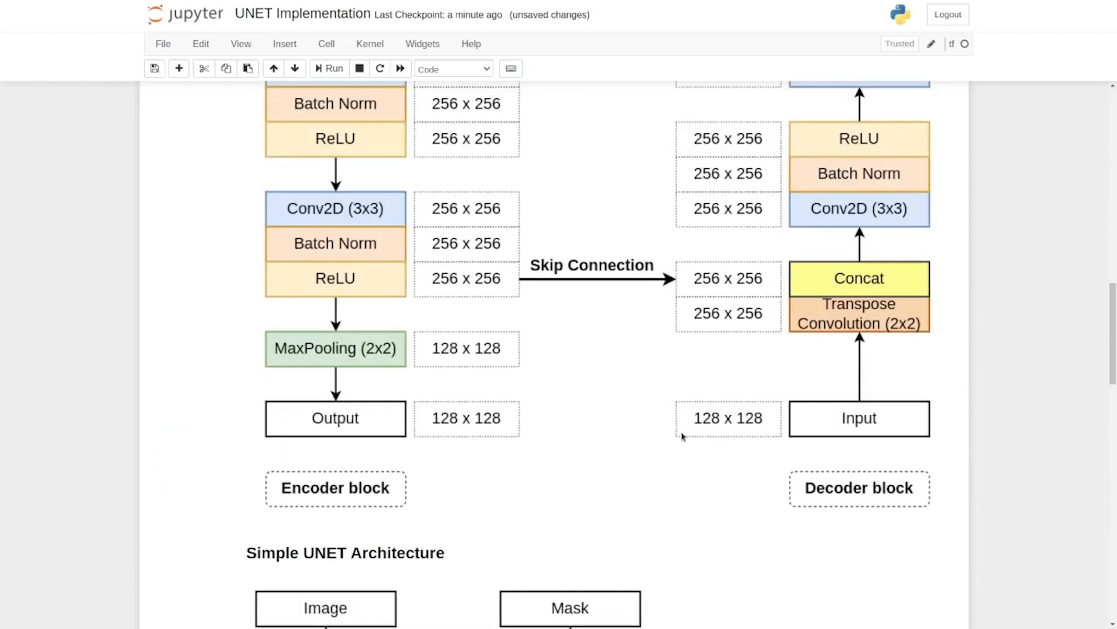
pyautogui.moveTo(882, 421)
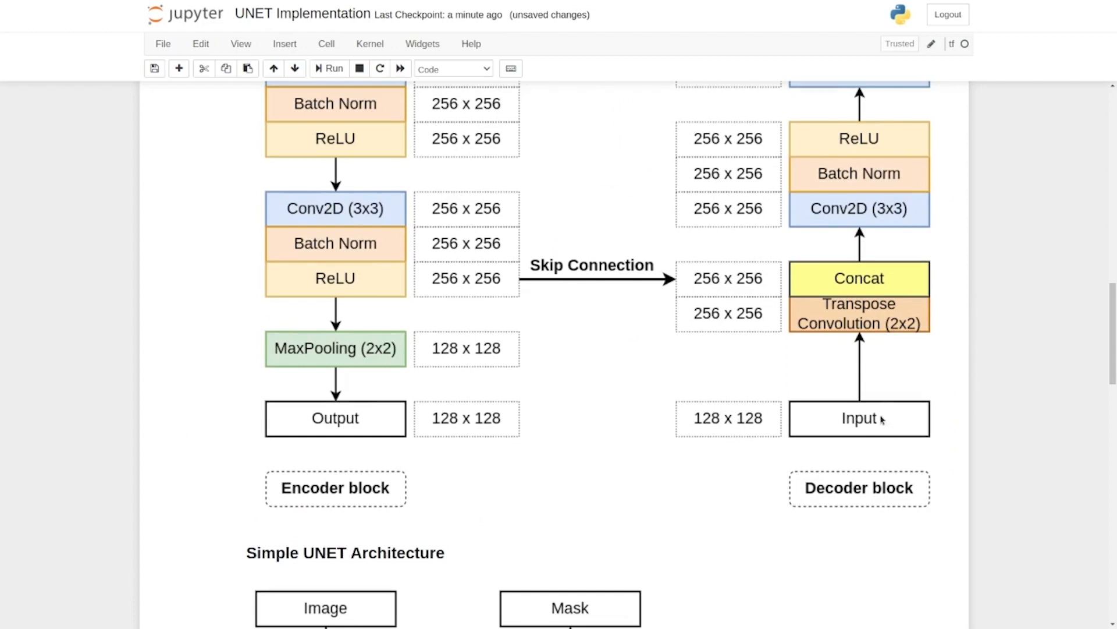
pyautogui.moveTo(860, 341)
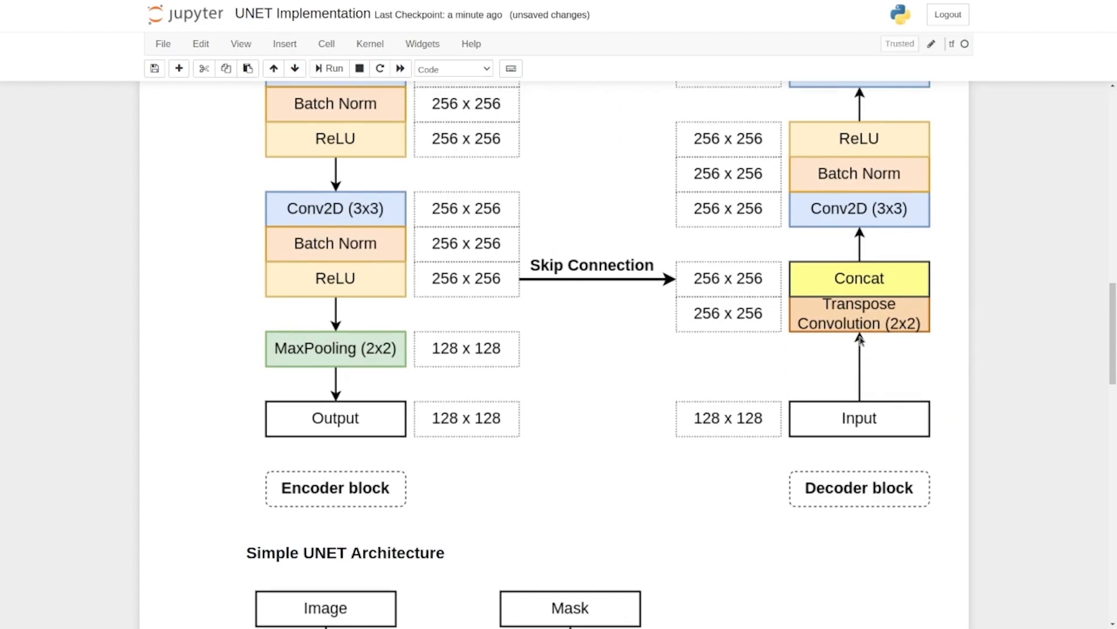
# Step: Scroll past the architecture image down to the empty Decoder Block code cell
pyautogui.scroll(-3)
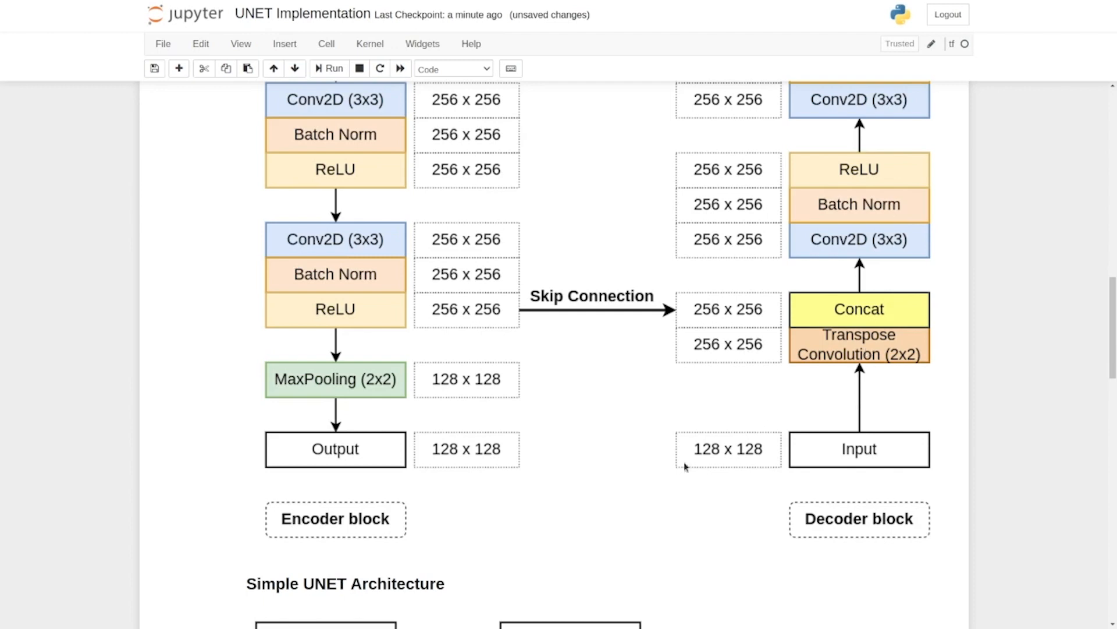
pyautogui.moveTo(728, 429)
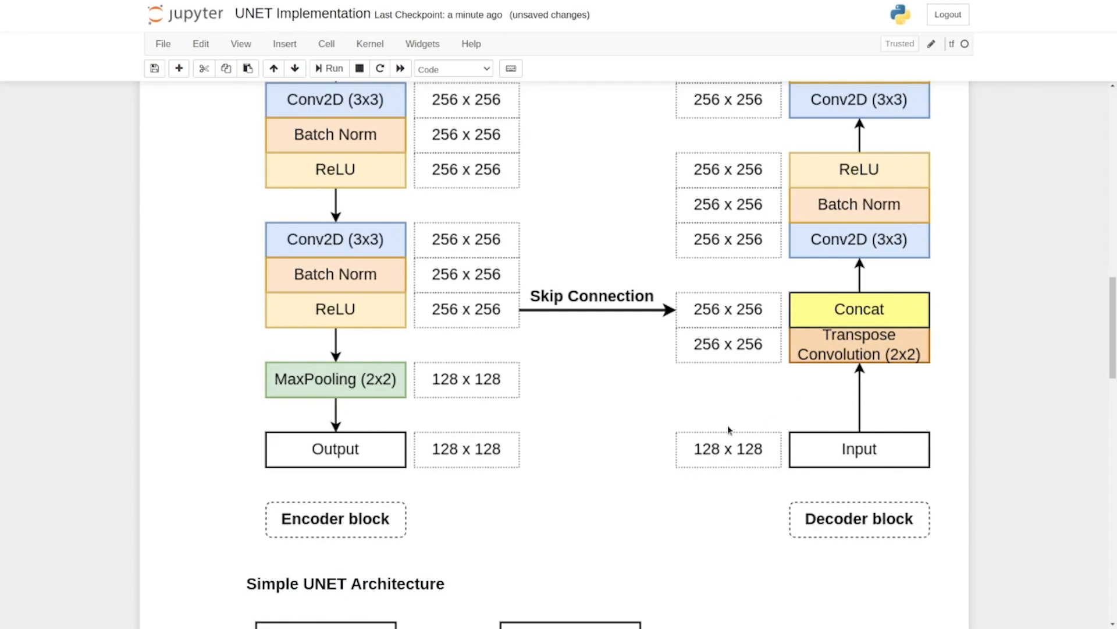
pyautogui.scroll(-3)
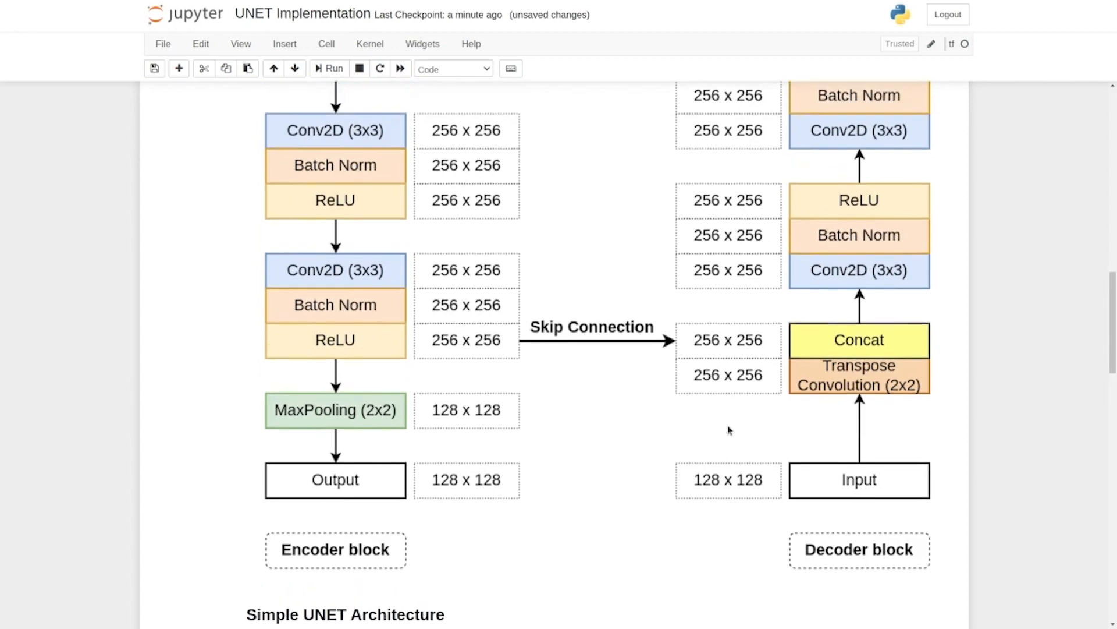
pyautogui.moveTo(699, 432)
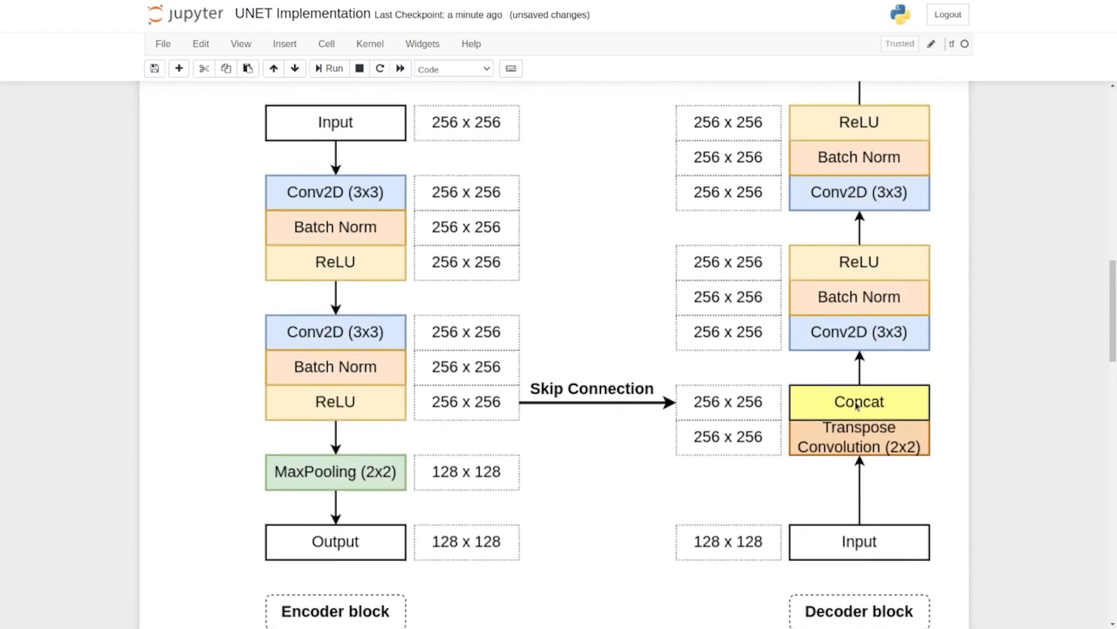
pyautogui.moveTo(691, 409)
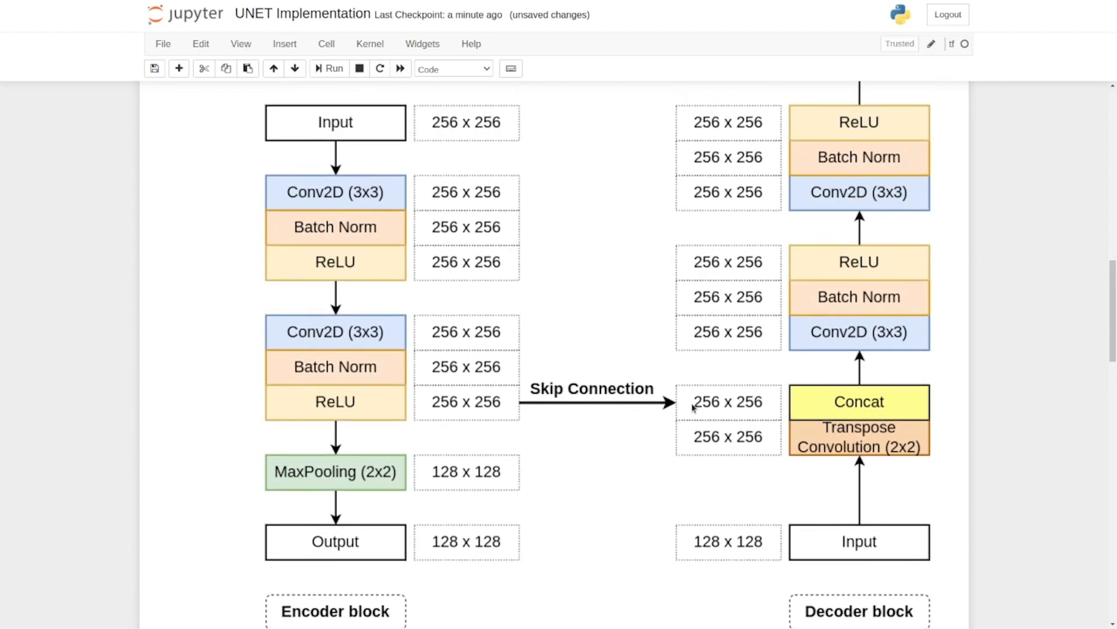
pyautogui.moveTo(782, 409)
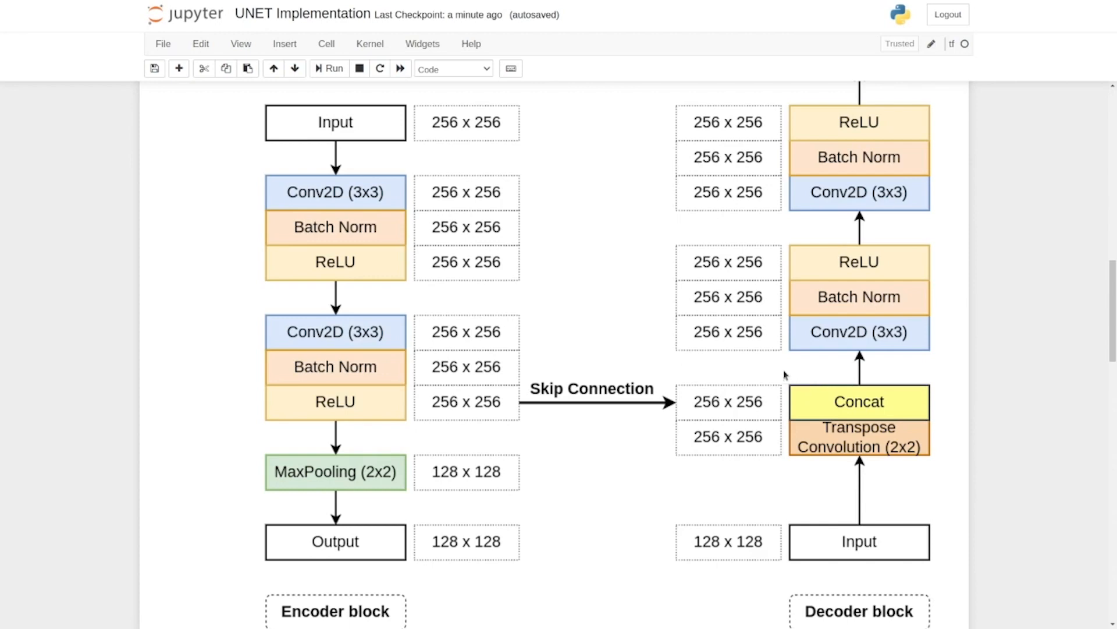
pyautogui.scroll(-3)
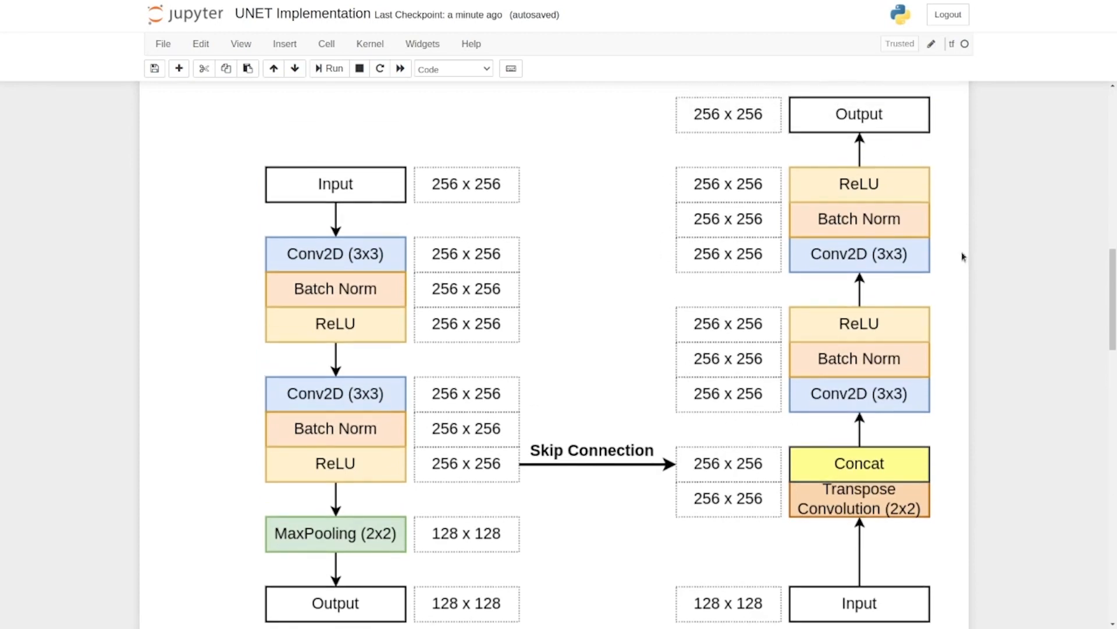
pyautogui.scroll(-3)
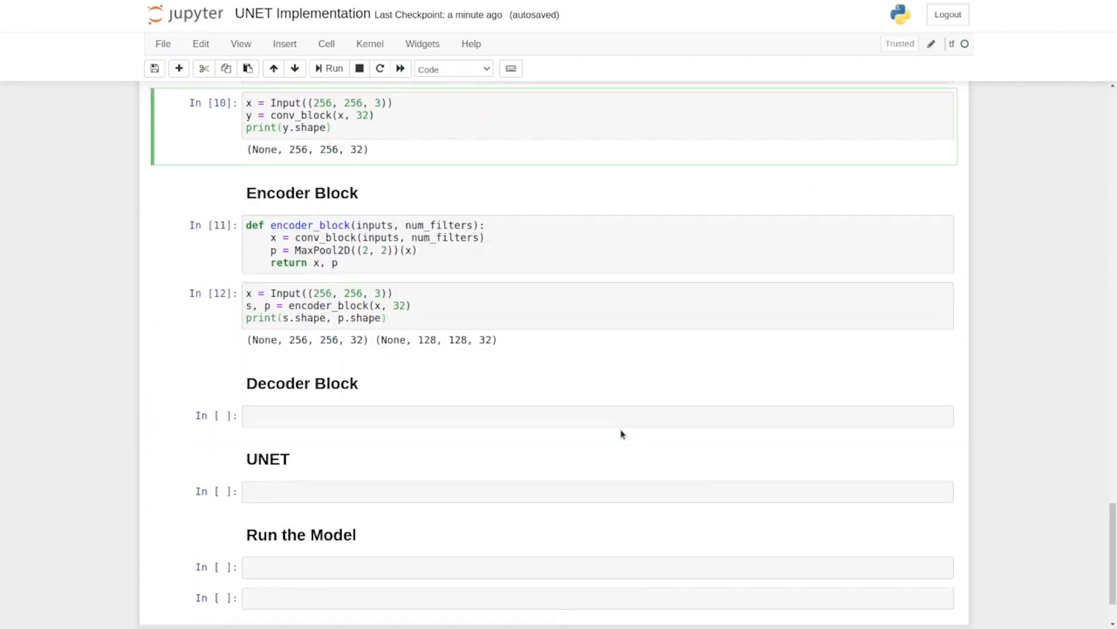
# Step: Write def decoder_block(inputs, skip, num_filters) starting with a 2×2, stride-2, same-padding Conv2DTranspose
pyautogui.click(597, 415)
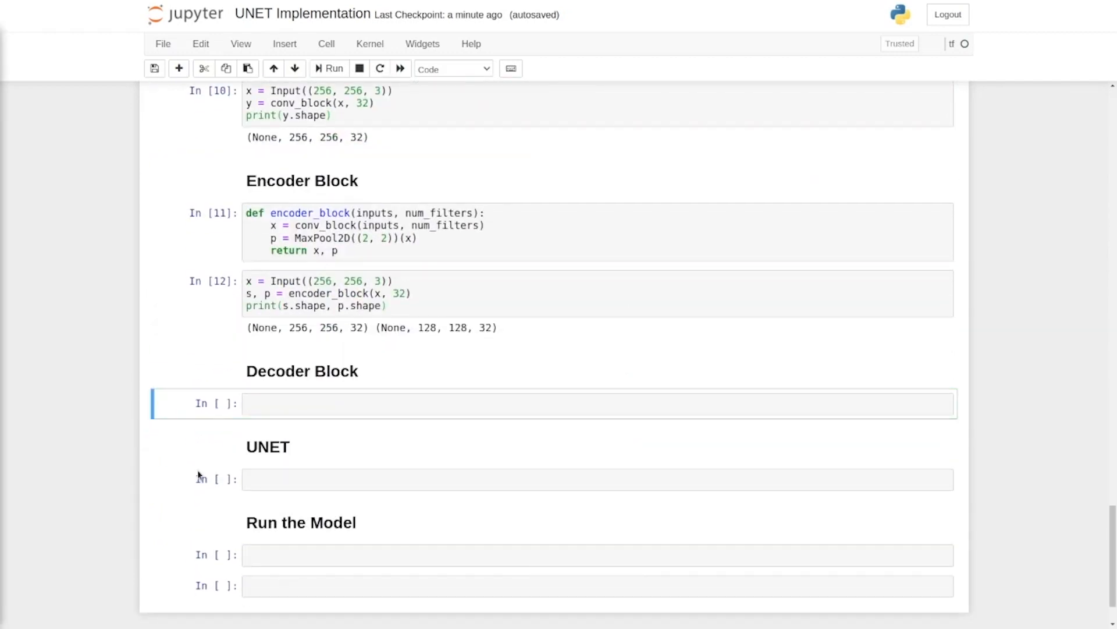
pyautogui.write('def decoder_block(inputs, skip, num_filters):')
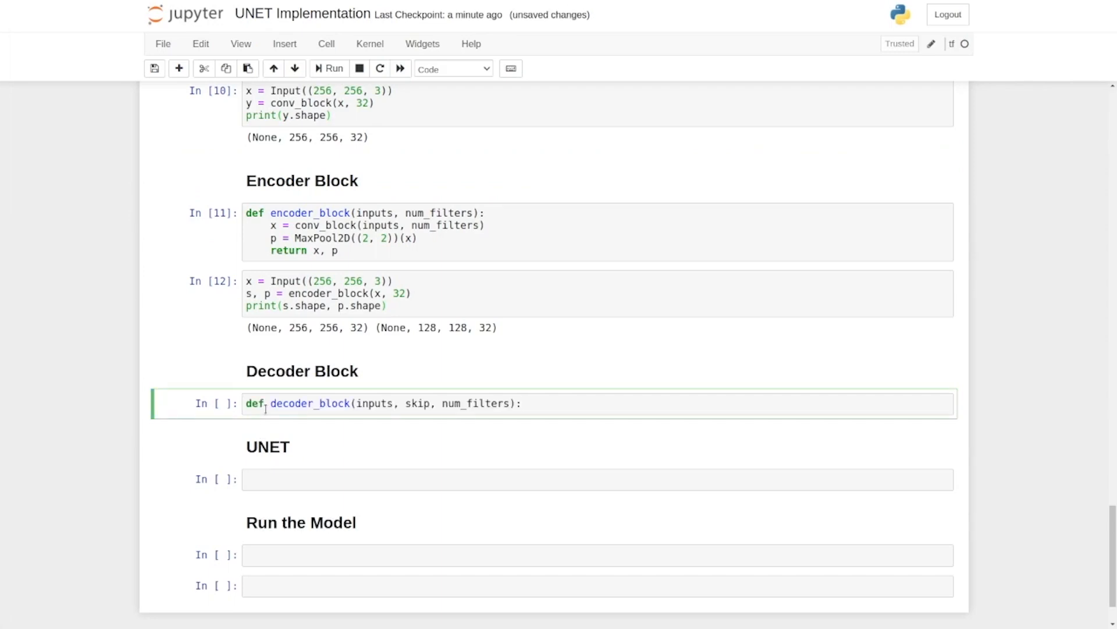
pyautogui.doubleClick(373, 403)
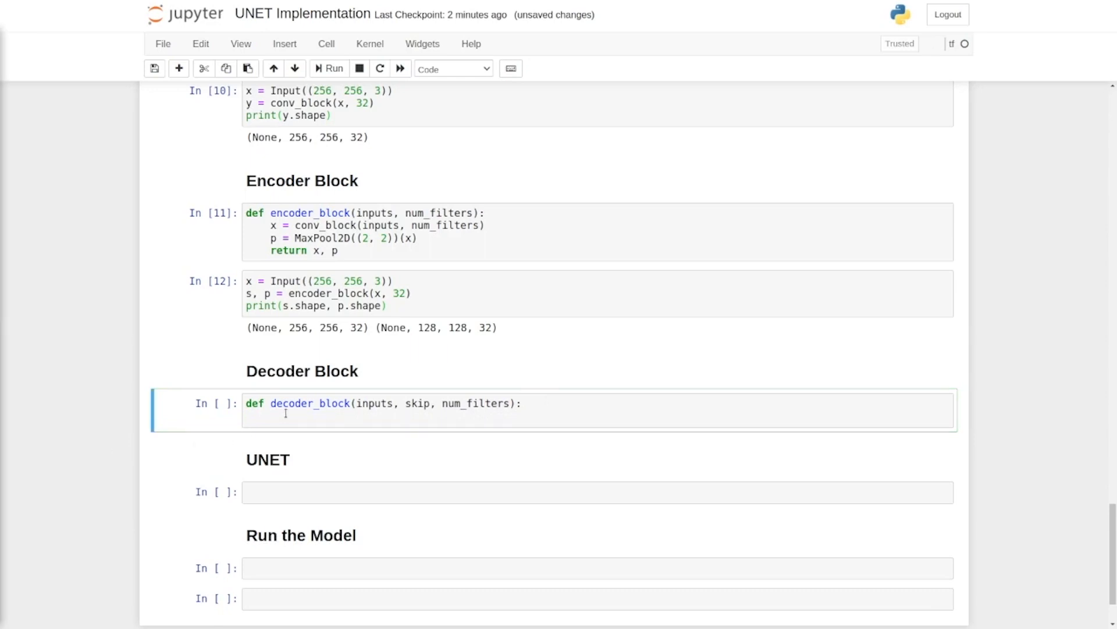
pyautogui.write('x = Conv2DTranspose(num_filters, (2, 2), strides=2, padding="same")(inputs)')
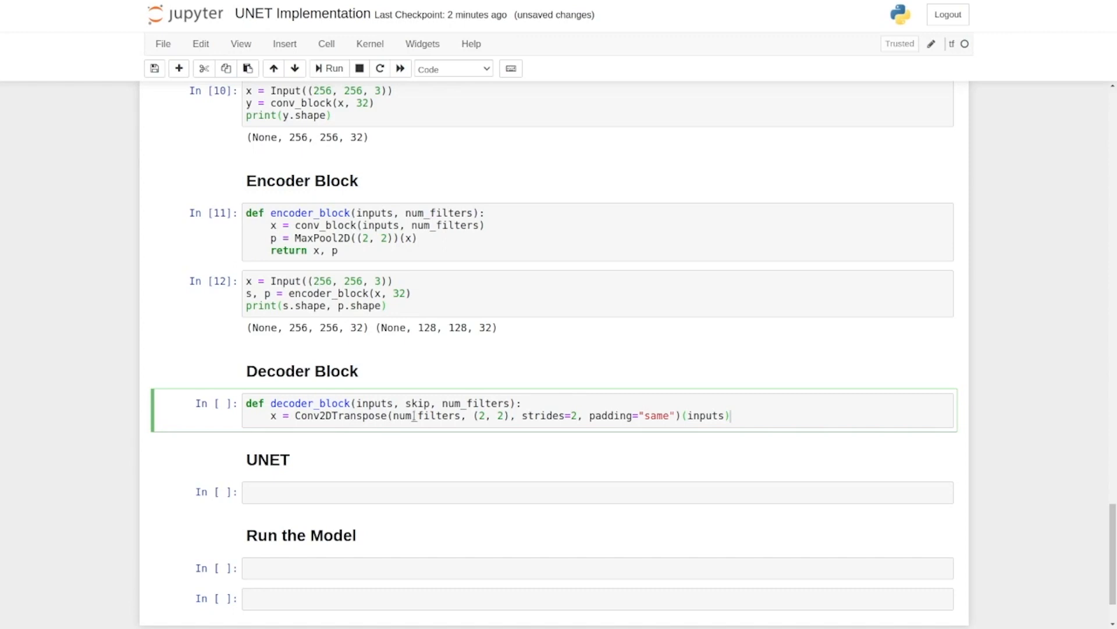
pyautogui.doubleClick(425, 415)
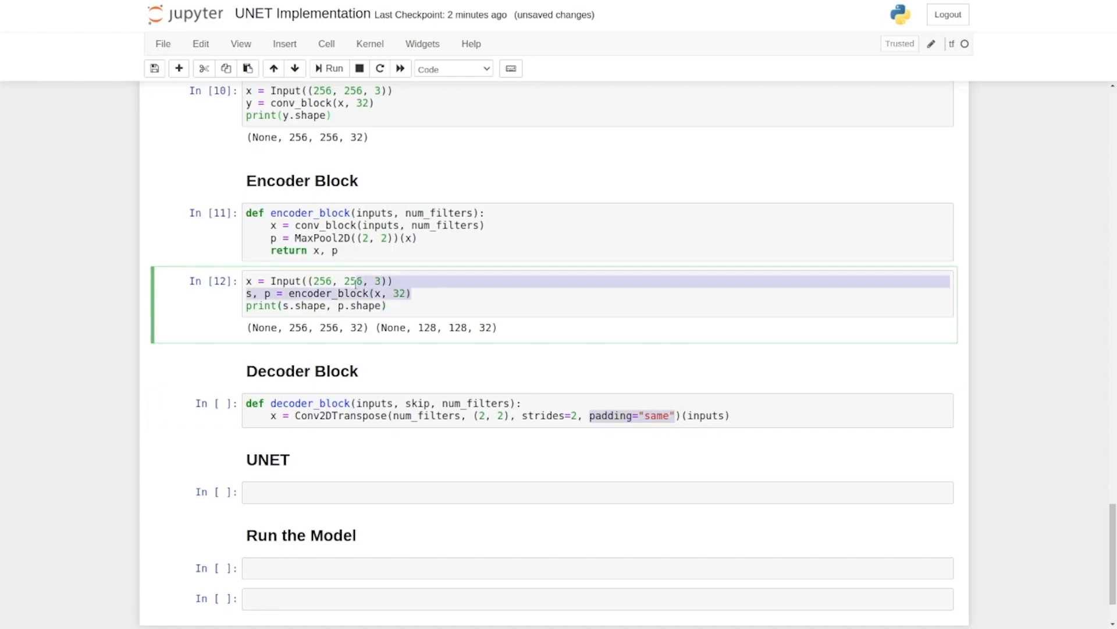
# Step: Test decoder_block with 256×256 input and 512×512 skip, printing x.shape (None, 512, 512, 32)
pyautogui.click(734, 415)
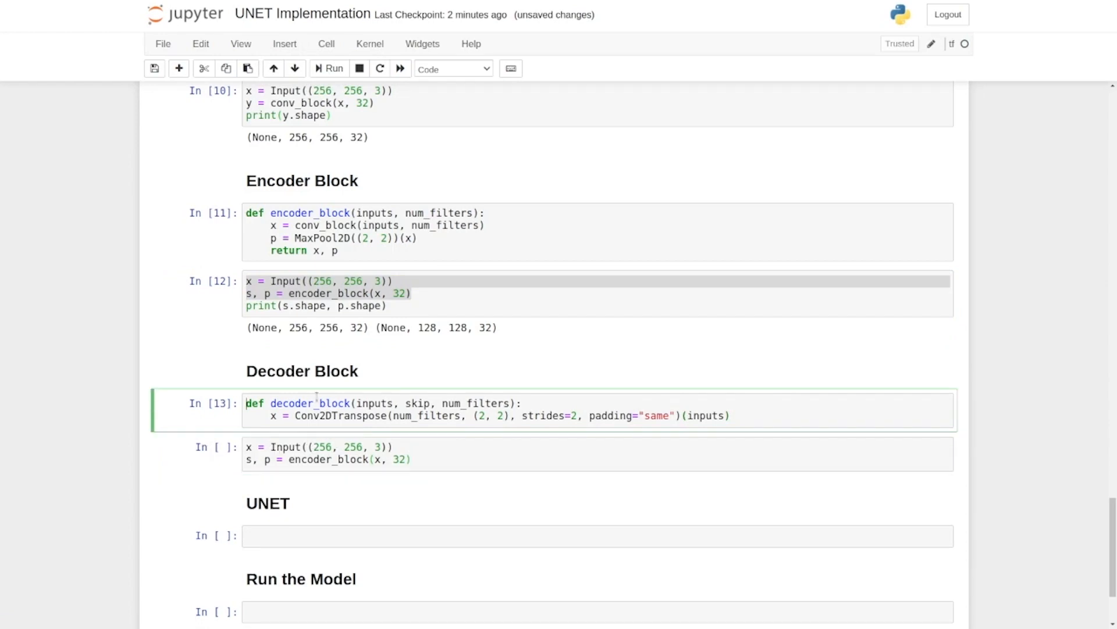
pyautogui.click(321, 453)
pyautogui.write('d')
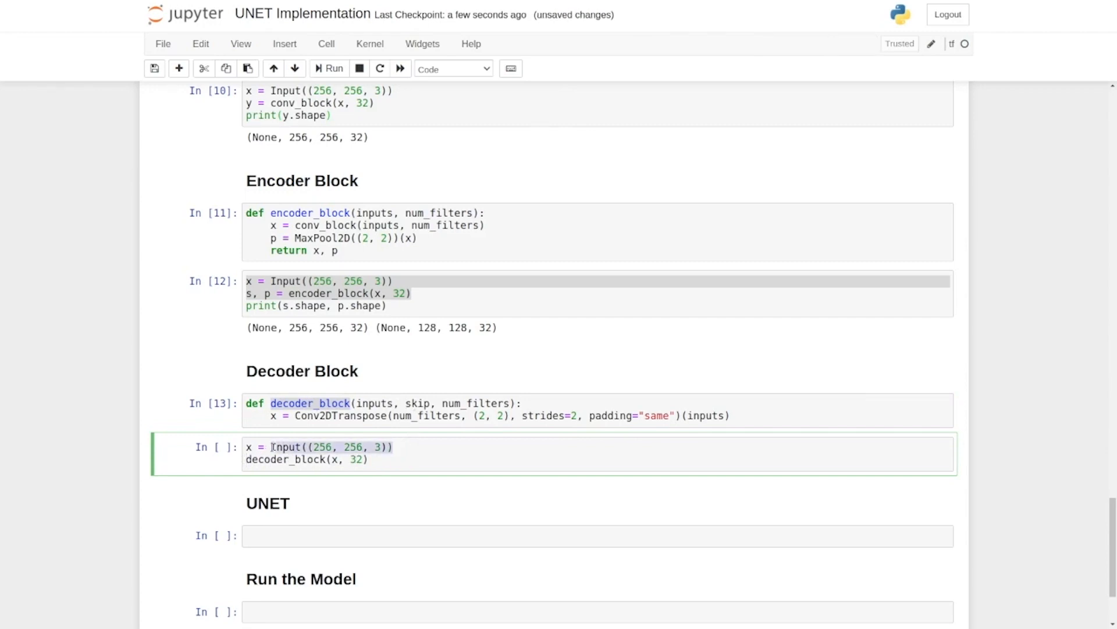
pyautogui.write('x = Input((256, 256, 3))')
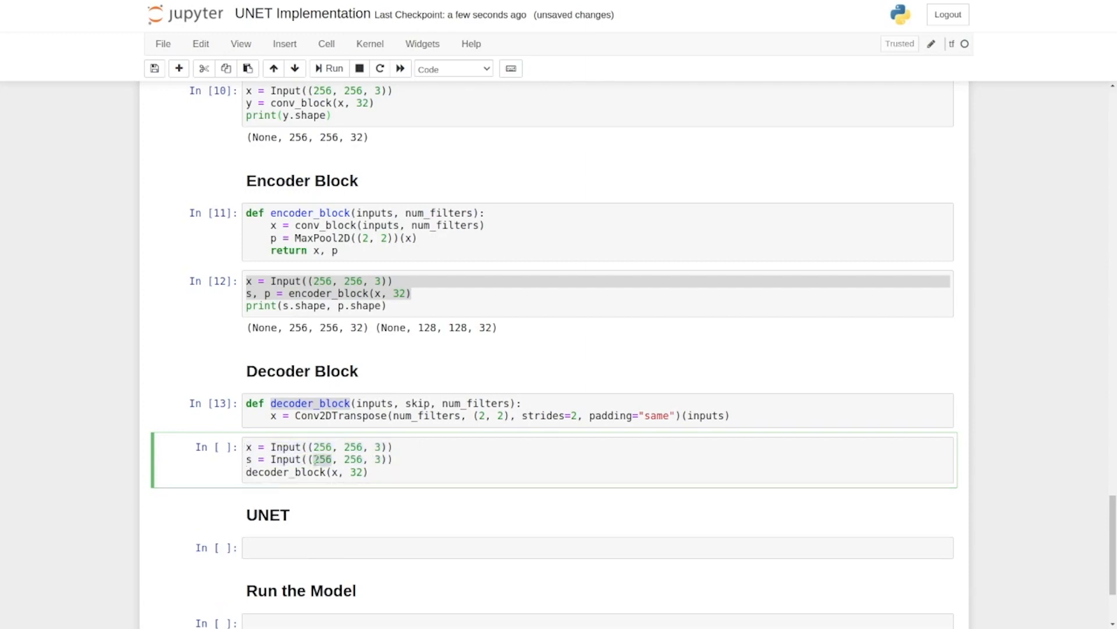
pyautogui.write('512')
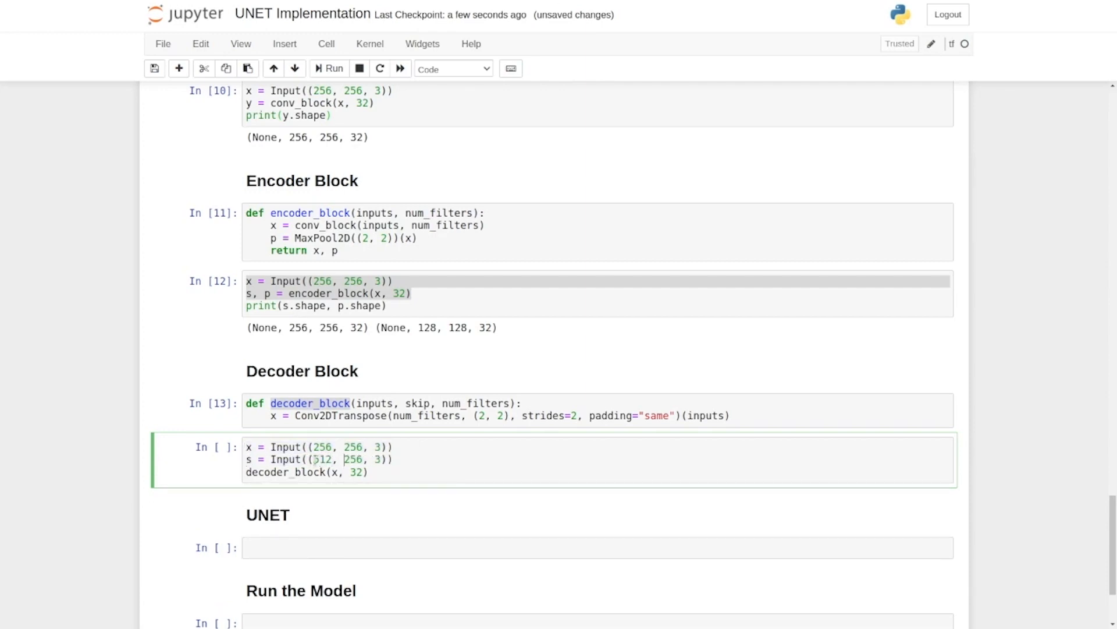
pyautogui.write('51')
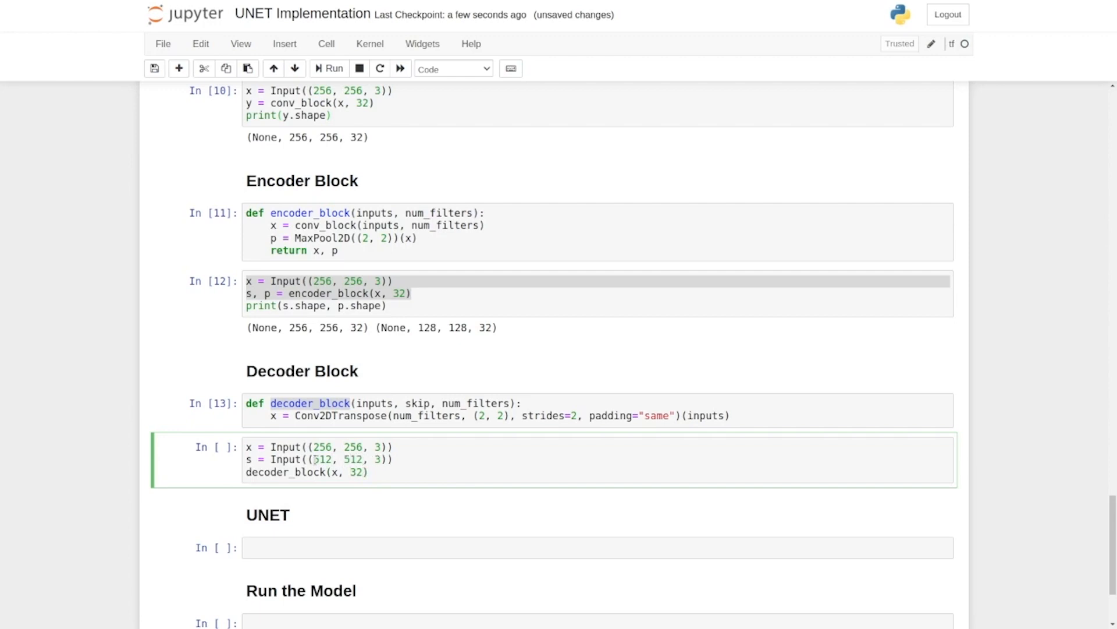
pyautogui.write('prin')
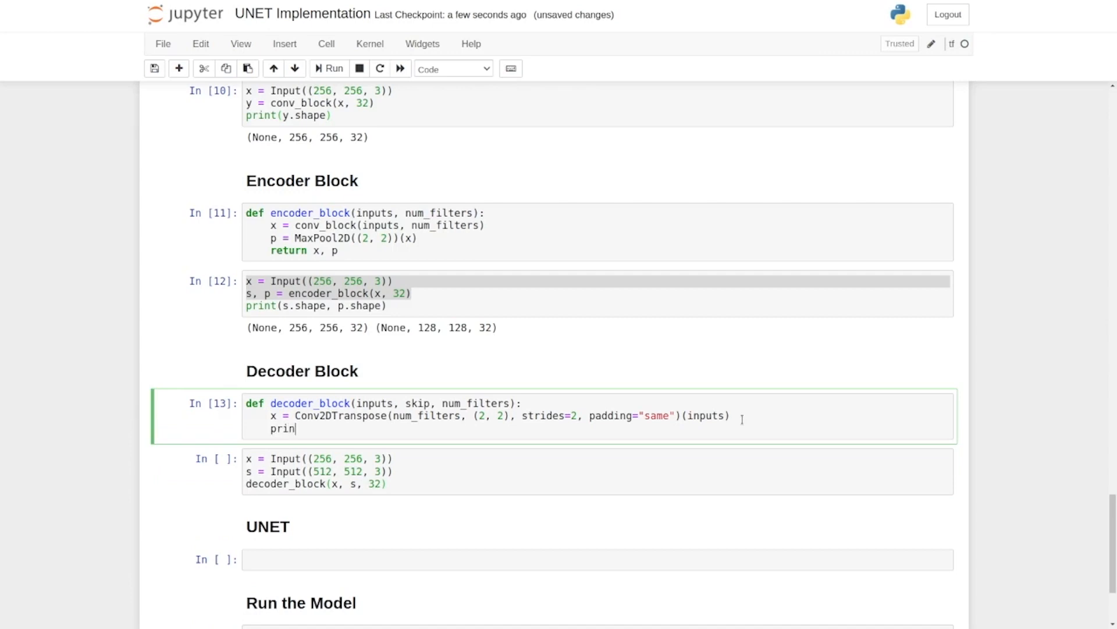
pyautogui.write('t(x.shap')
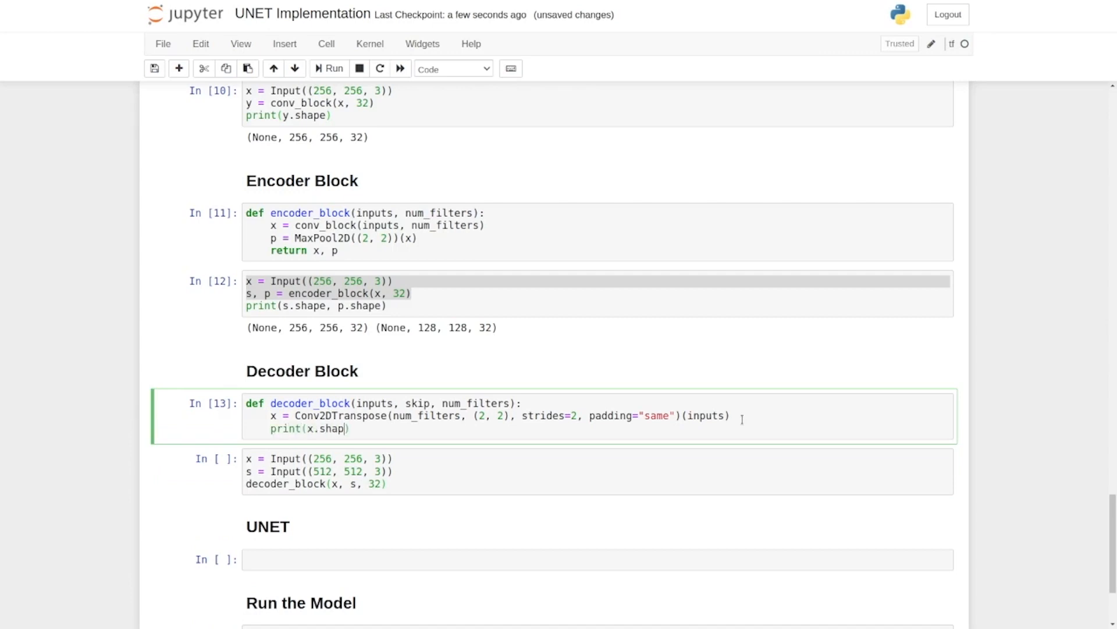
pyautogui.write('e)')
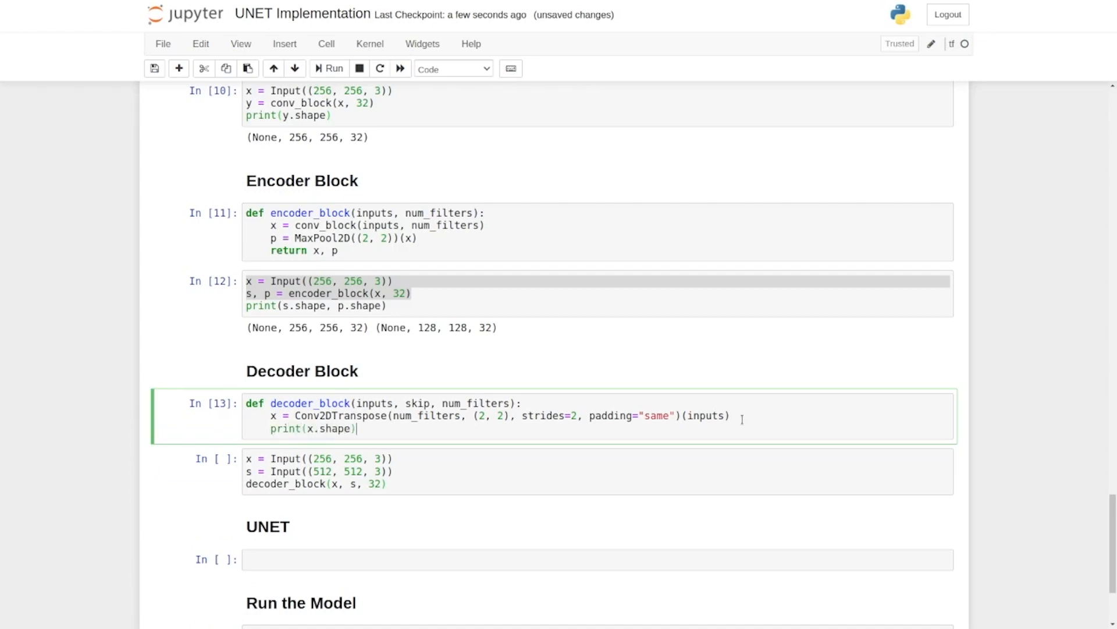
pyautogui.click(328, 68)
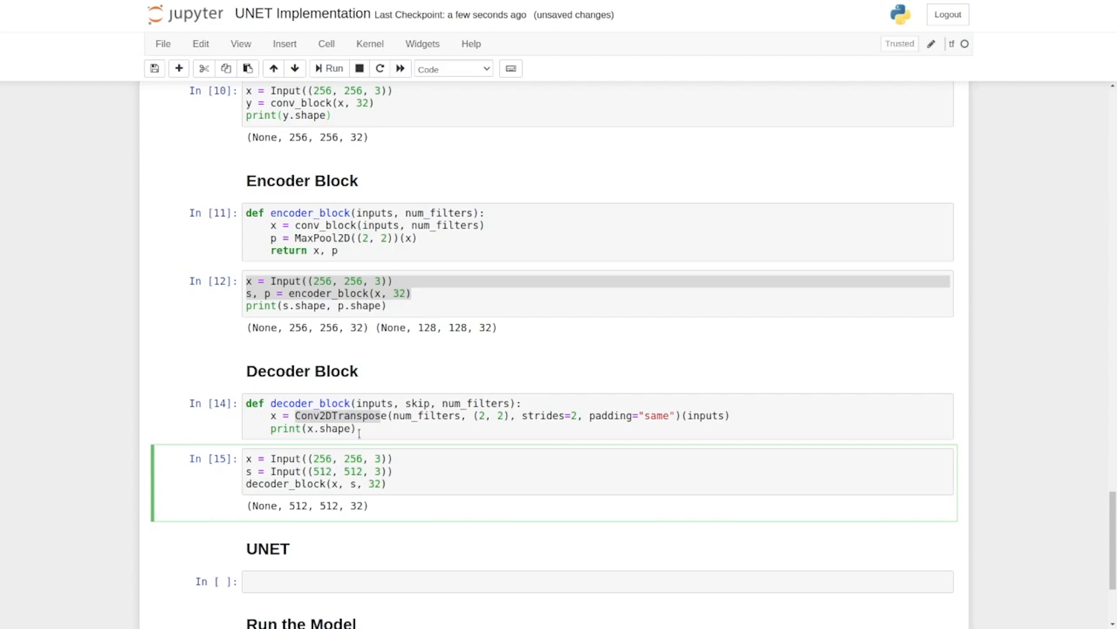
# Step: In decoder_block, replace the print with Concatenate()([x, skip]), then conv_block(x, num_filters) and return x
pyautogui.click(314, 429)
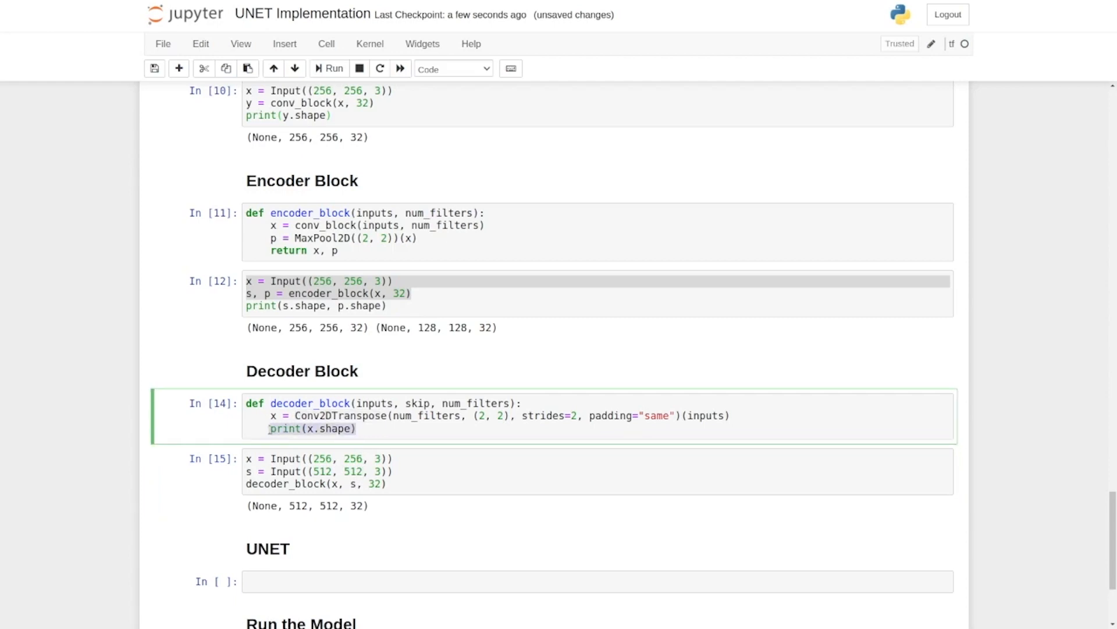
pyautogui.write('x = Concatenate()([x, skip])')
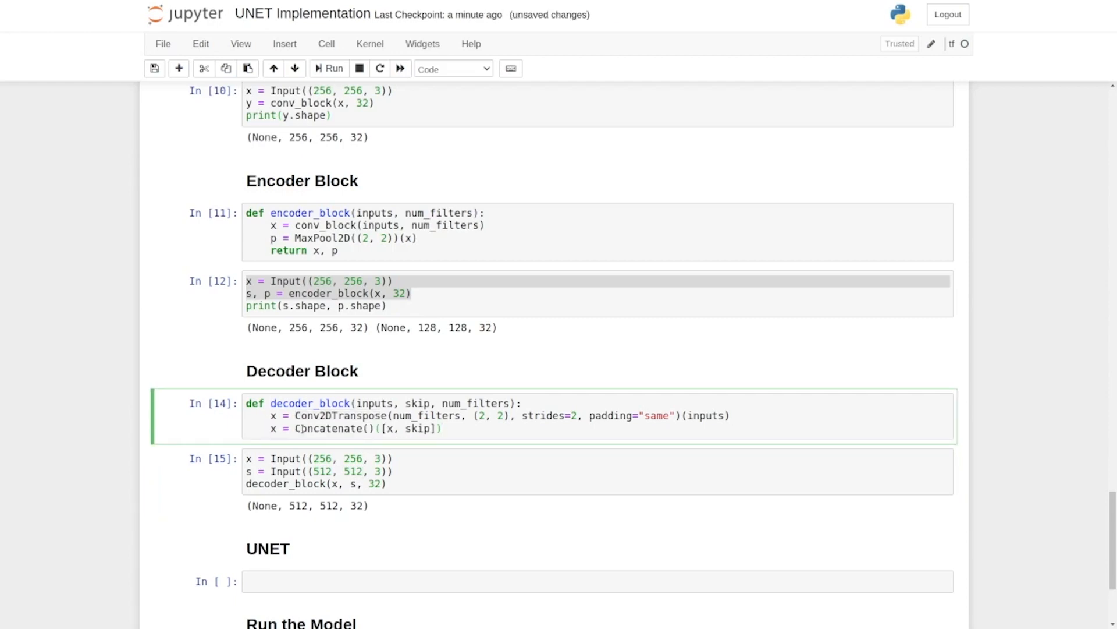
pyautogui.write('p')
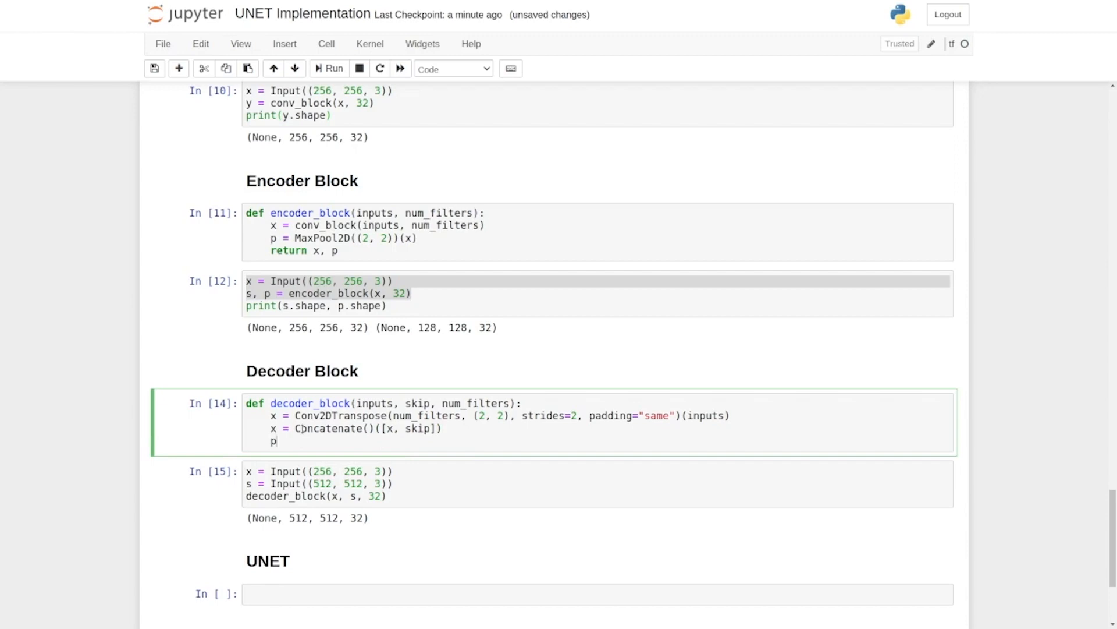
pyautogui.write('rint(x.shape')
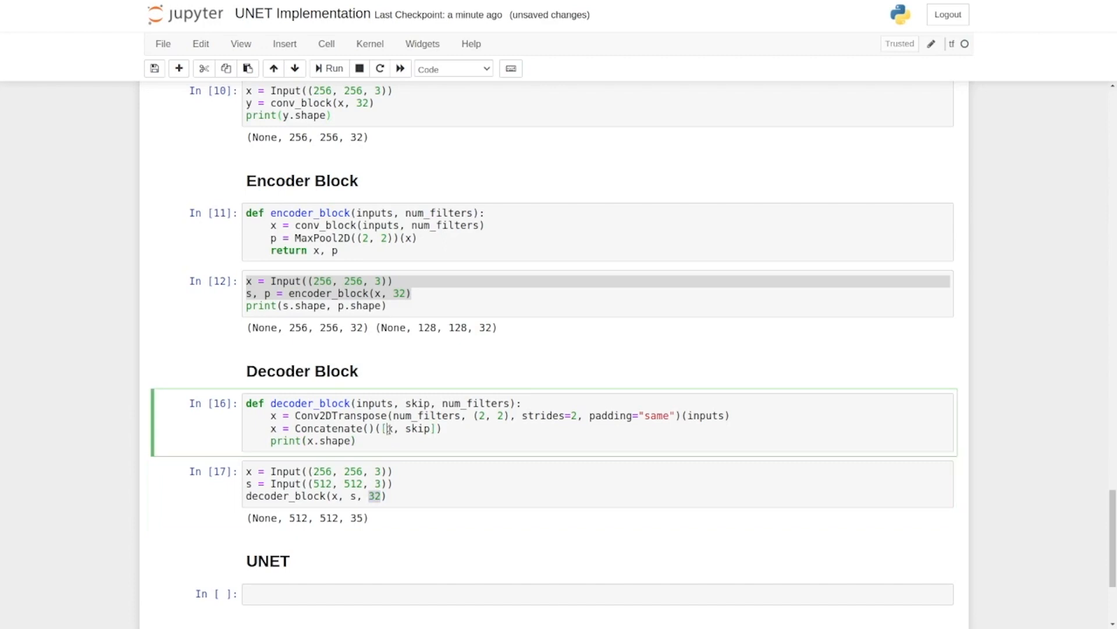
pyautogui.write('x = conv_block(x, num_filters)')
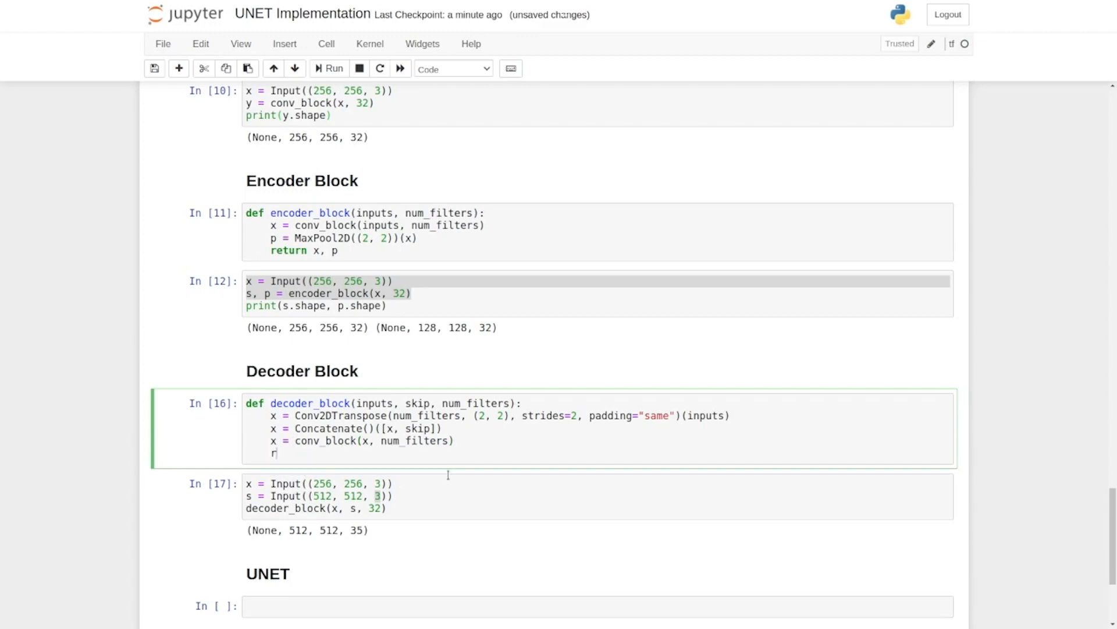
pyautogui.write('eturn x')
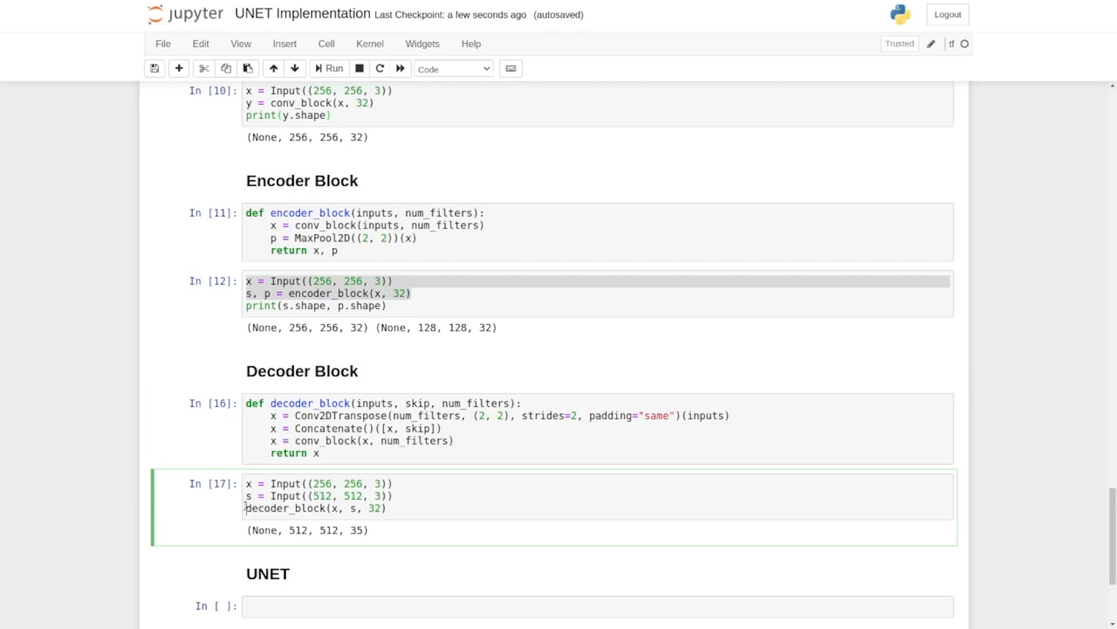
# Step: Assign the decoder output to y, print y.shape, and run the cells to get (None, 512, 512, 32)
pyautogui.write('y =')
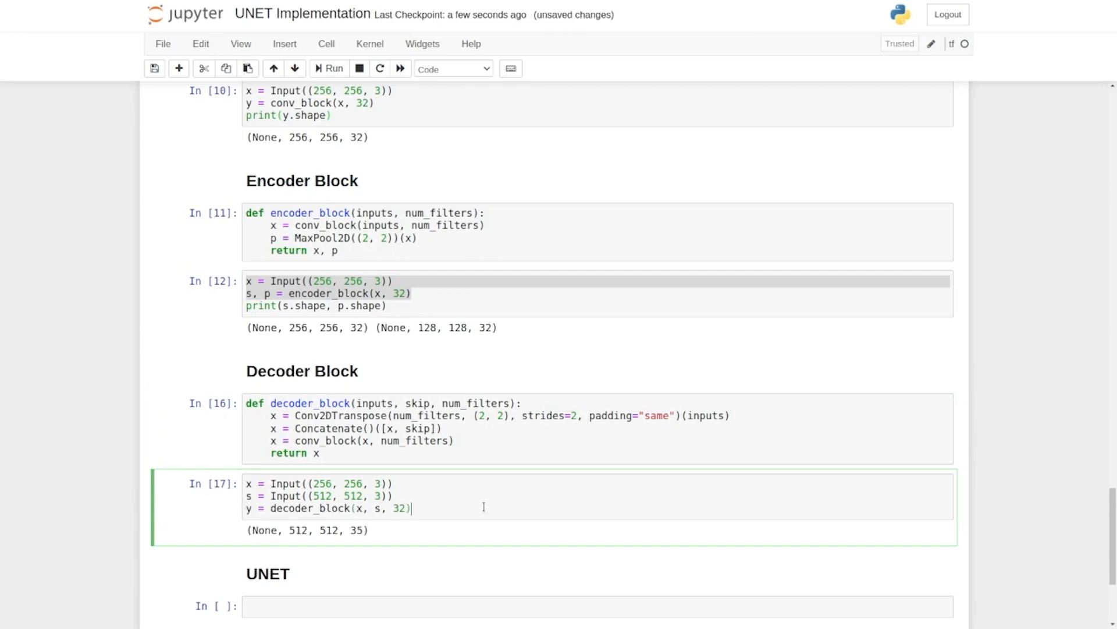
pyautogui.write('print')
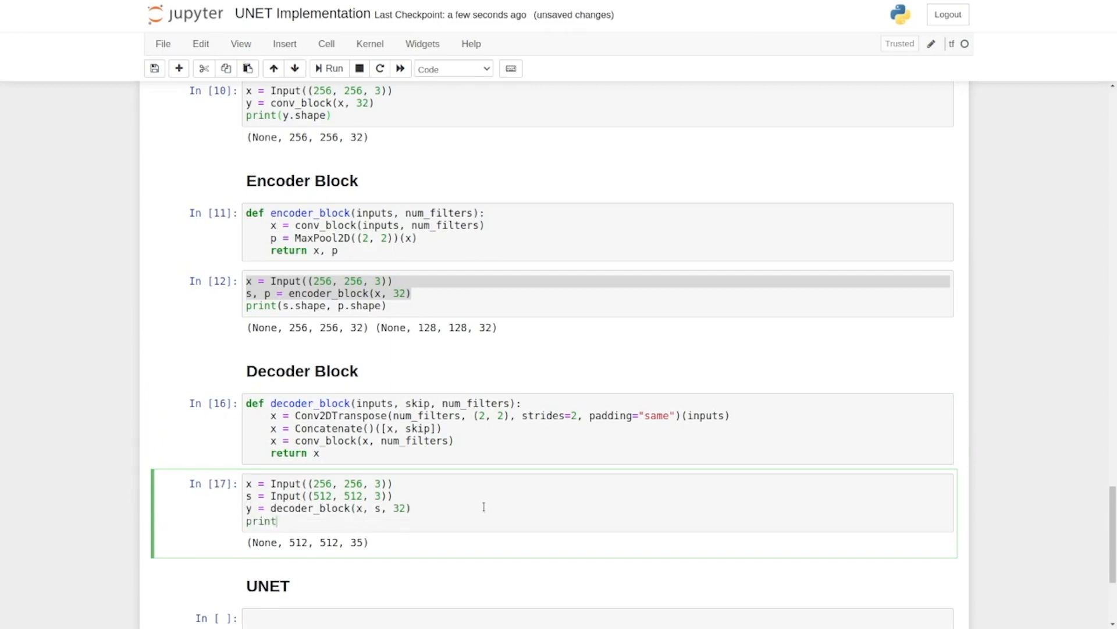
pyautogui.write('(y.shape)')
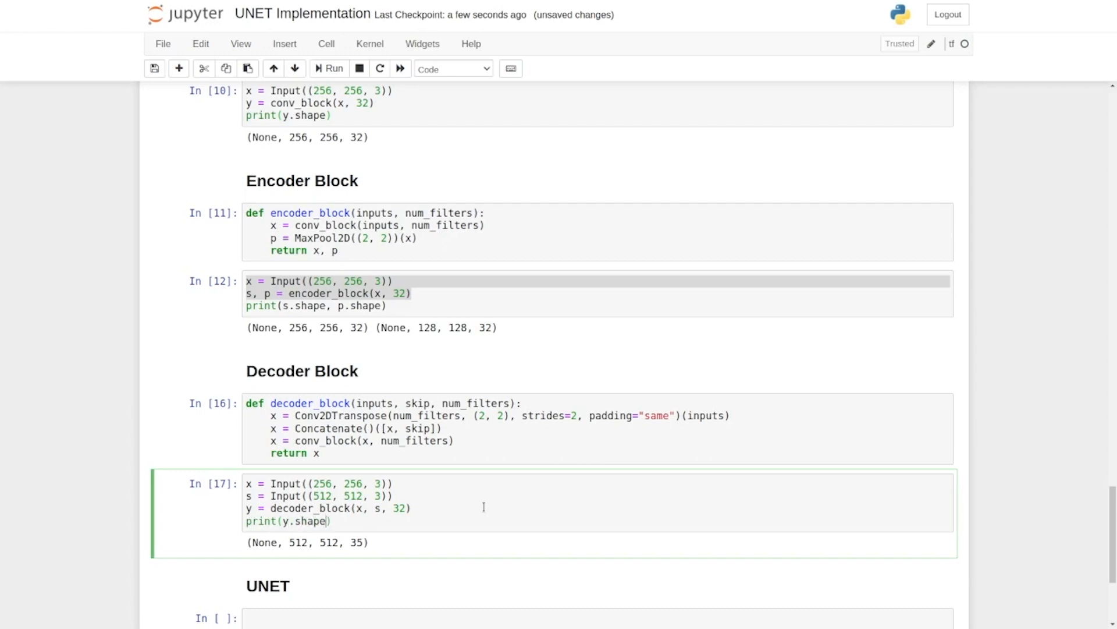
pyautogui.click(328, 68)
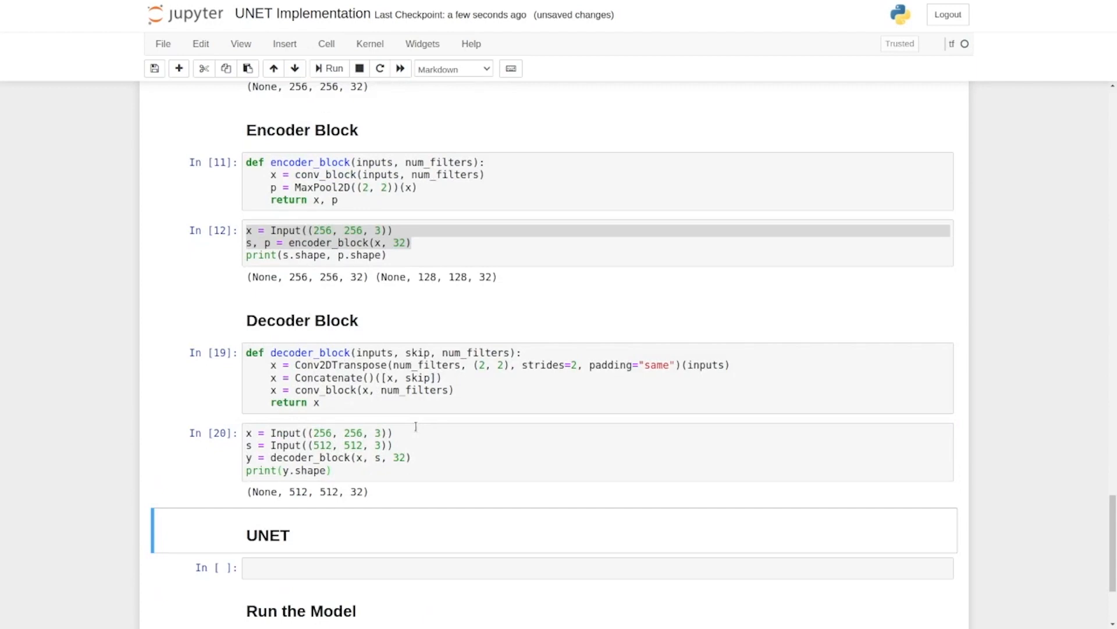
pyautogui.click(499, 451)
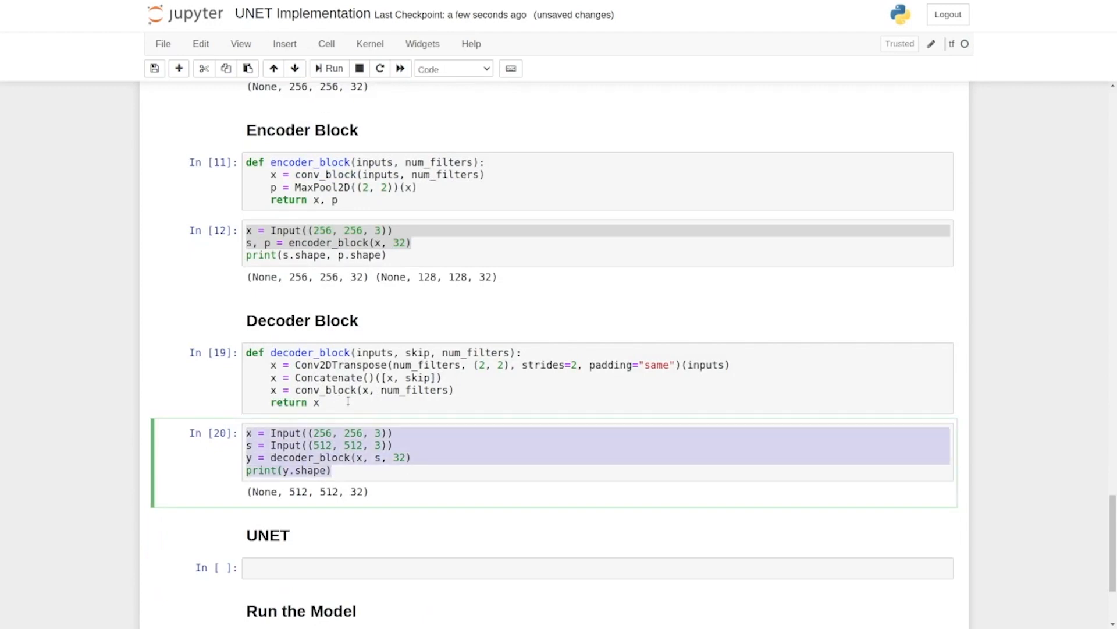